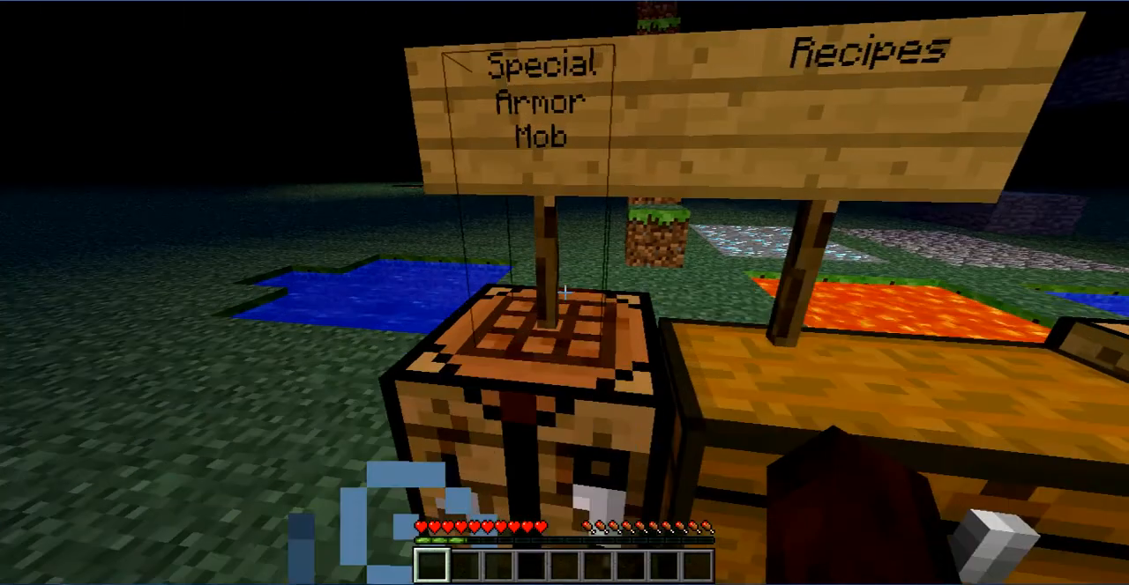
mouse_move(564, 293)
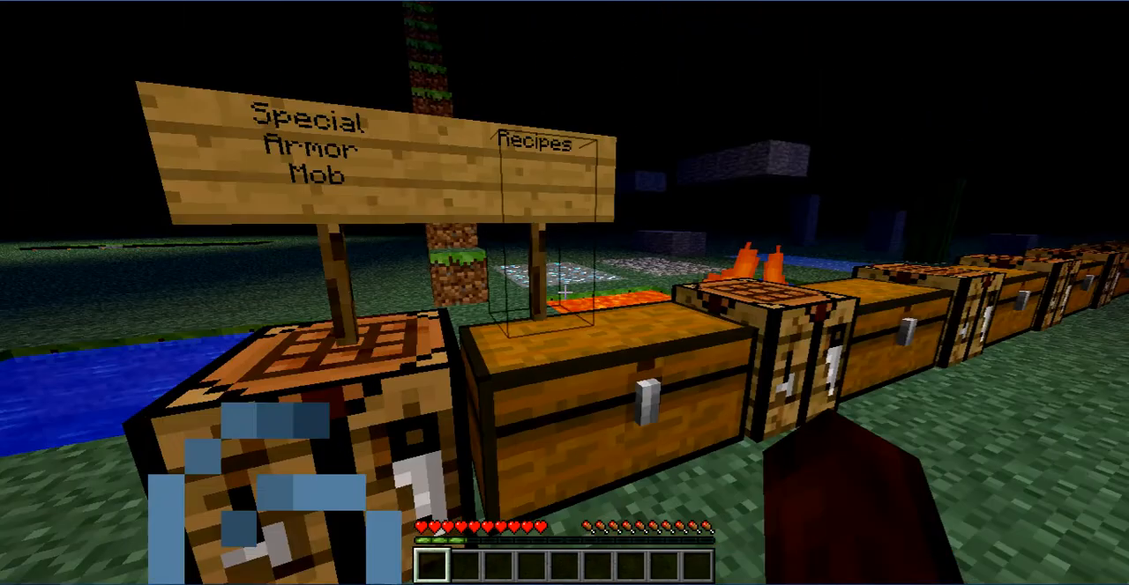
mouse_move(564, 293)
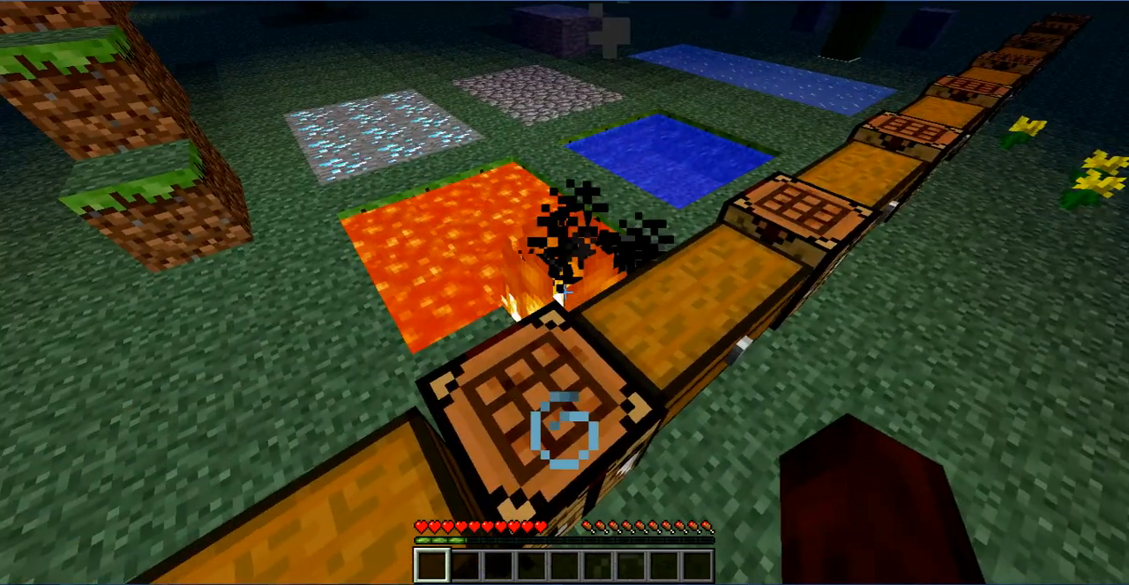
mouse_move(564, 293)
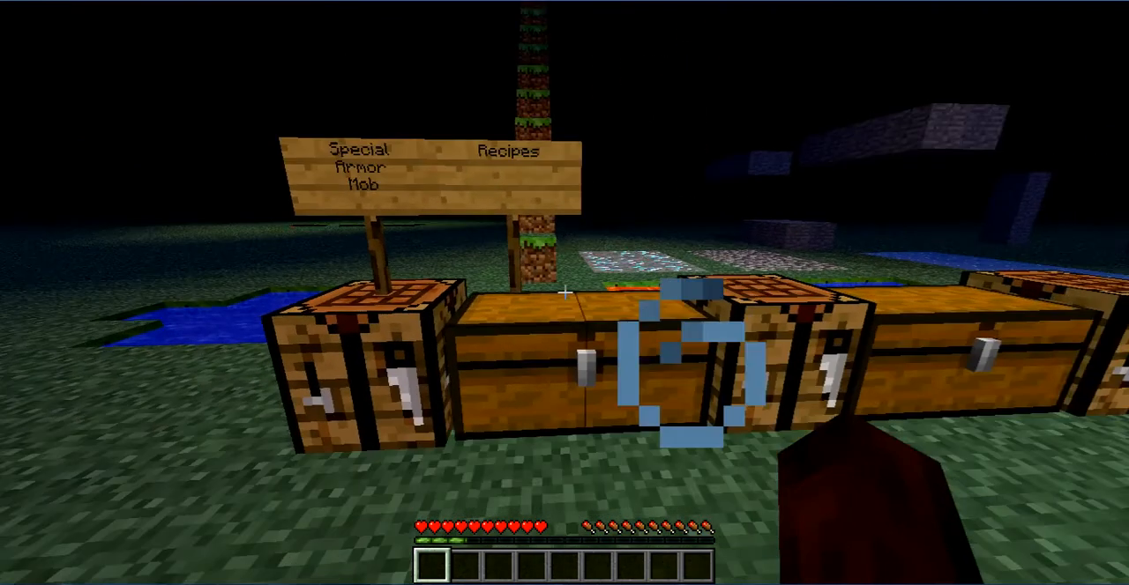
mouse_move(564, 293)
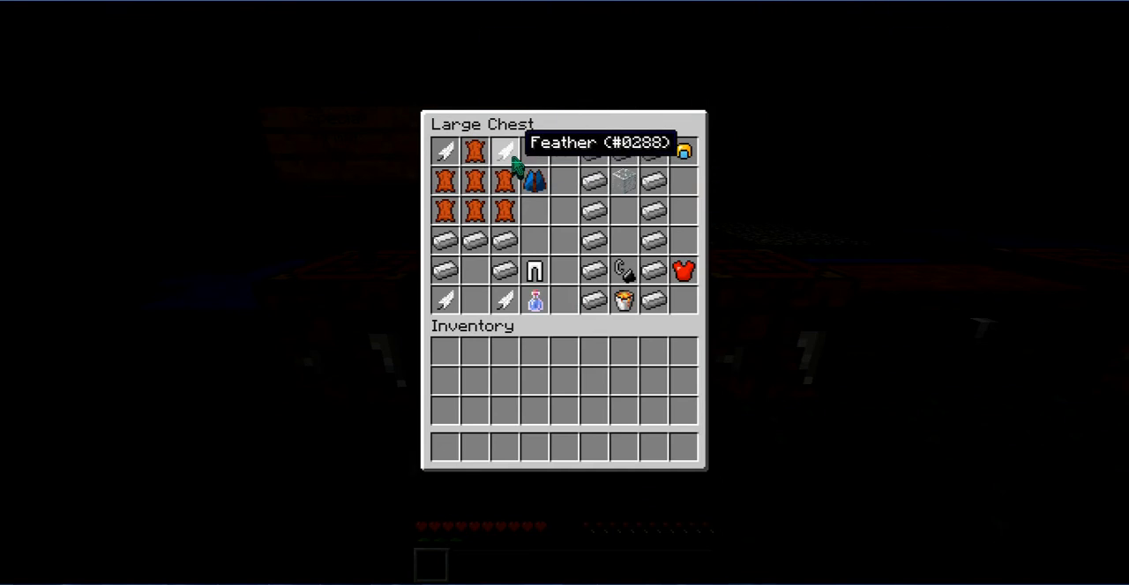
Run /gamemode to switch to creative and place Speed Leggings in the hotbar.
key("Escape")
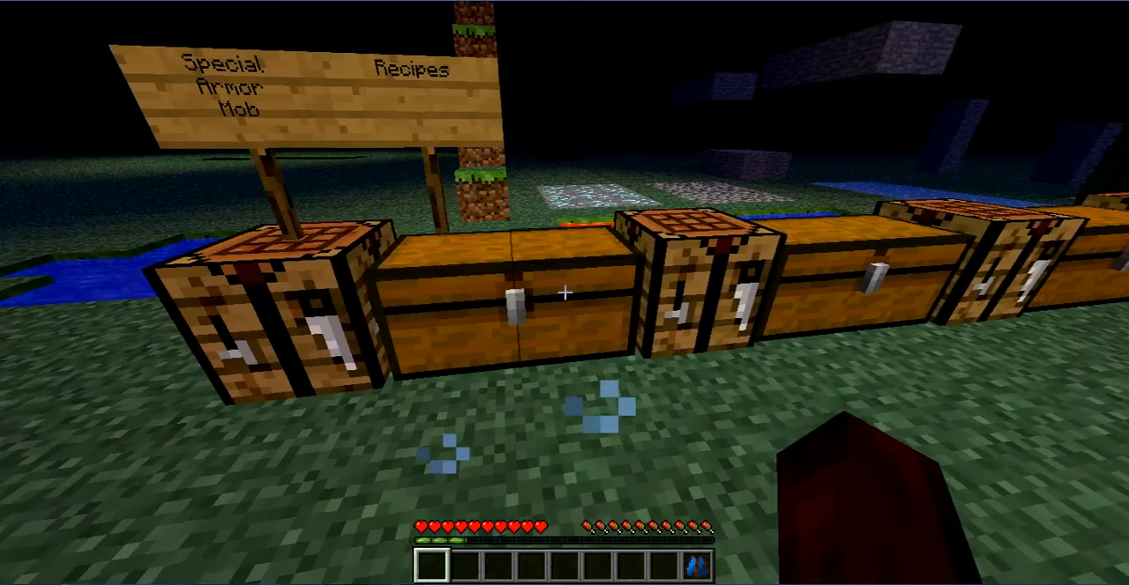
mouse_move(565, 292)
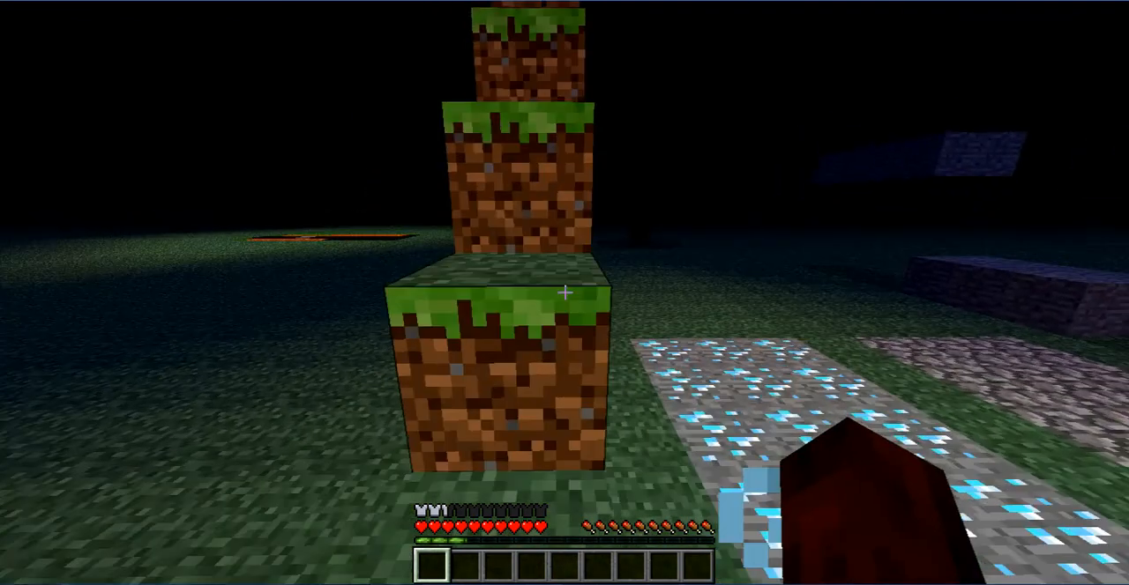
type("/gamemode")
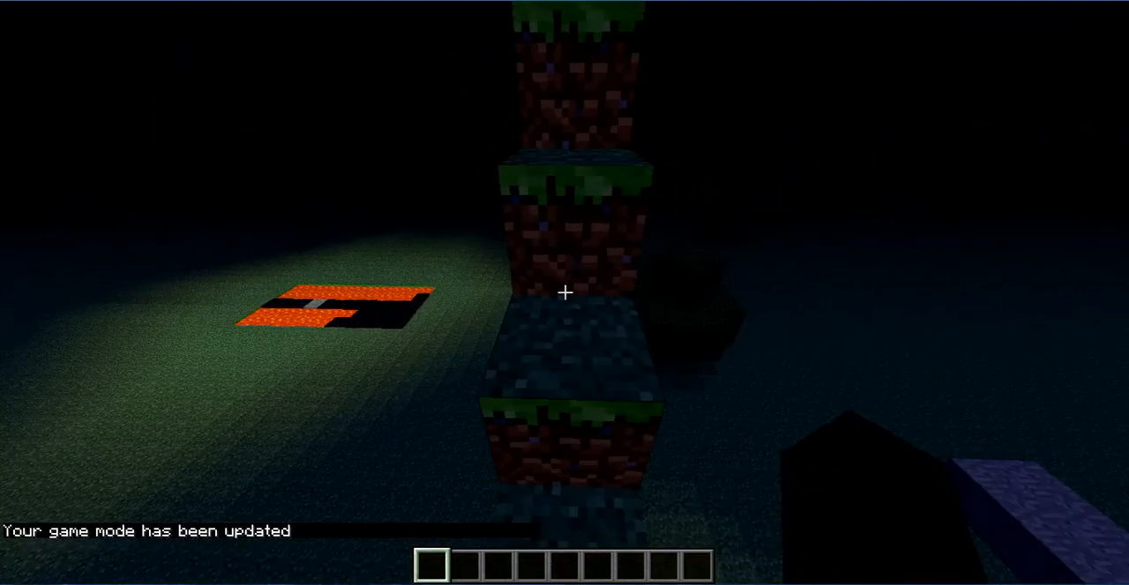
mouse_move(564, 292)
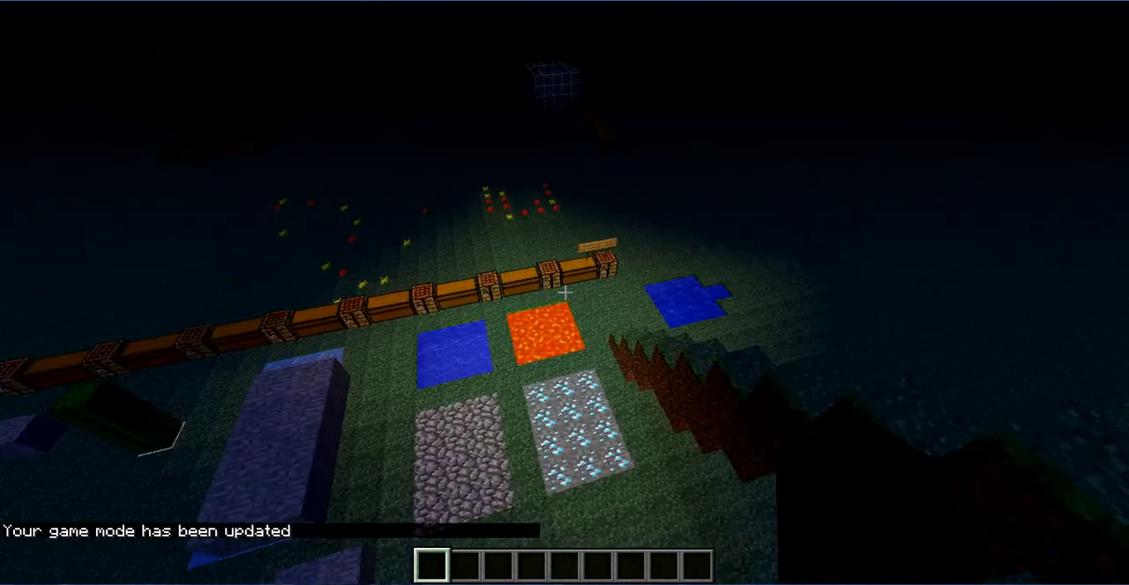
mouse_move(564, 293)
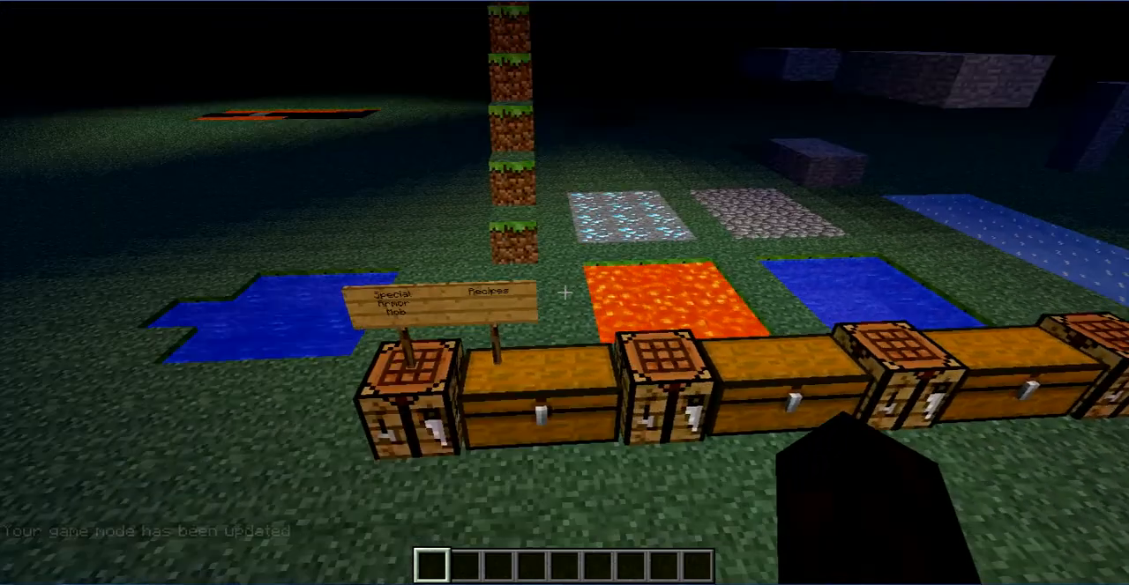
key("e")
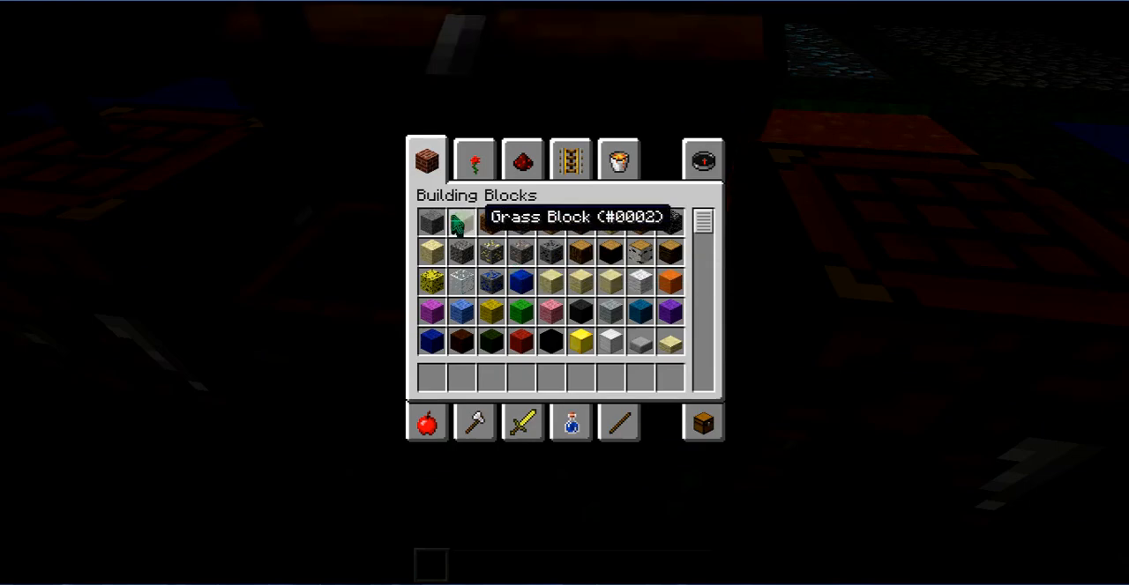
key("Escape")
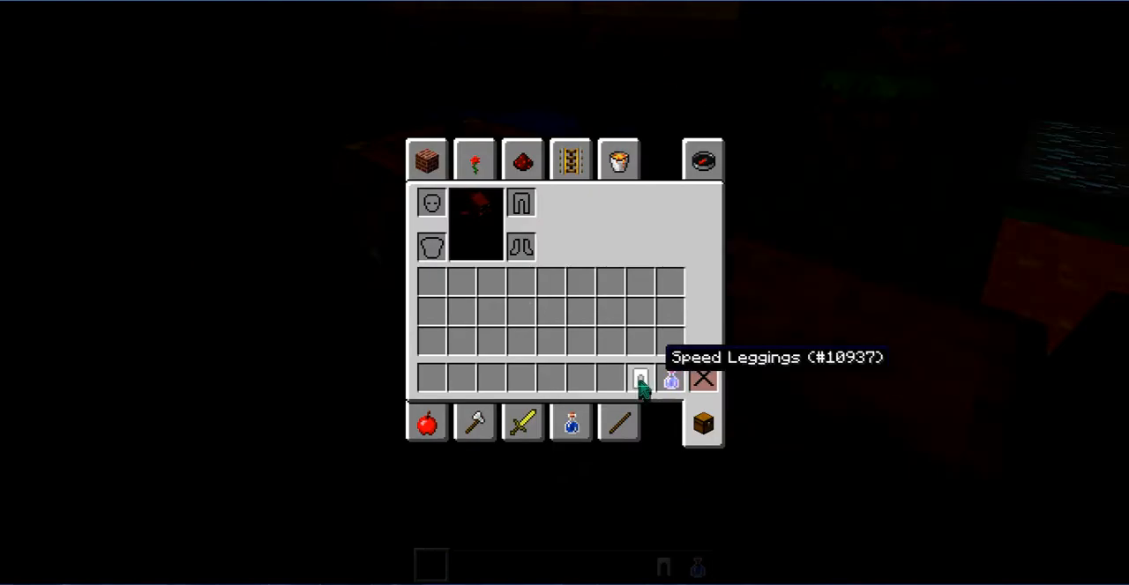
Equip the Speed Leggings, run around with Speed II, then check their lowered durability.
key("Escape")
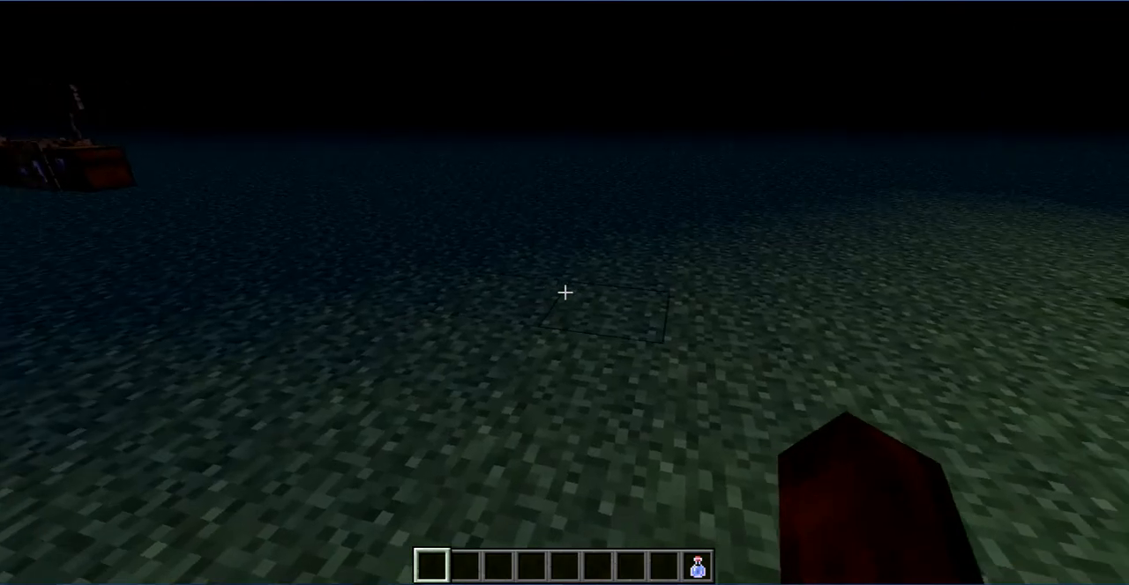
key("e")
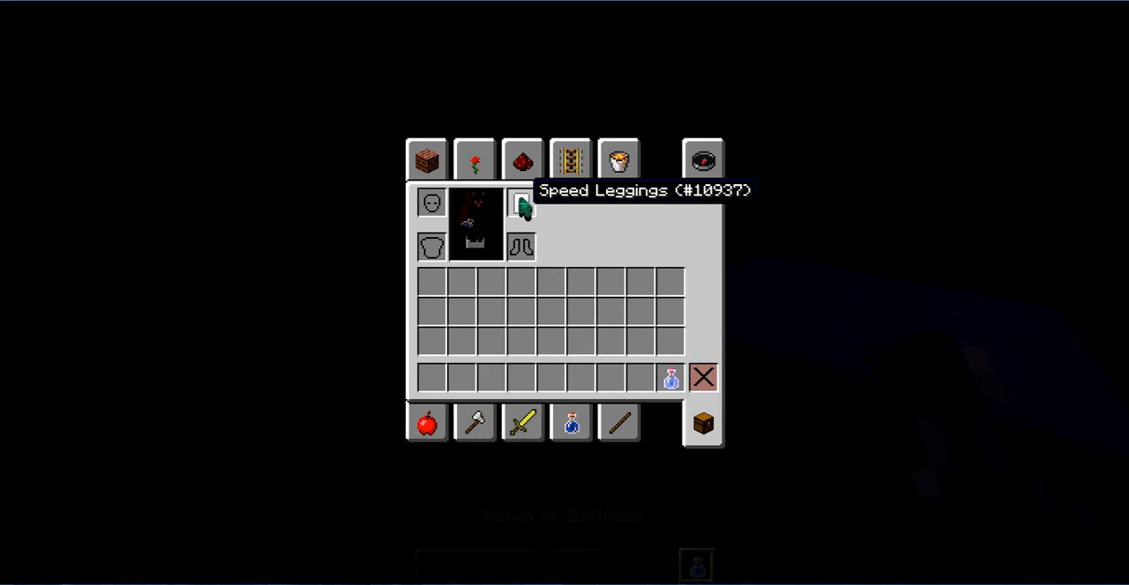
key("Escape")
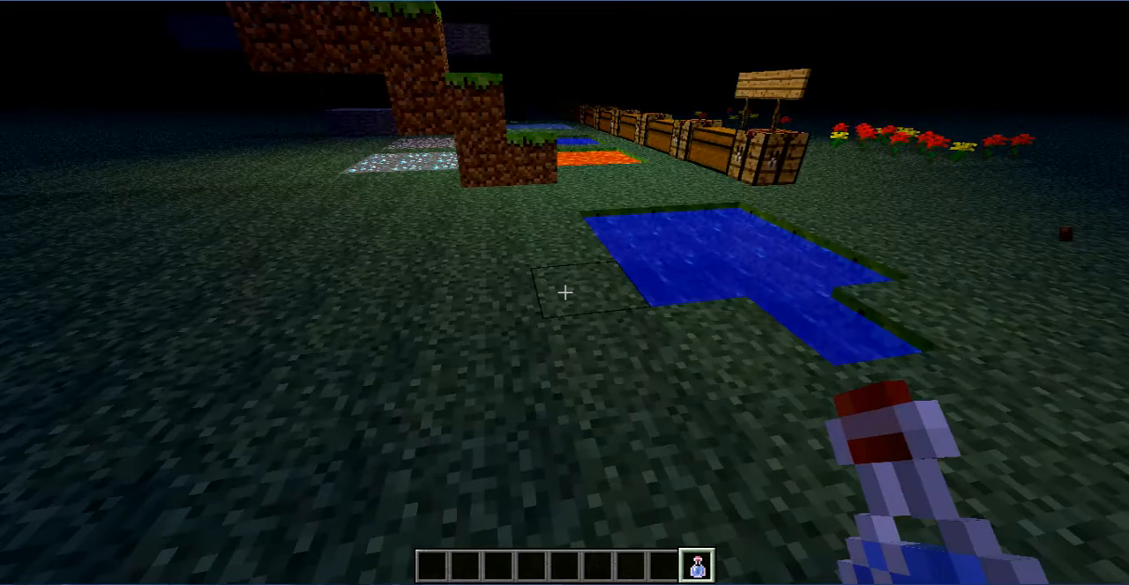
mouse_move(564, 293)
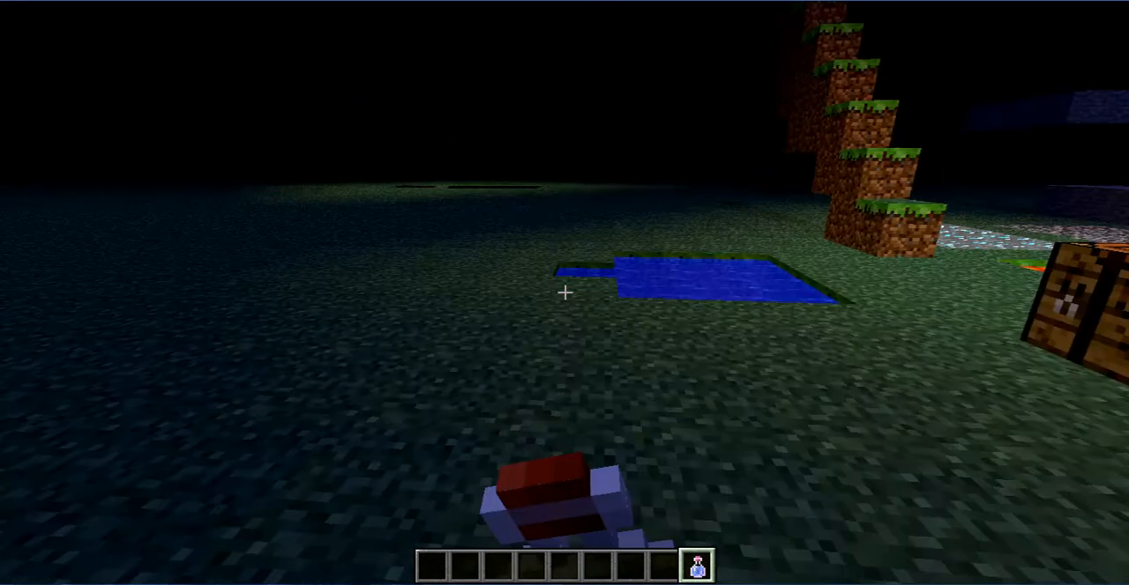
mouse_move(564, 292)
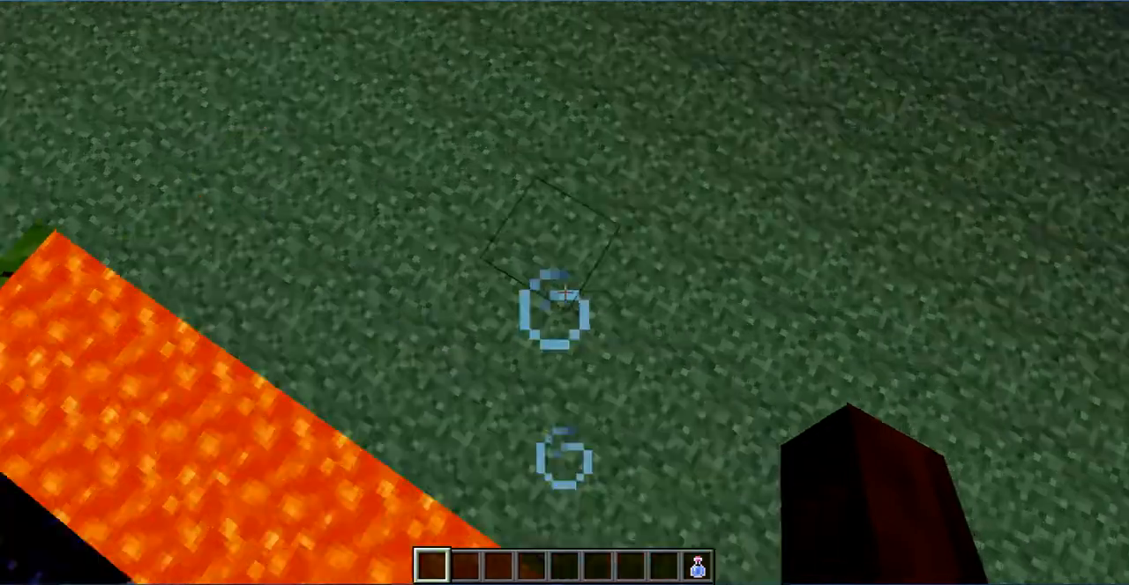
mouse_move(565, 292)
type("/gam")
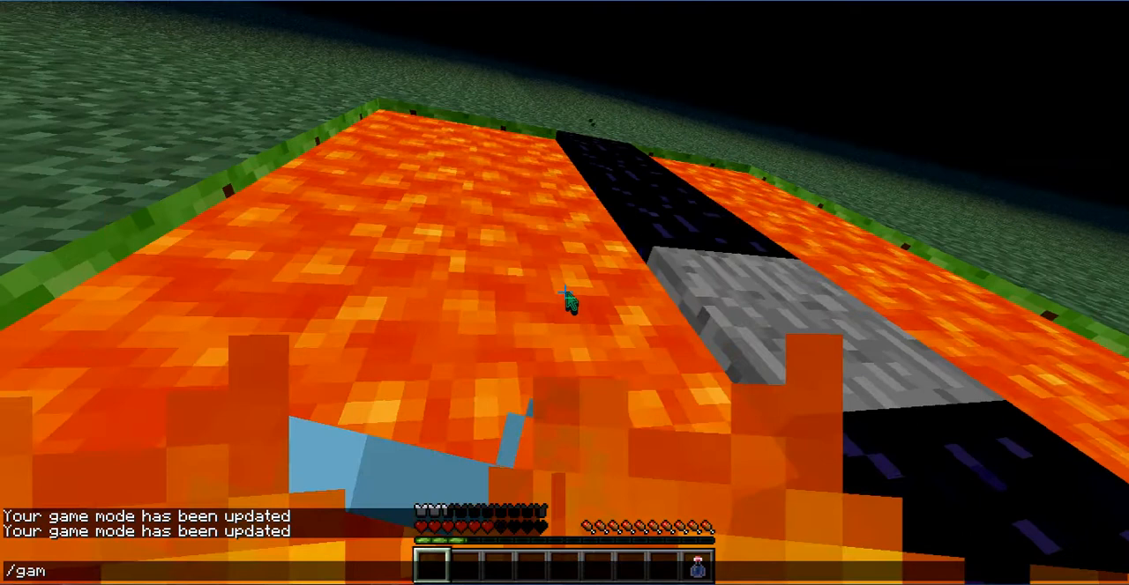
key("e")
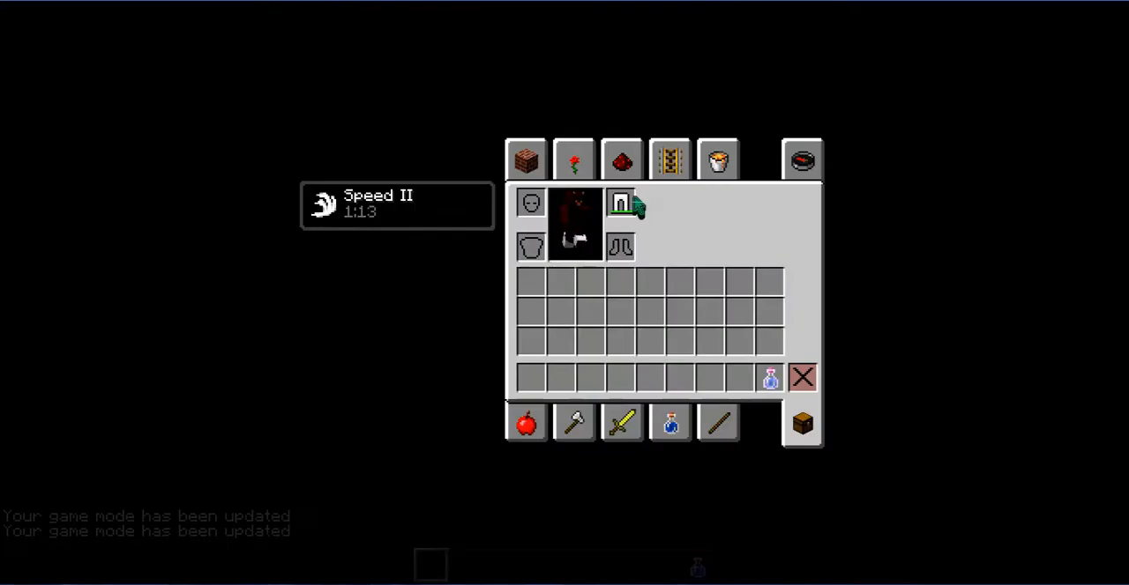
mouse_move(623, 203)
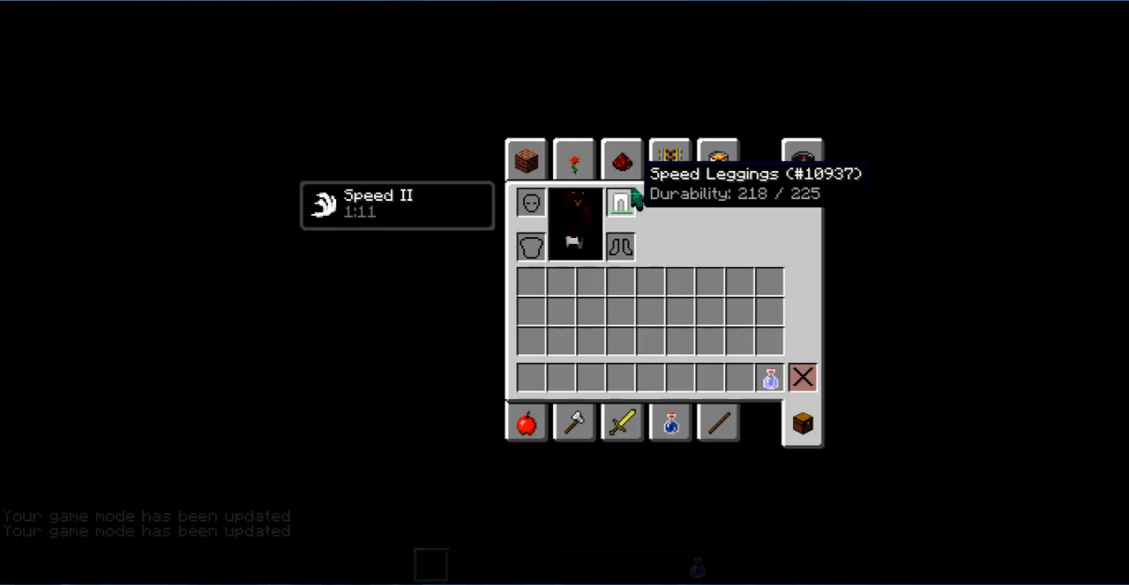
key("Escape")
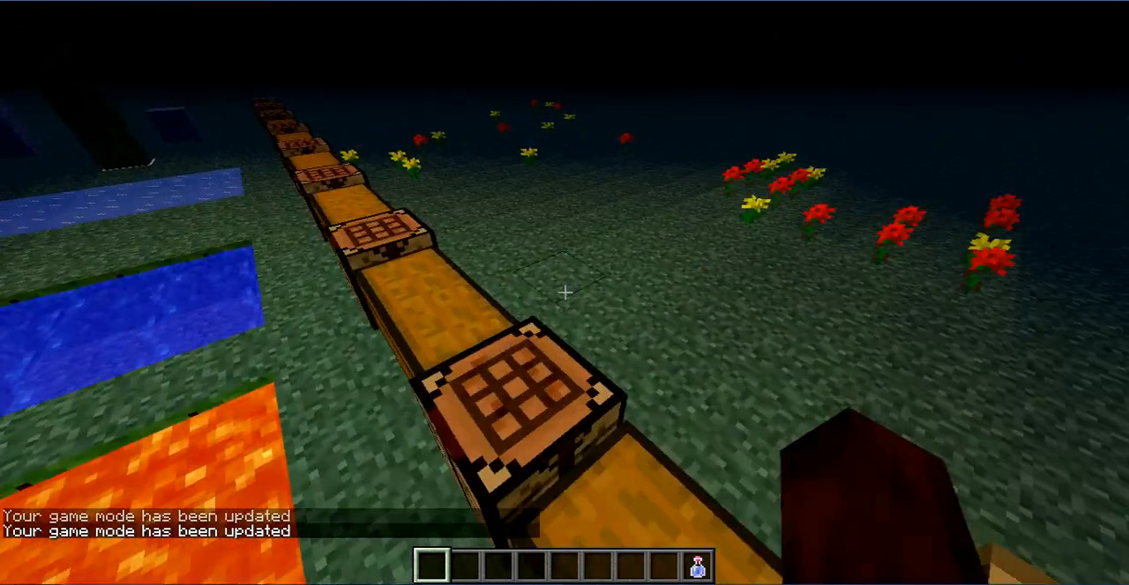
key("e")
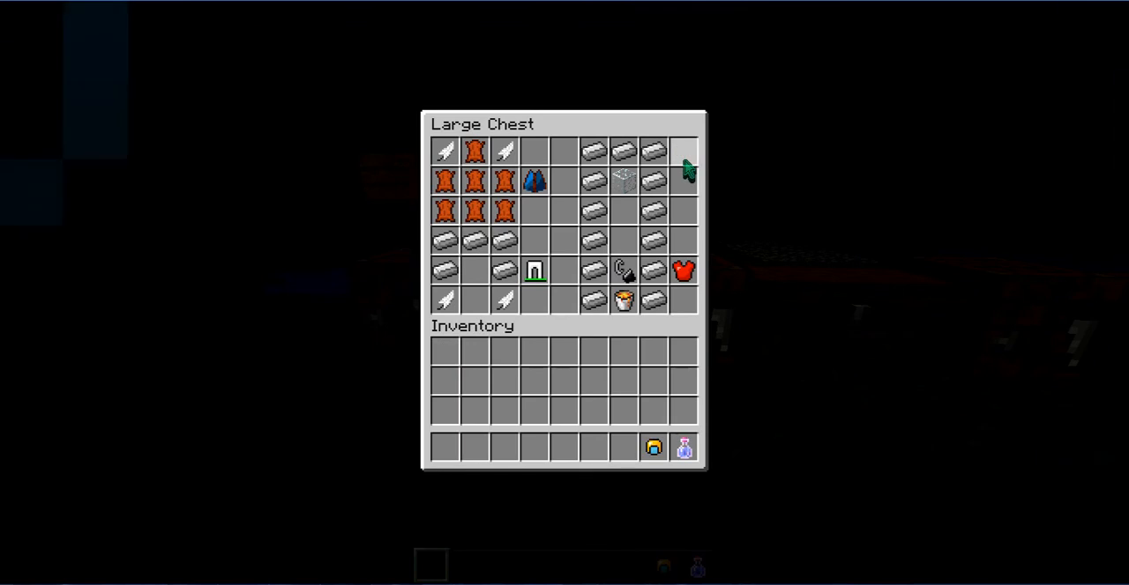
Swap the leggings for the gold blue-visor helmet and confirm it is worn underwater.
key("Escape")
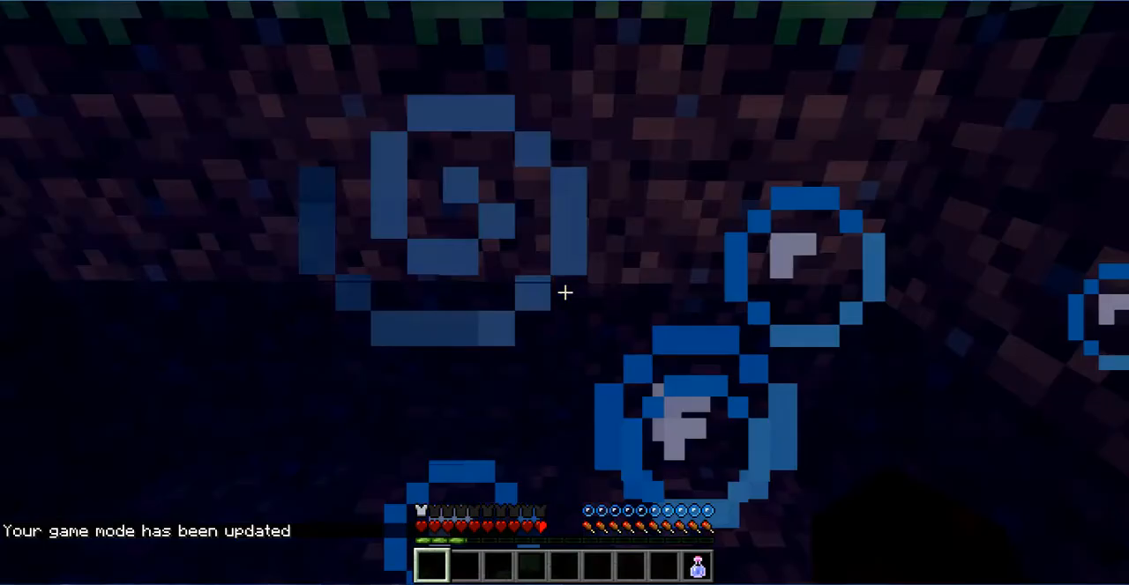
key("e")
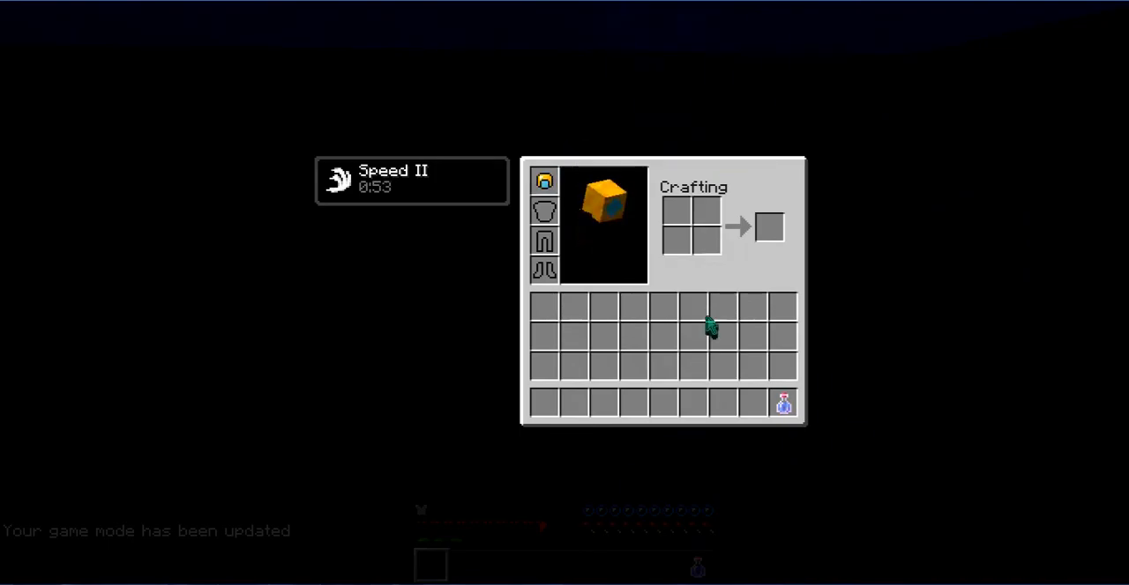
key("Escape")
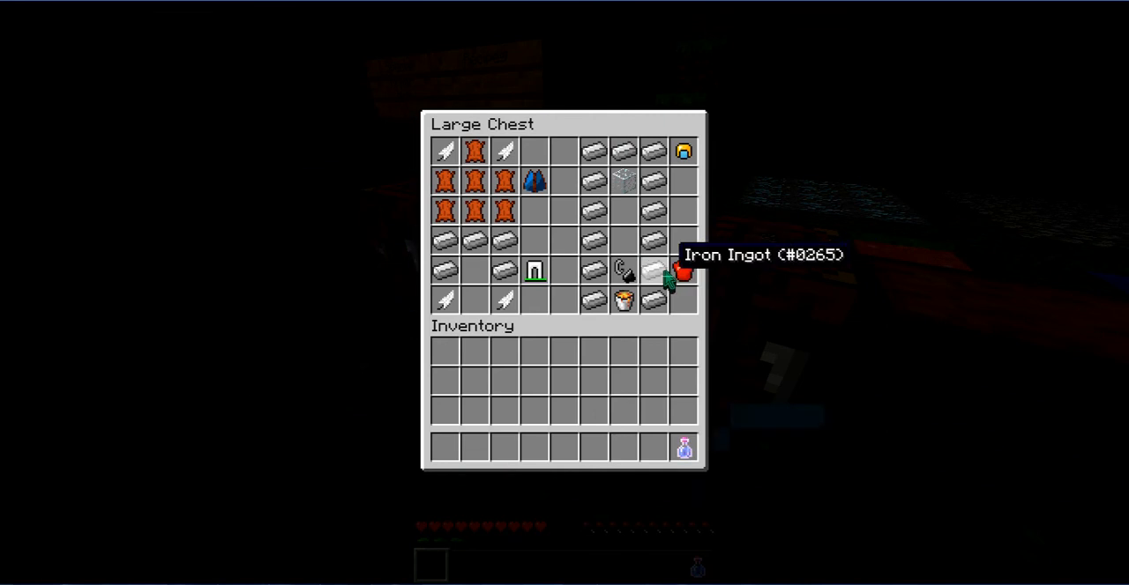
mouse_move(624, 168)
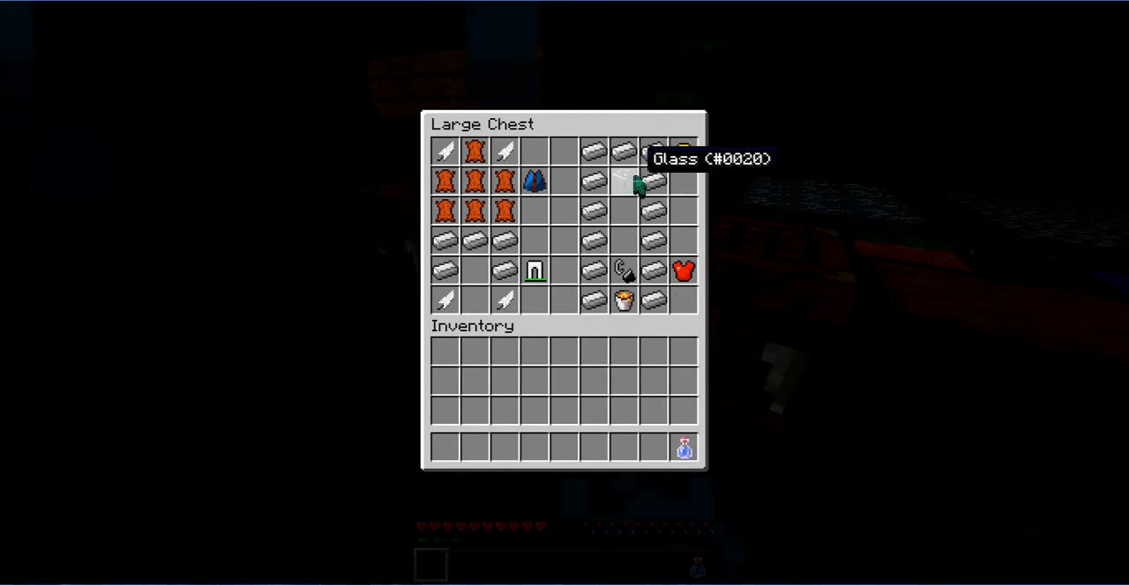
mouse_move(684, 271)
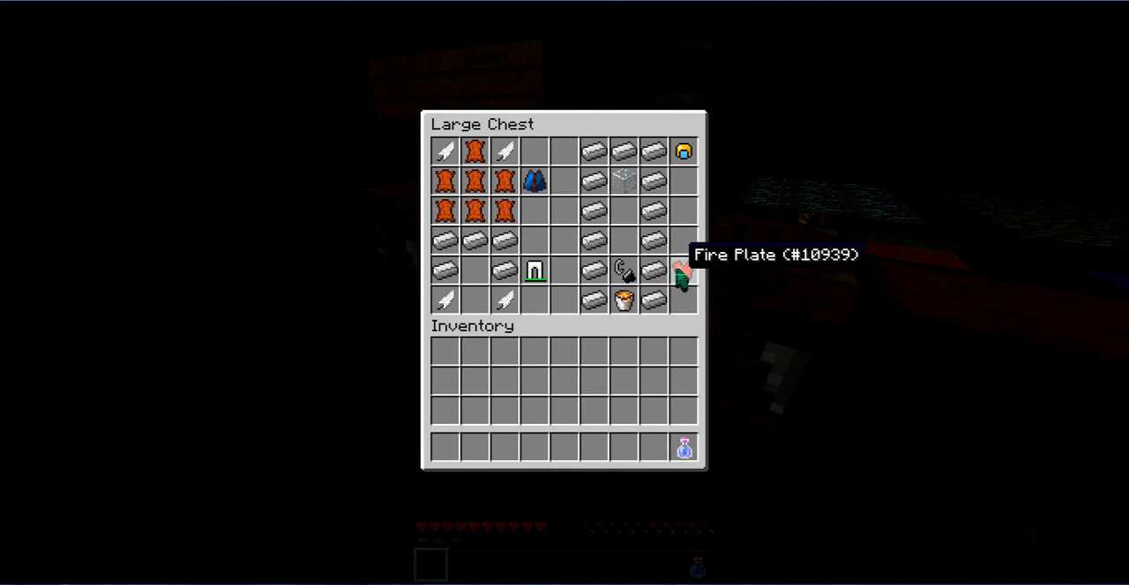
mouse_move(684, 256)
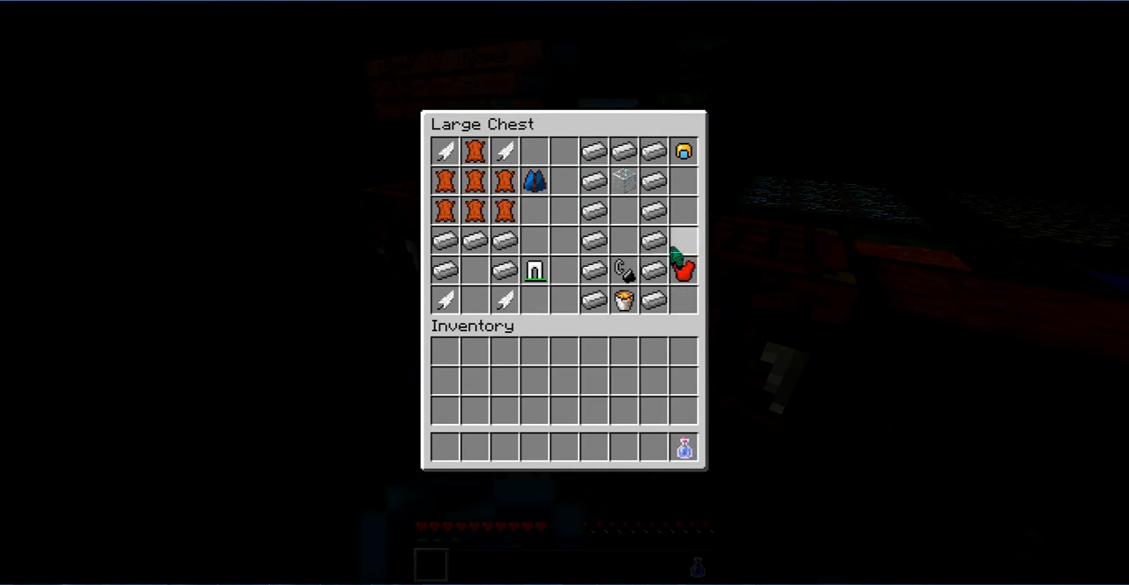
mouse_move(624, 271)
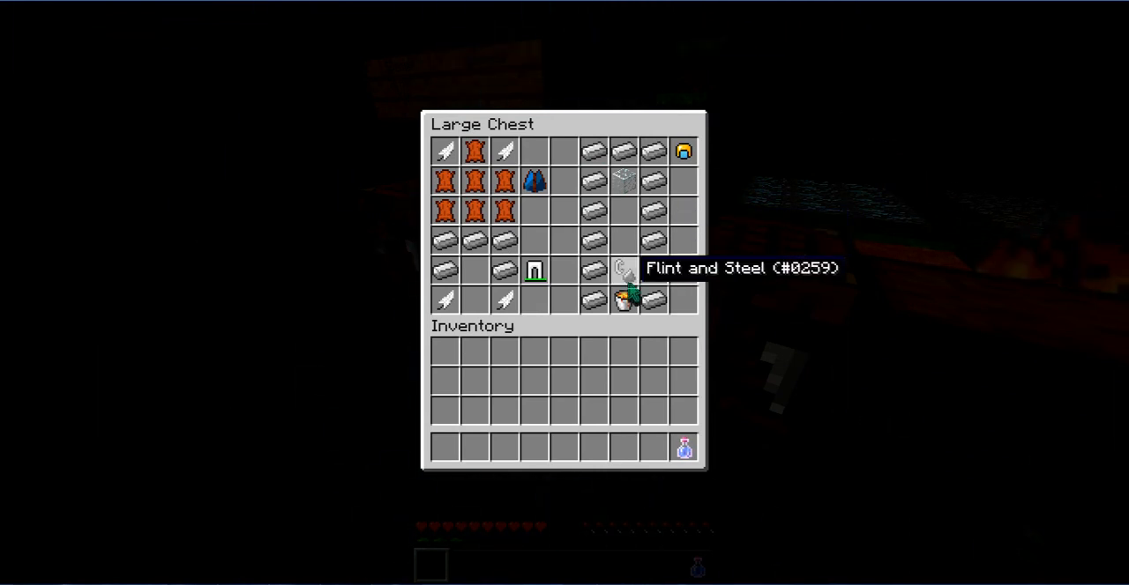
mouse_move(683, 280)
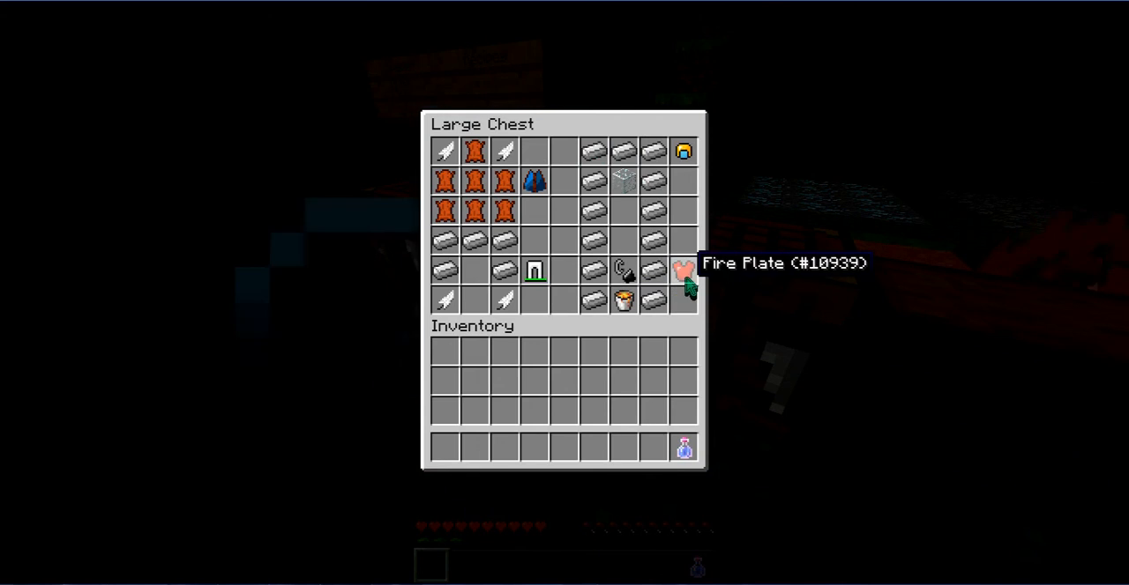
Wear the Fire Plate and walk into the fire and lava with it on.
key("Escape")
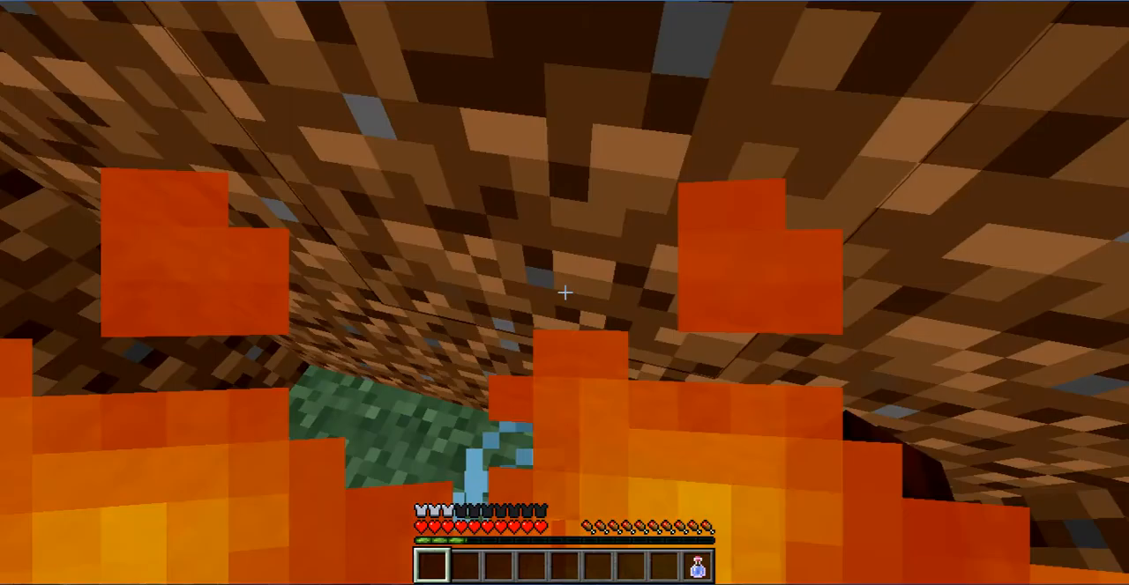
mouse_move(565, 292)
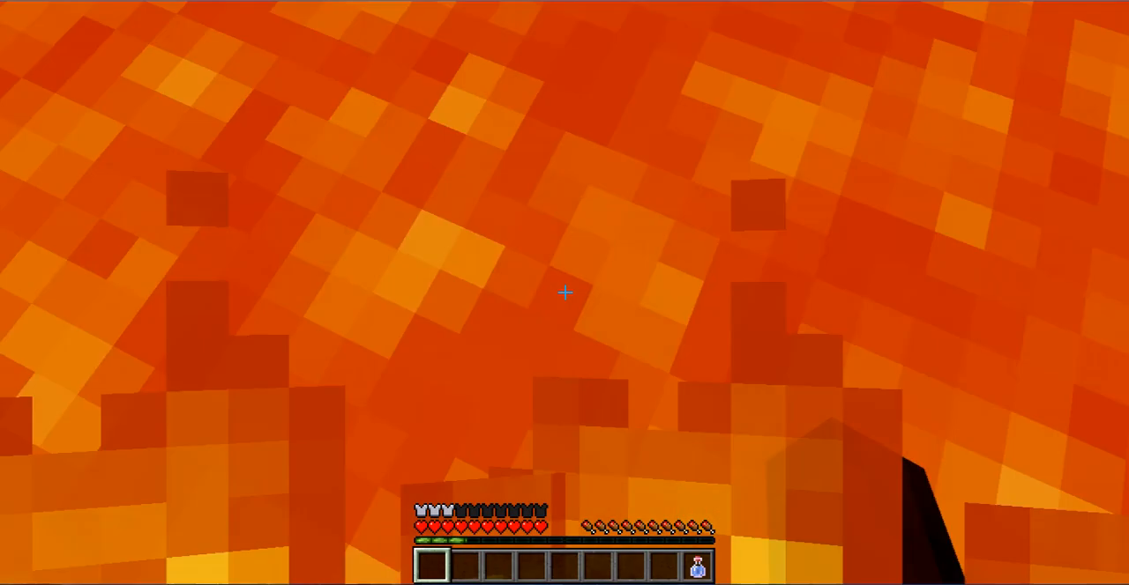
mouse_move(564, 293)
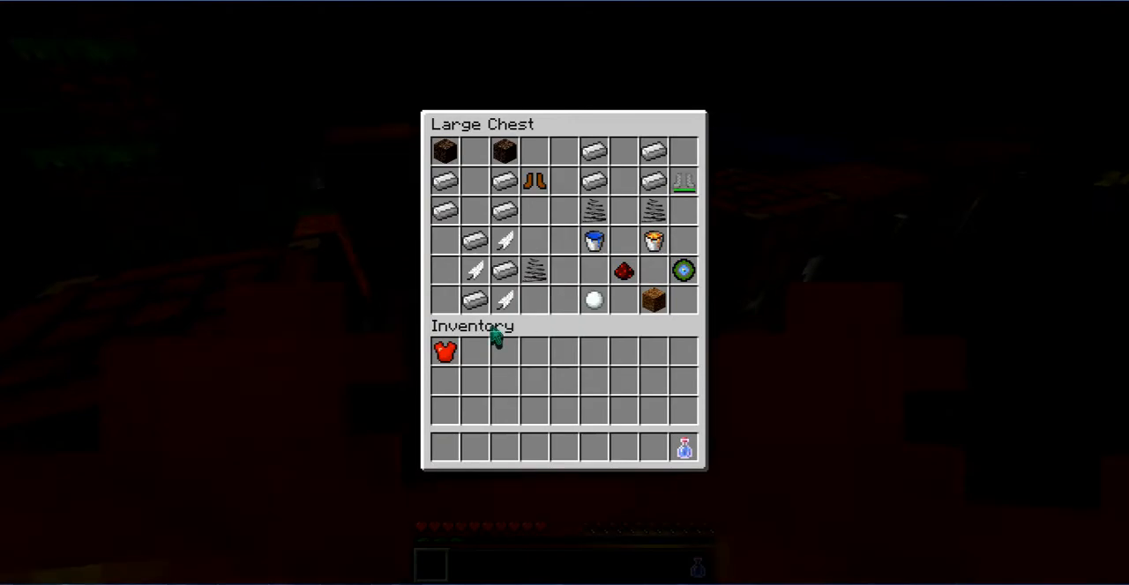
Take the Heavy Boots from the recipe chest, equip them and try them out.
key("Escape")
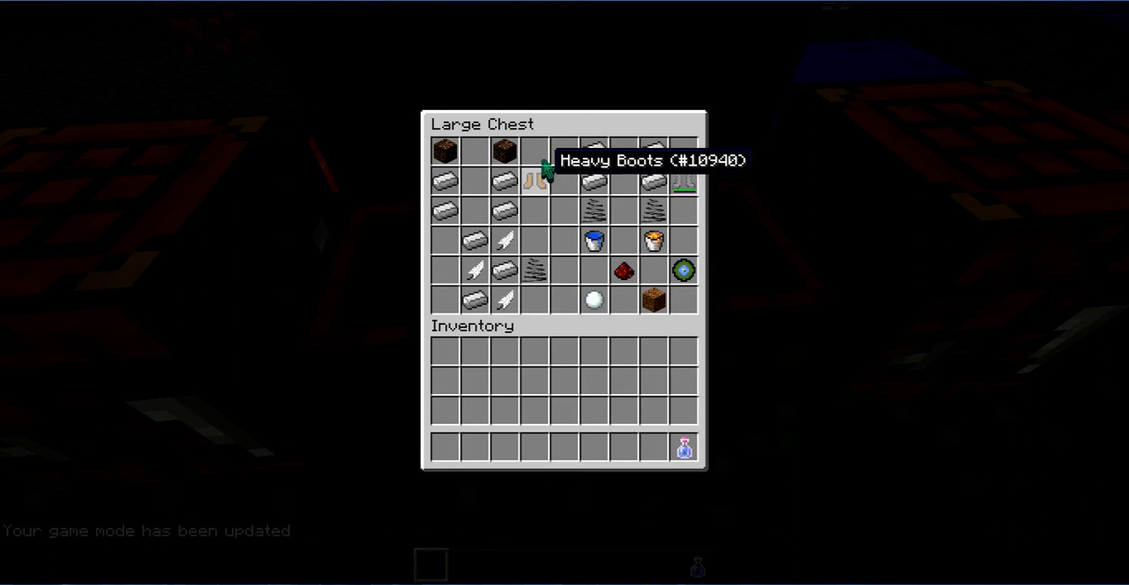
left_click_drag(533, 183, 445, 449)
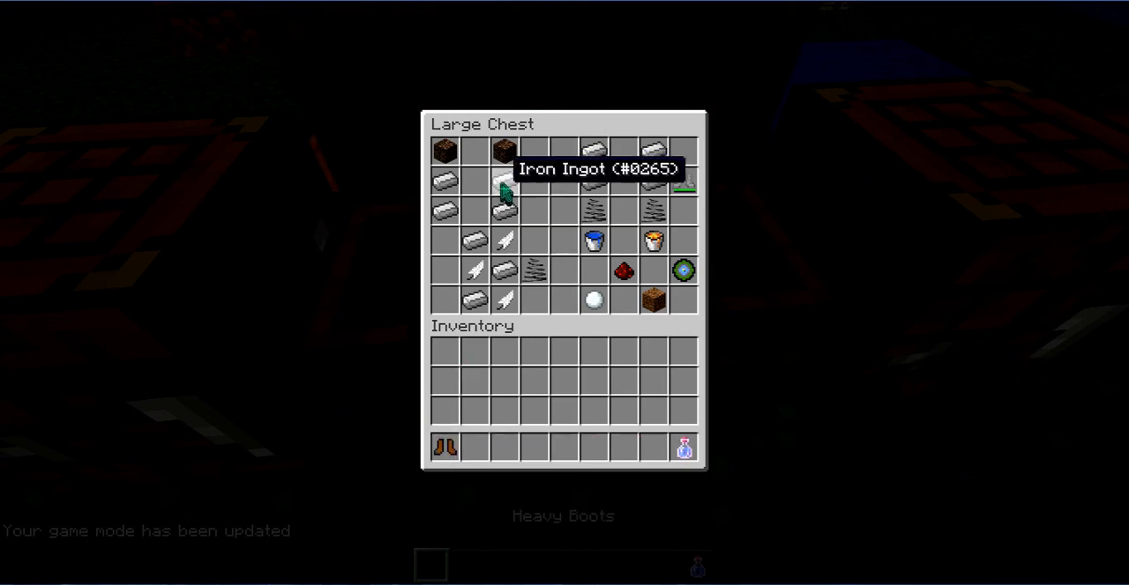
key("Escape")
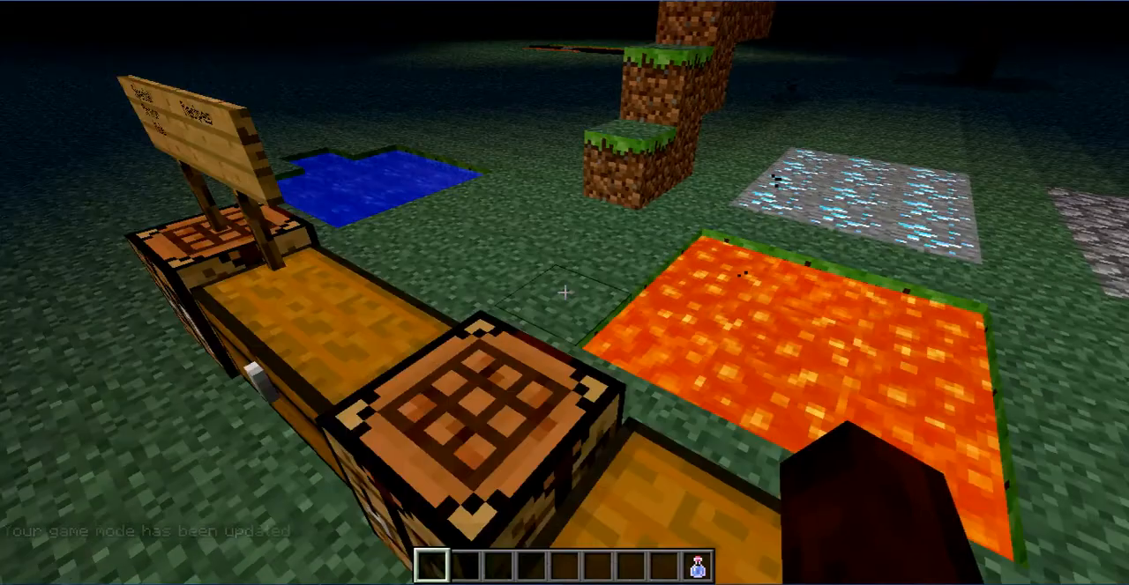
mouse_move(564, 293)
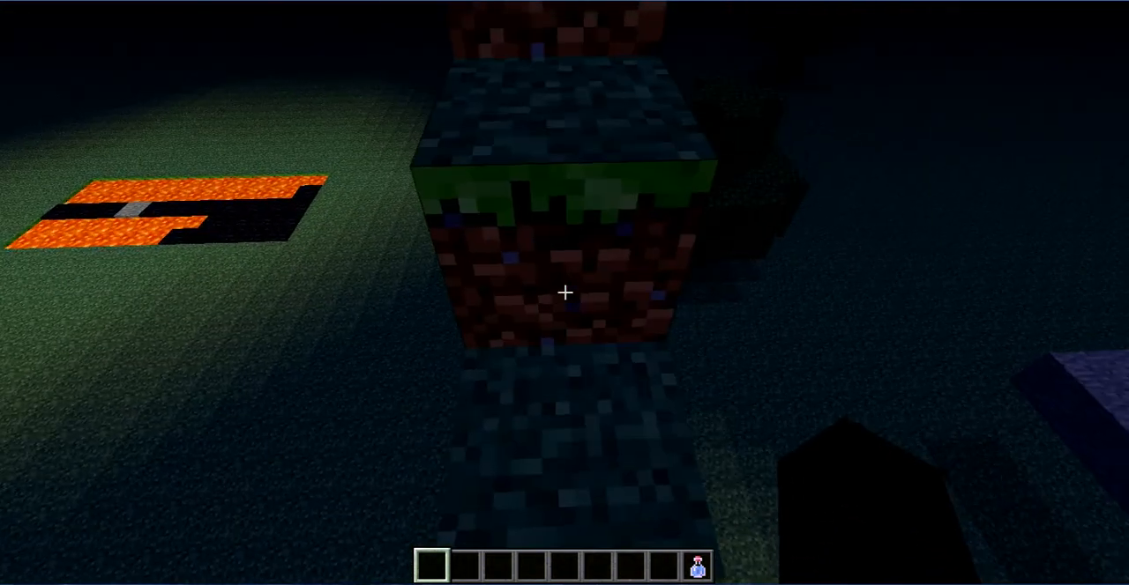
mouse_move(565, 293)
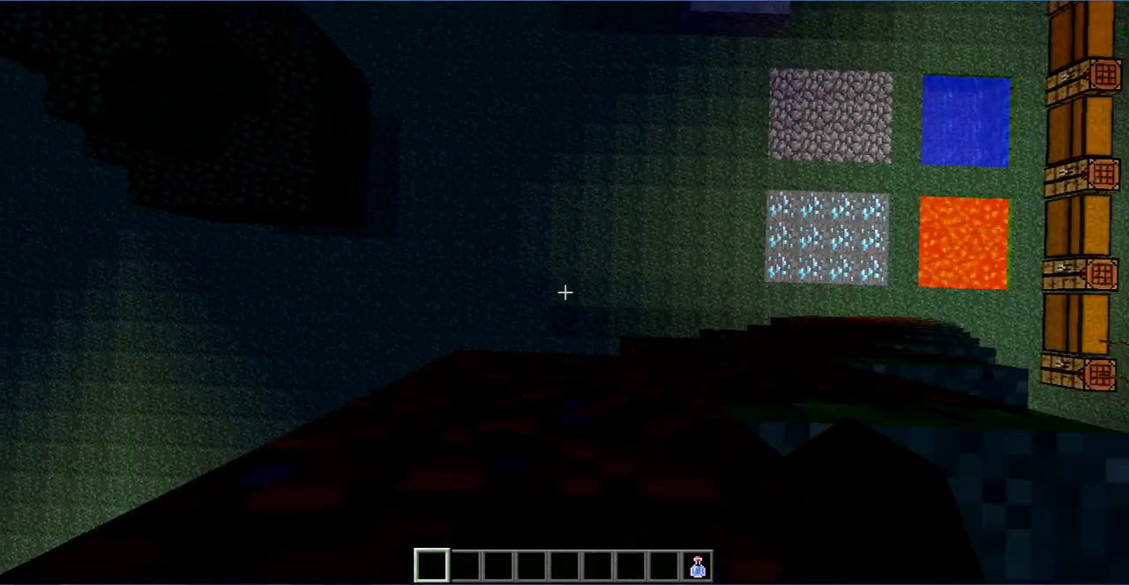
key("e")
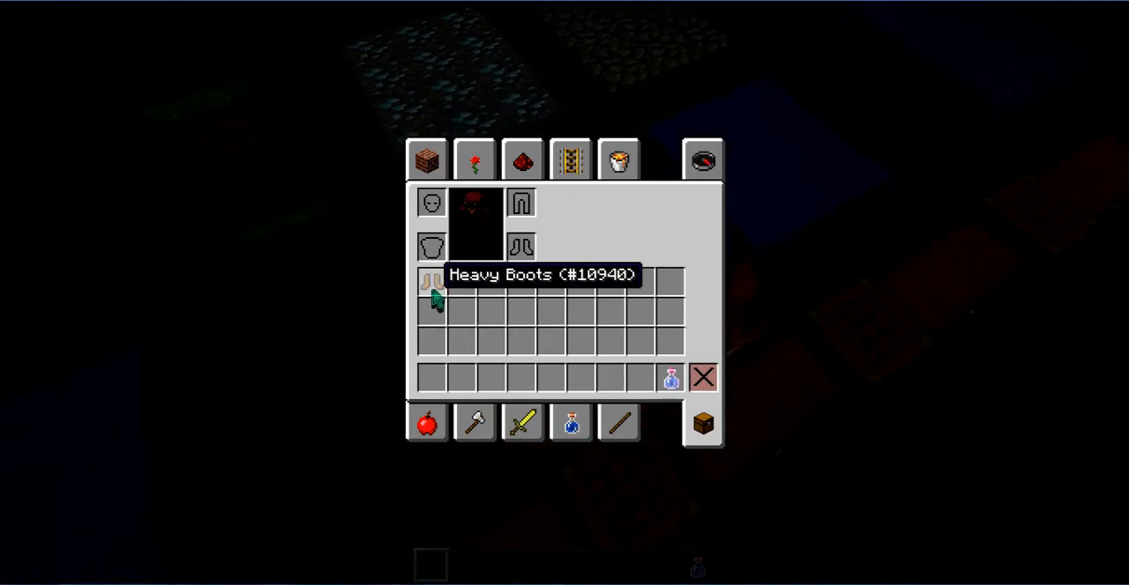
key("Escape")
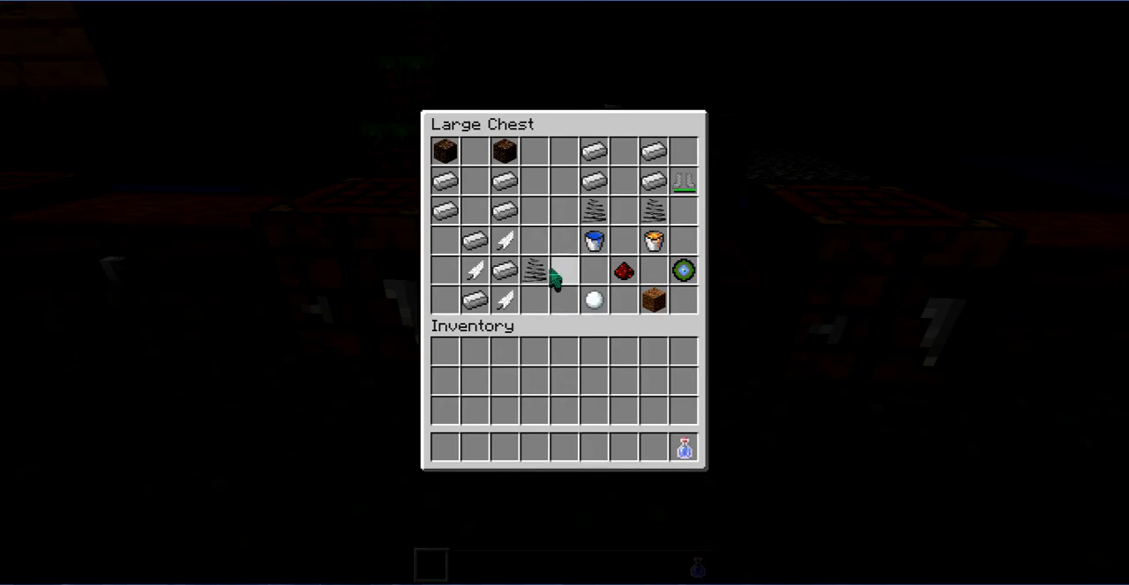
mouse_move(549, 271)
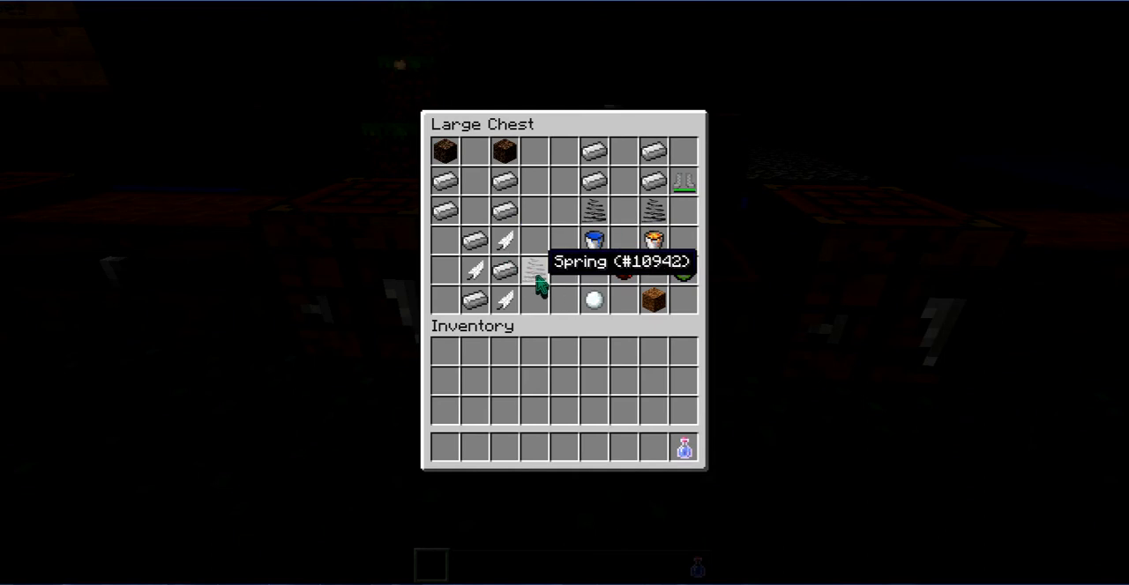
mouse_move(598, 192)
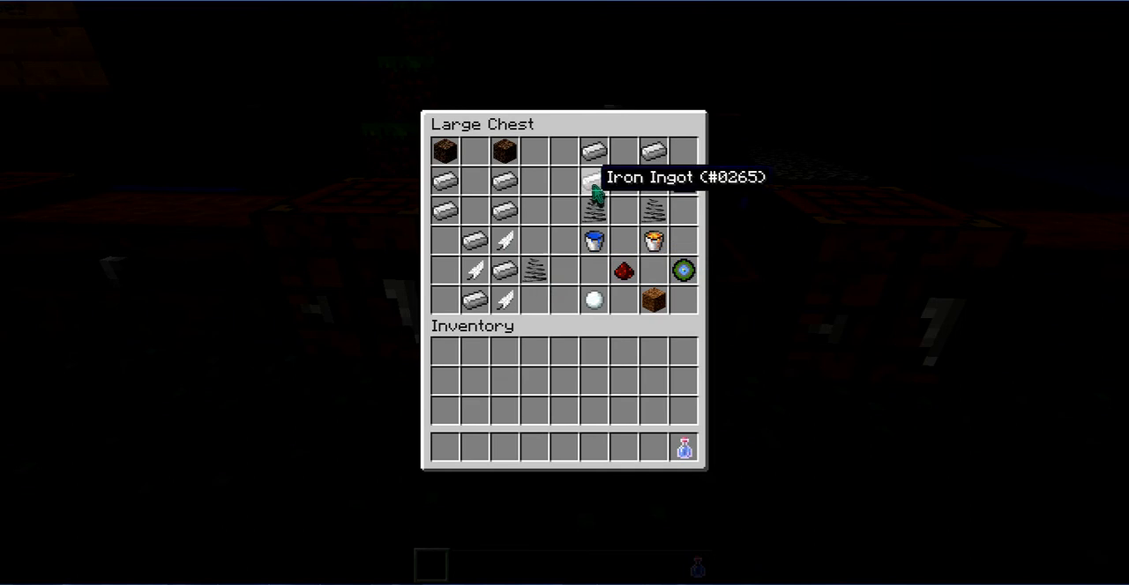
mouse_move(594, 149)
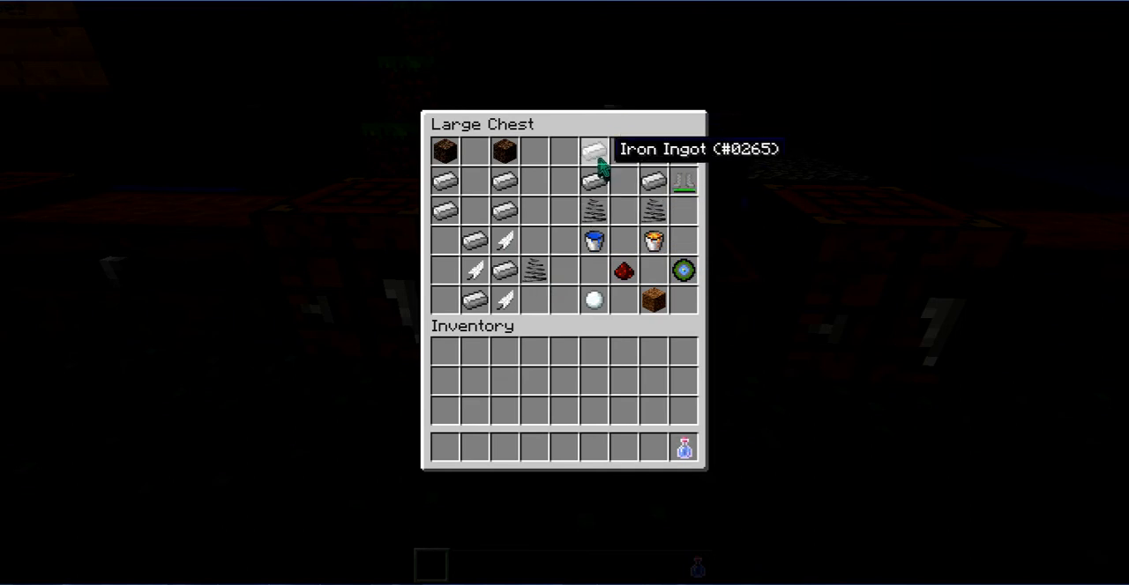
mouse_move(593, 210)
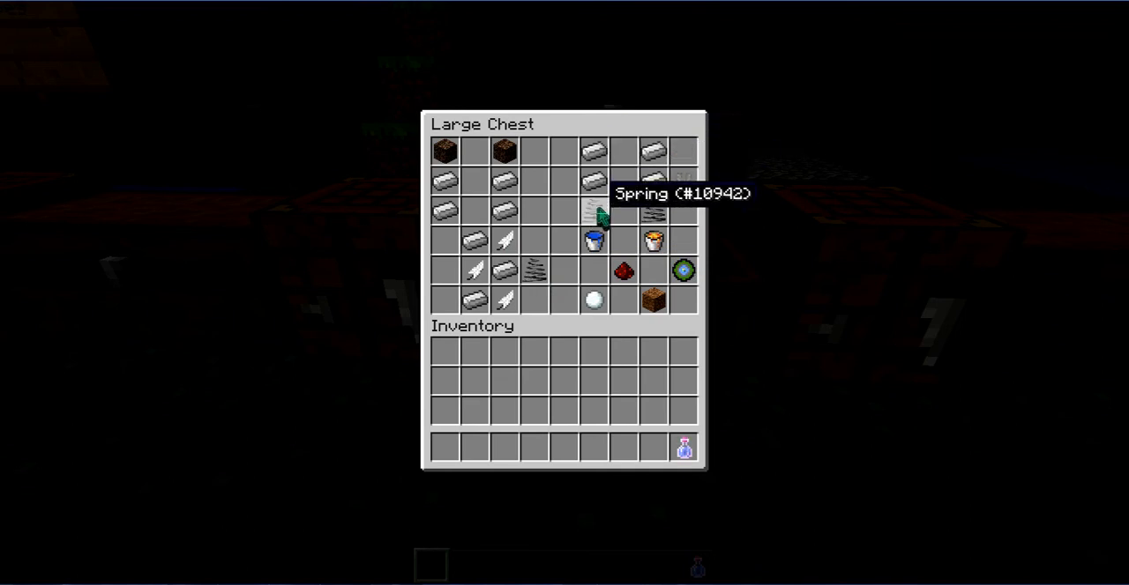
mouse_move(683, 181)
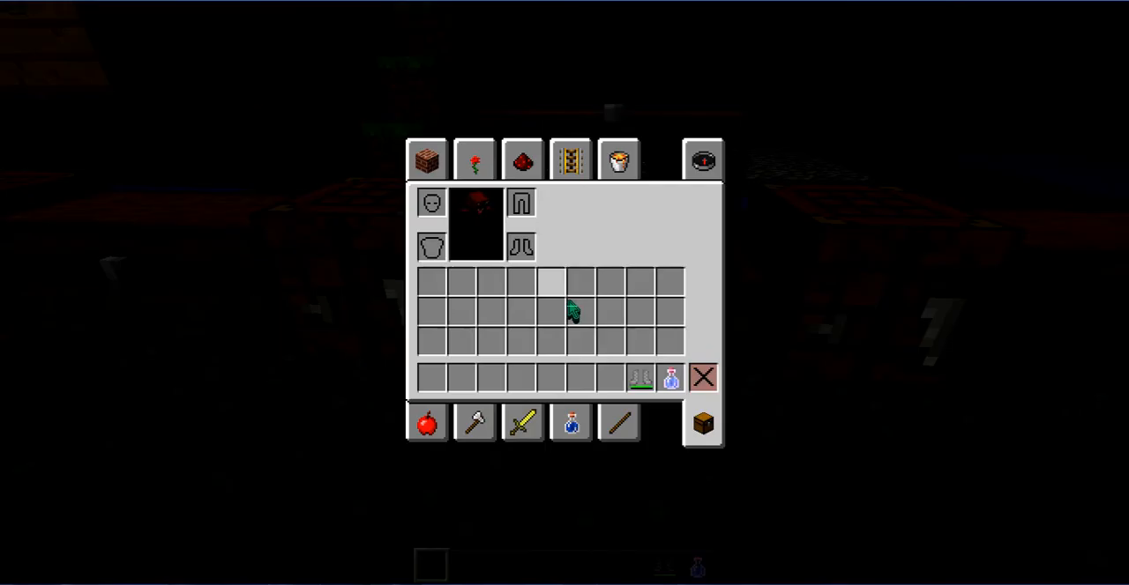
Equip the spring-and-iron boots and jump high around the test area.
key("Escape")
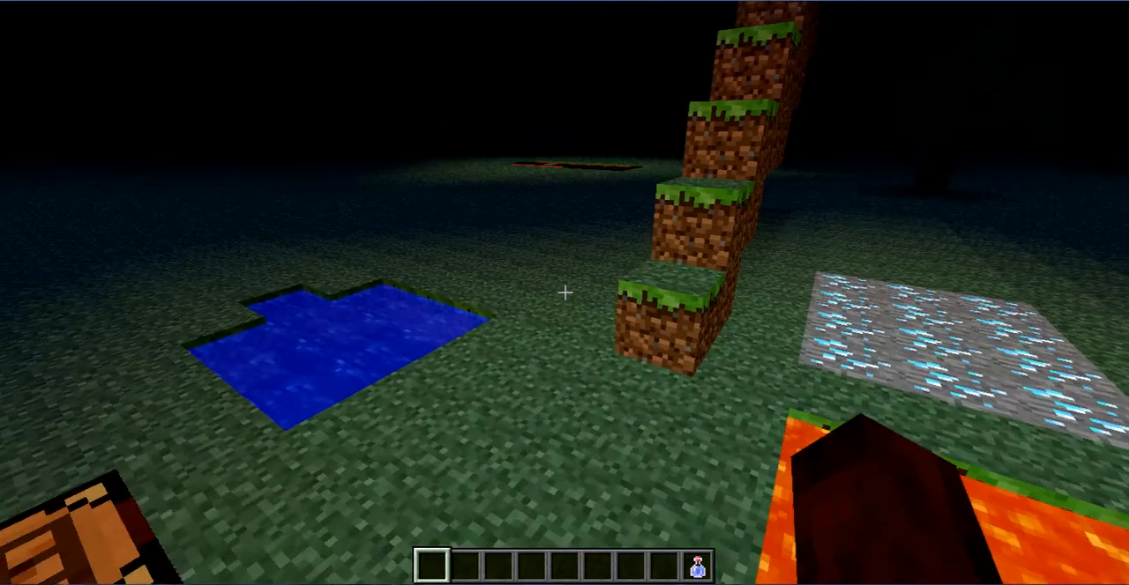
mouse_move(564, 293)
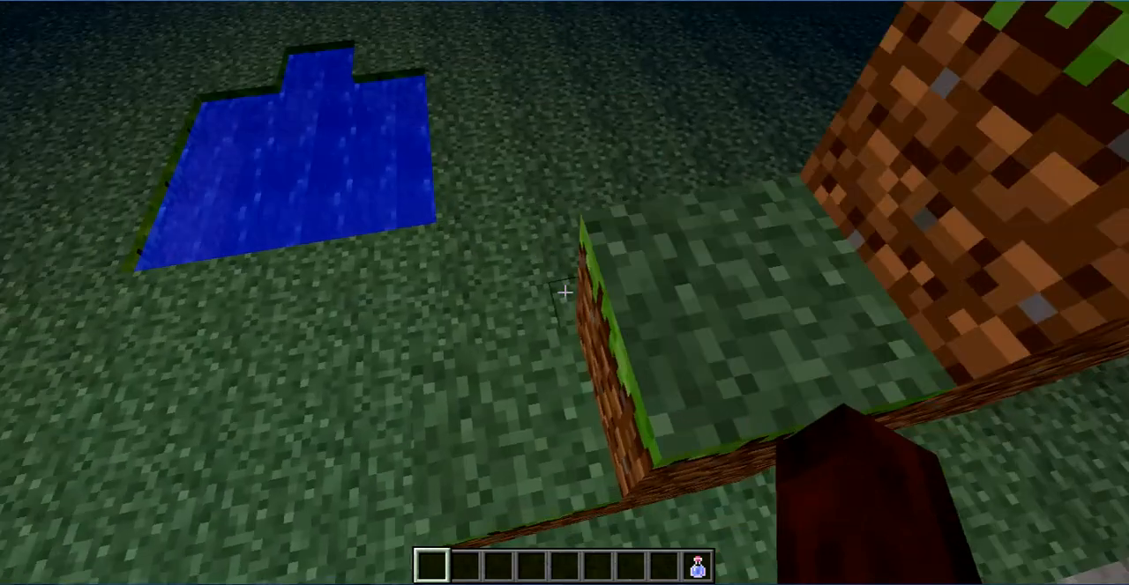
mouse_move(564, 292)
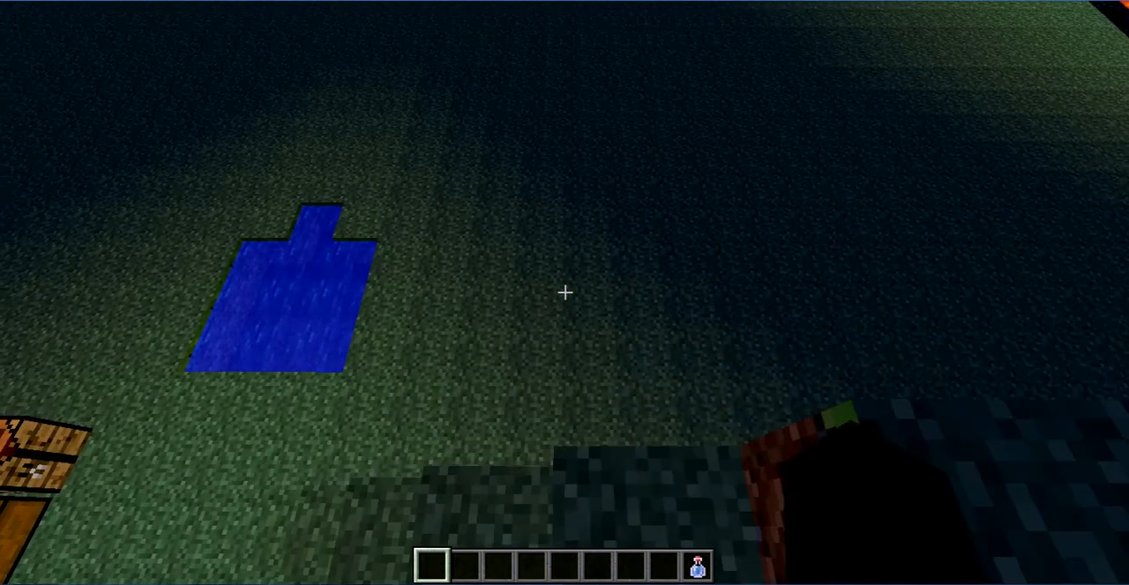
mouse_move(564, 292)
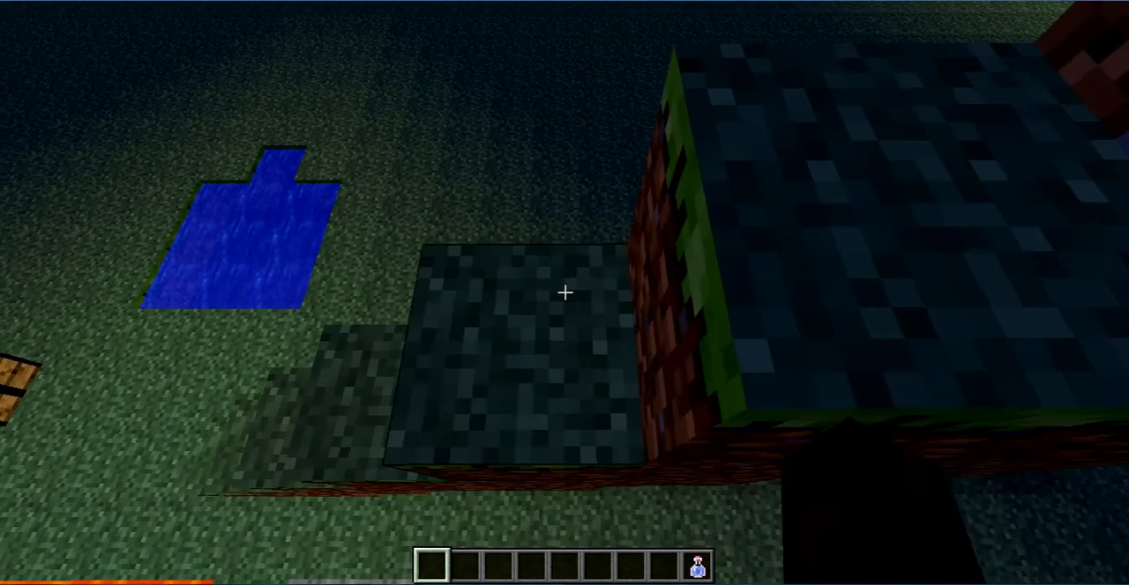
mouse_move(564, 293)
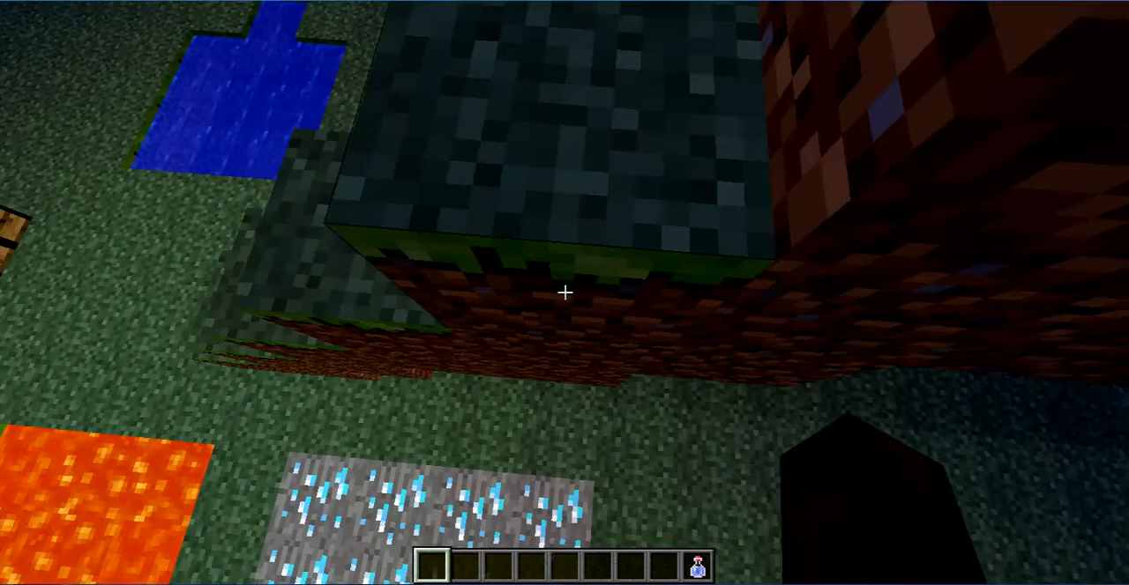
mouse_move(564, 294)
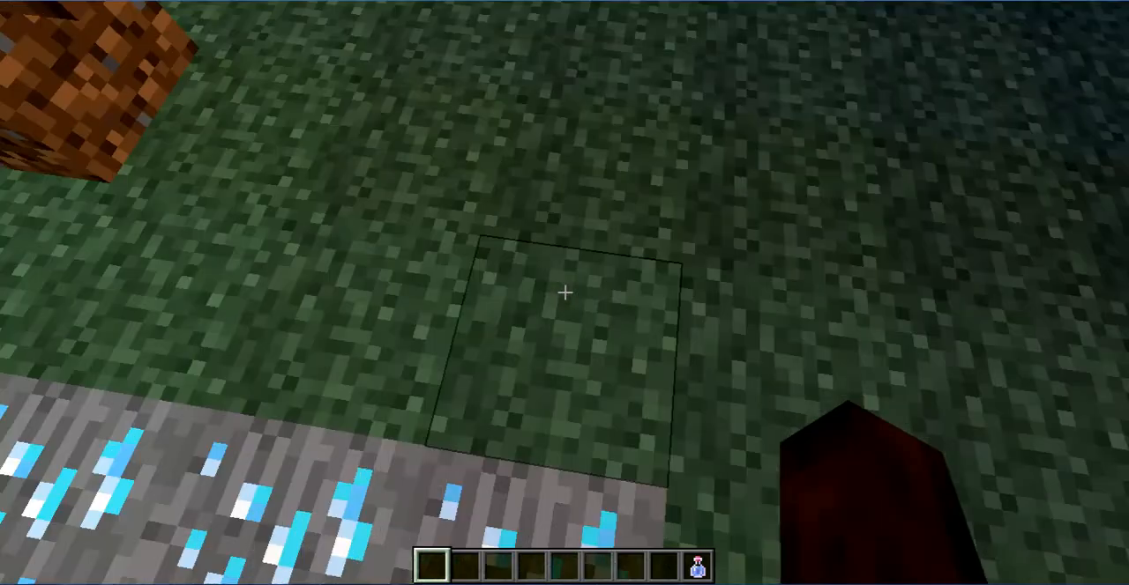
mouse_move(564, 292)
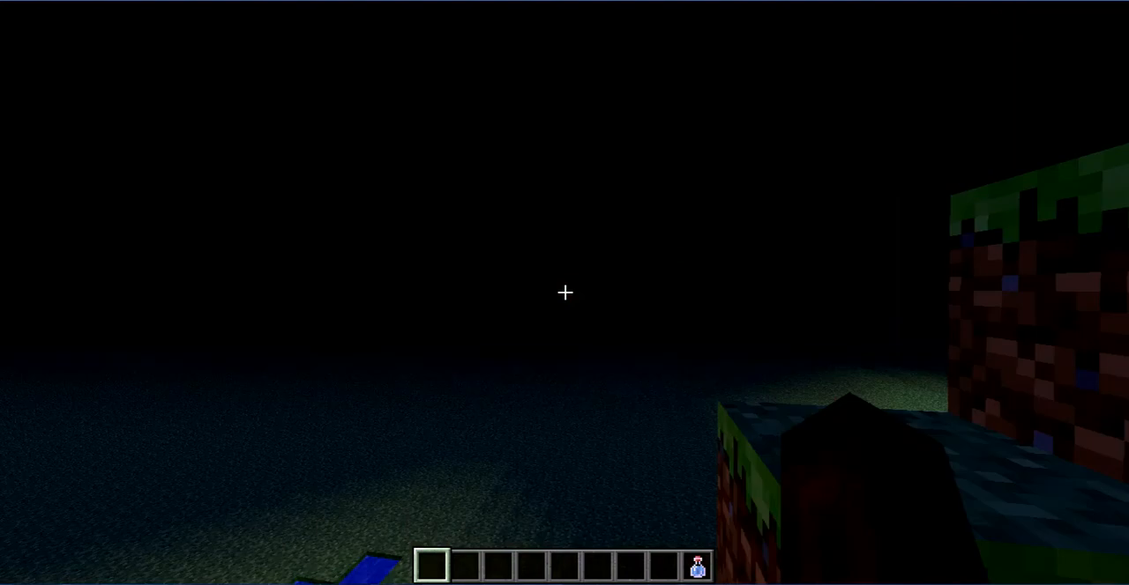
mouse_move(564, 293)
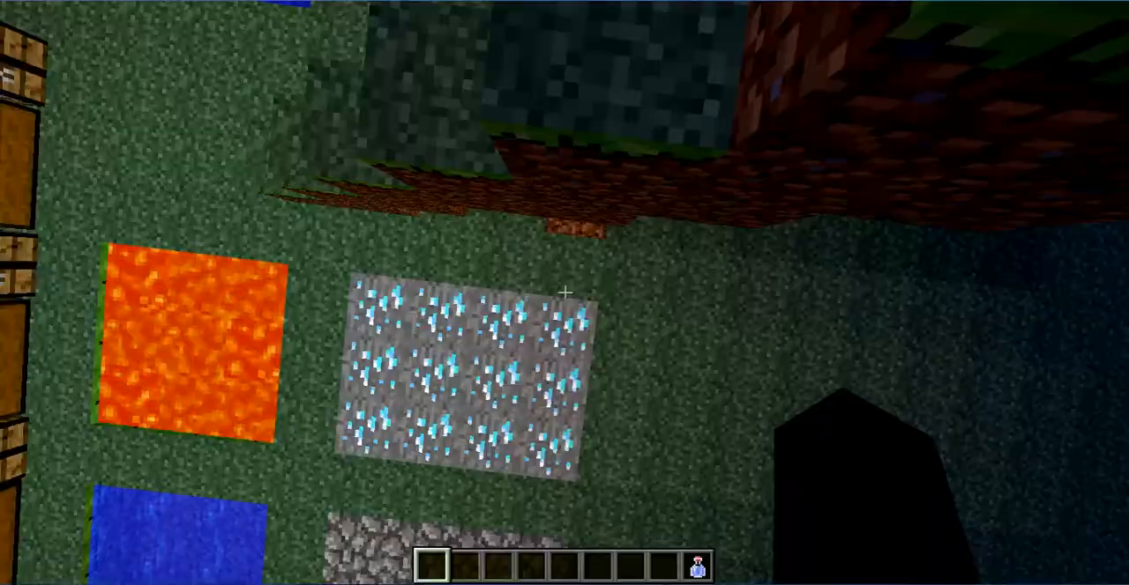
mouse_move(565, 293)
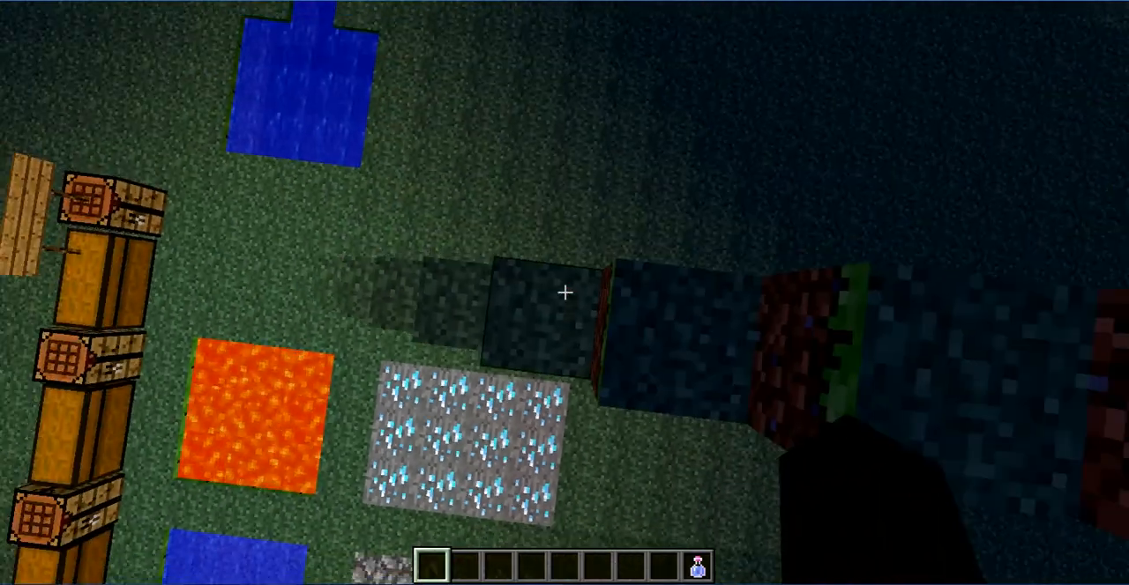
mouse_move(564, 292)
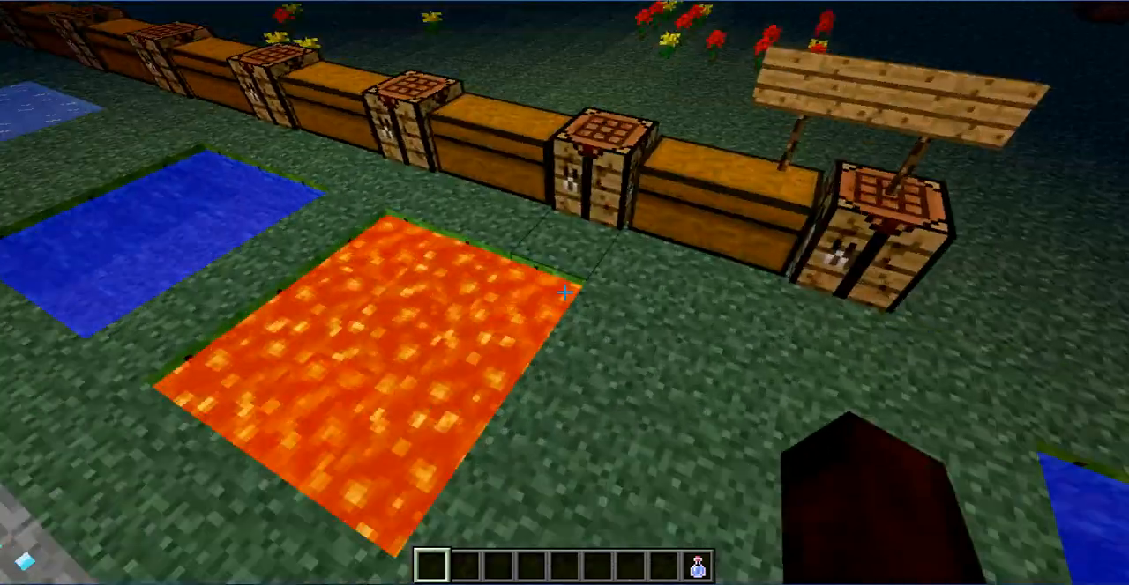
mouse_move(564, 292)
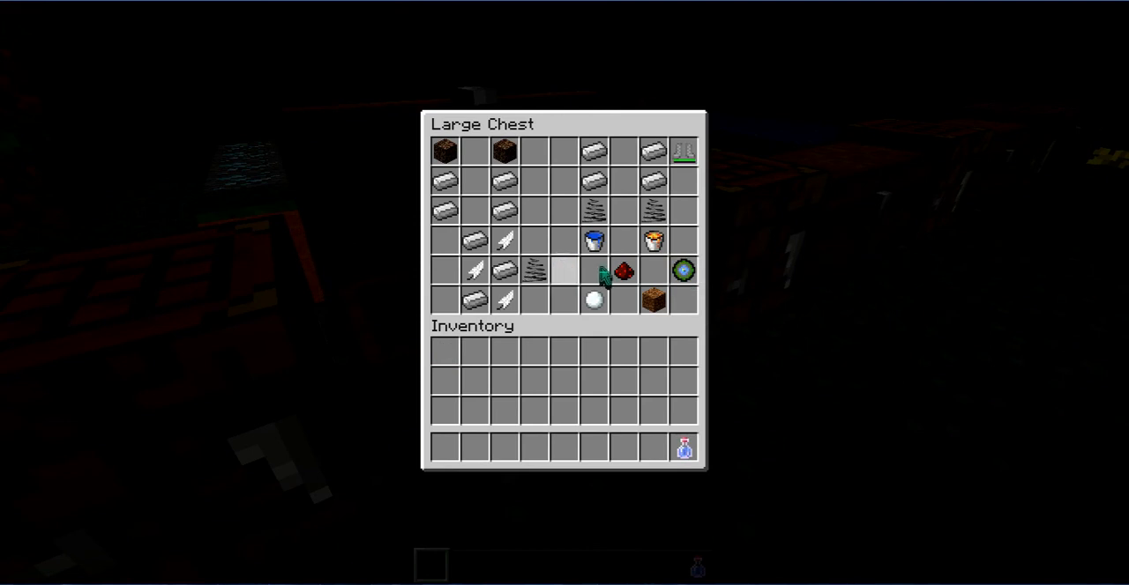
mouse_move(653, 240)
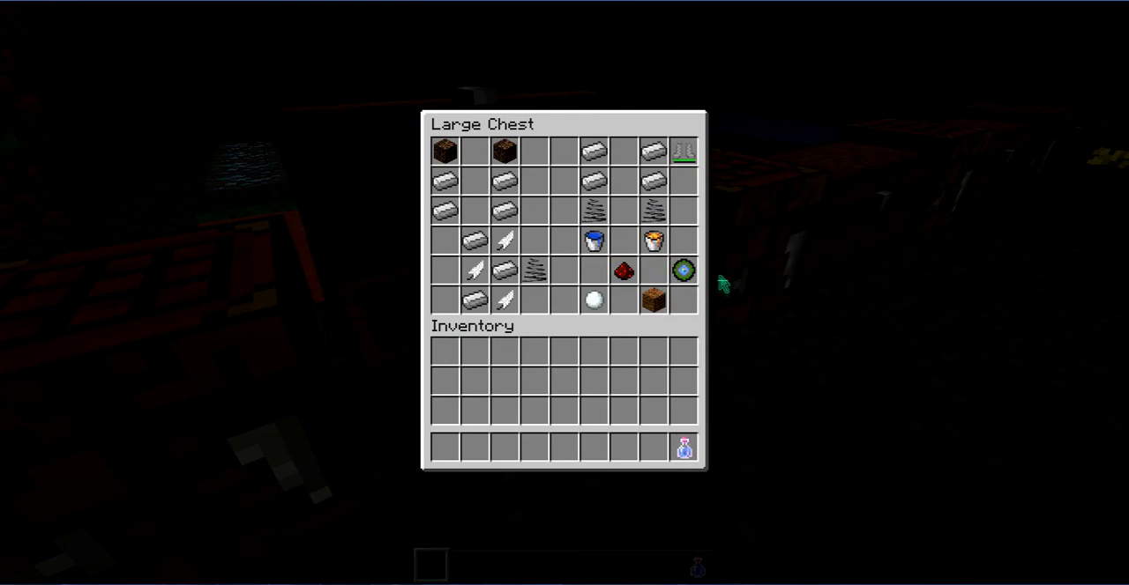
Close the Magic Boots recipe chest and pause at the game menu.
key("Escape")
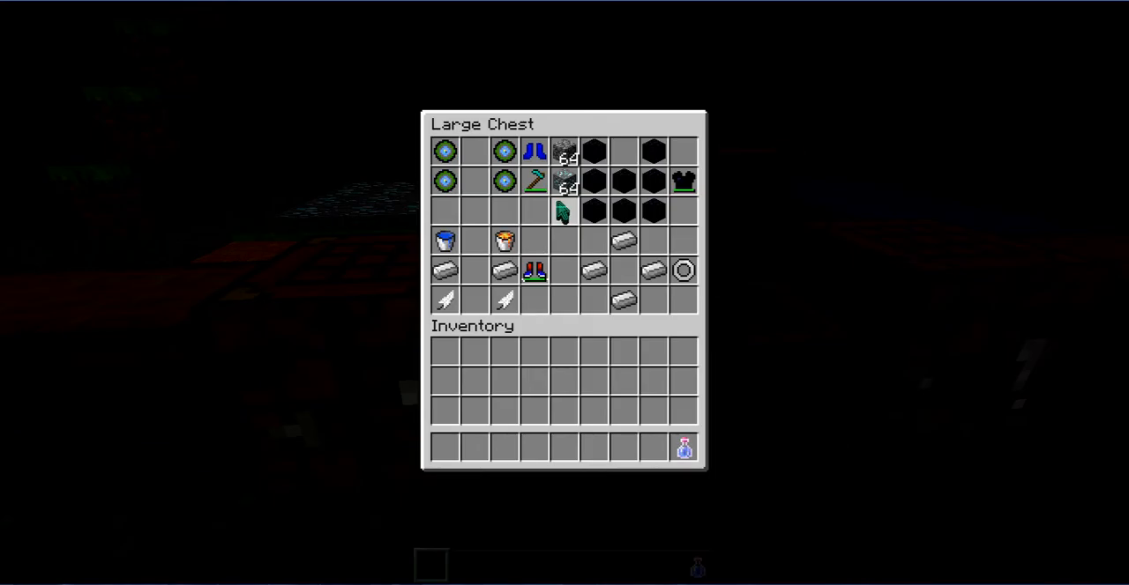
mouse_move(532, 155)
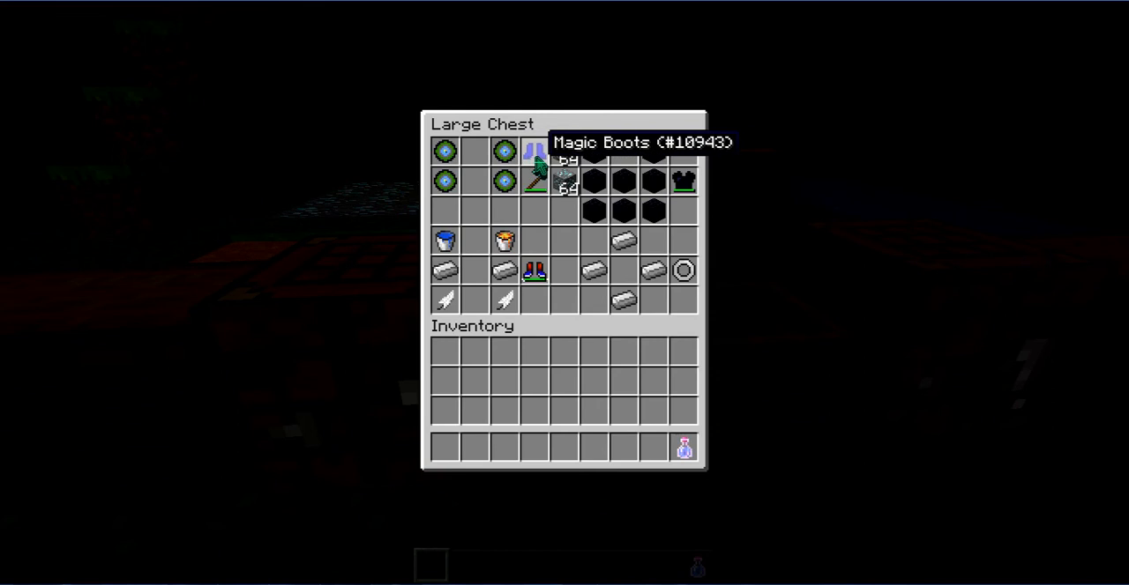
key("Escape")
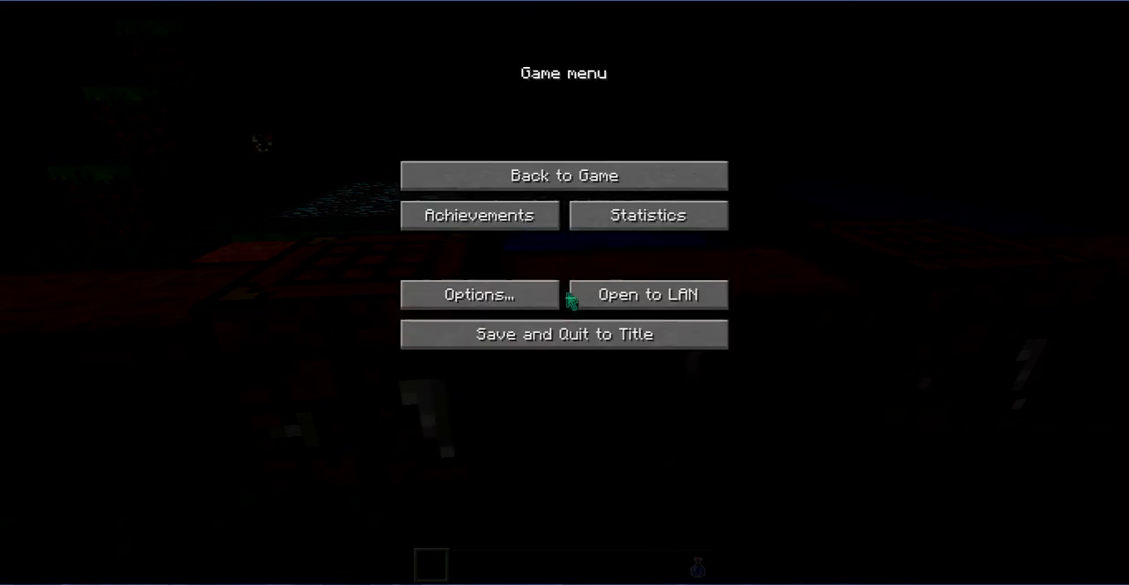
Resume the game, cross the test pads and hold the 12 mined diamonds.
left_click(562, 176)
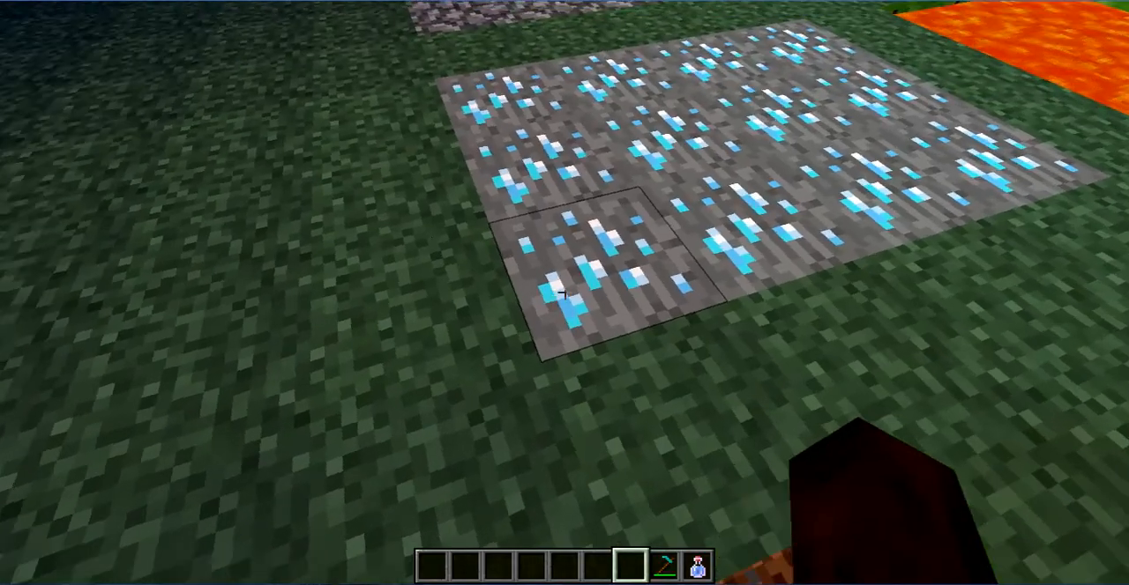
mouse_move(564, 291)
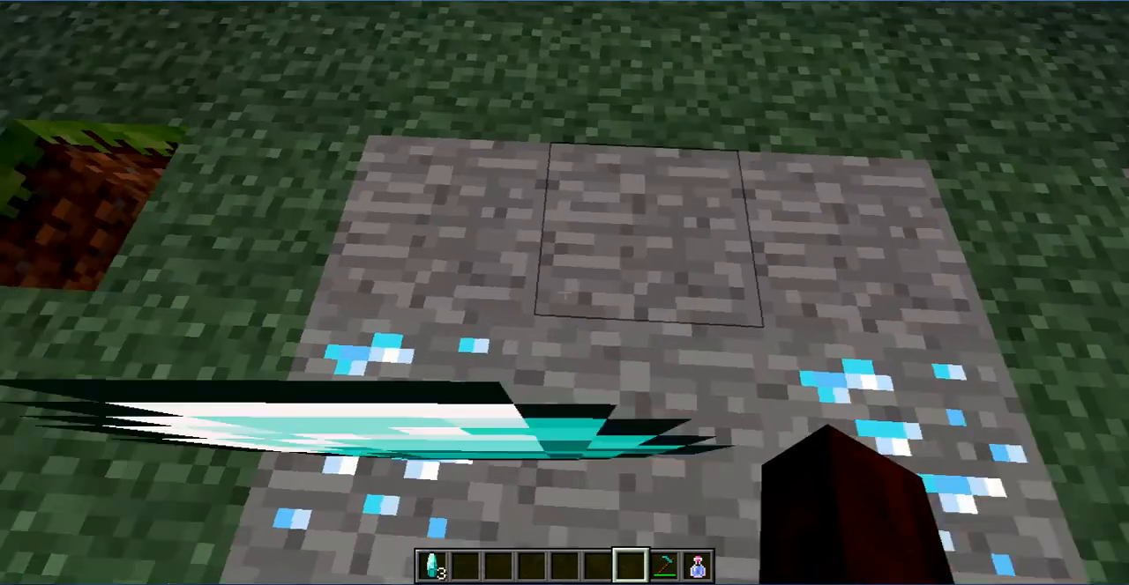
mouse_move(564, 293)
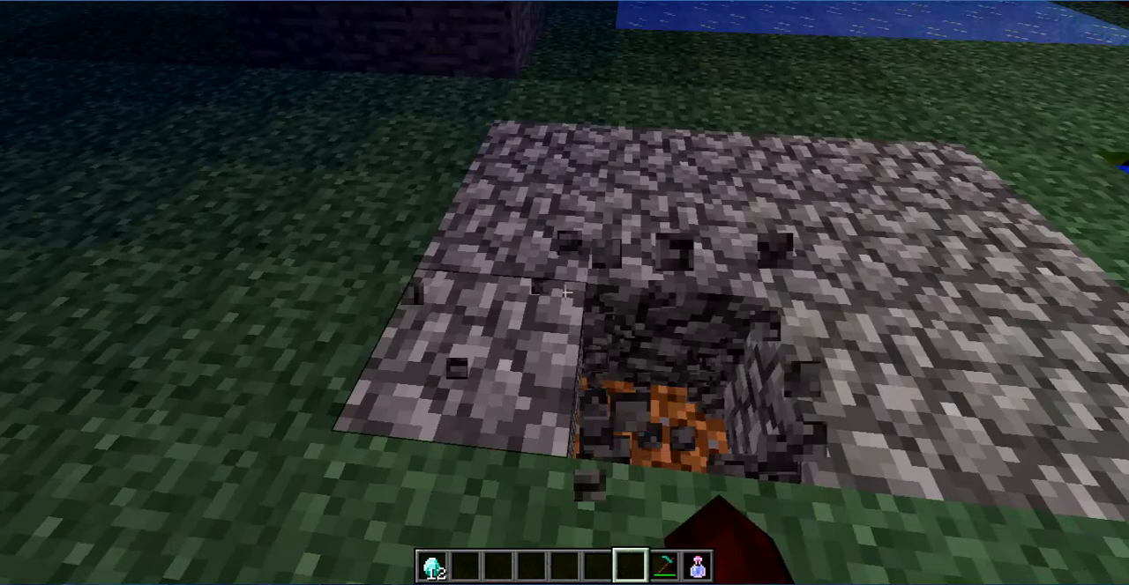
key("e")
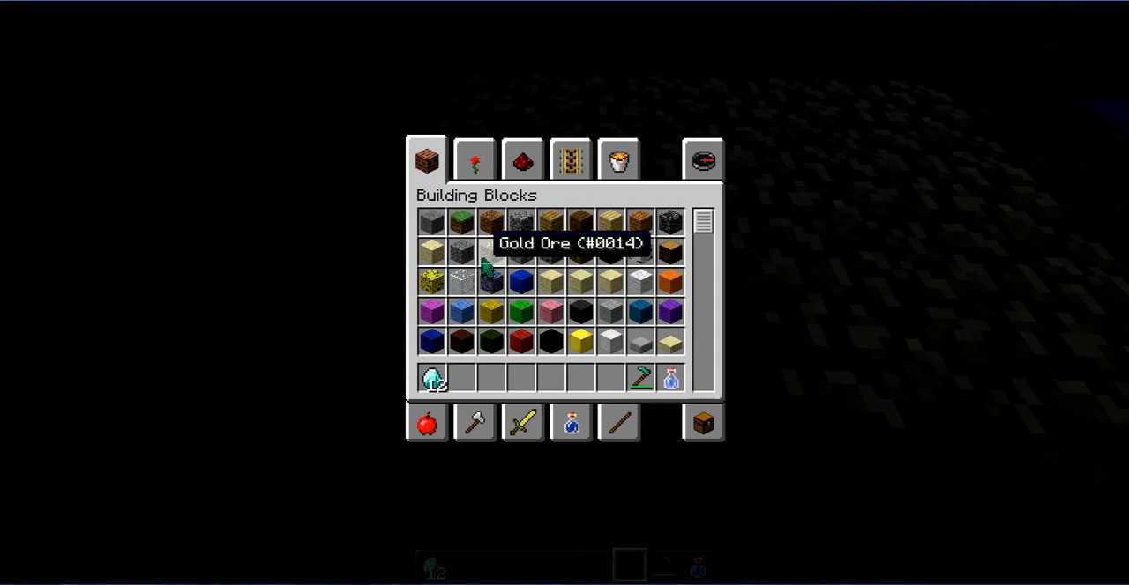
key("Escape")
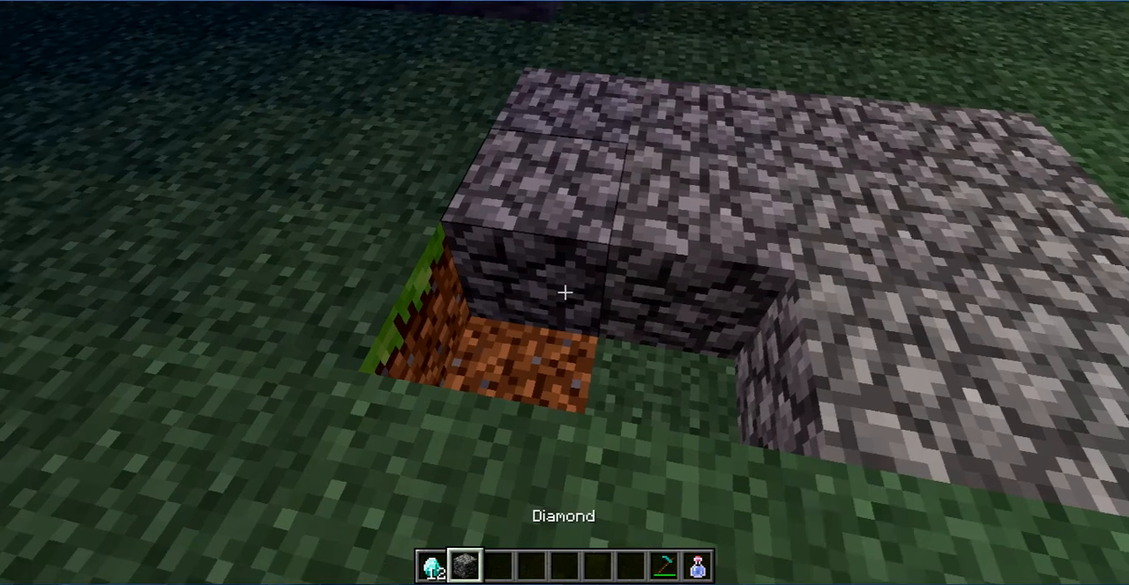
mouse_move(565, 293)
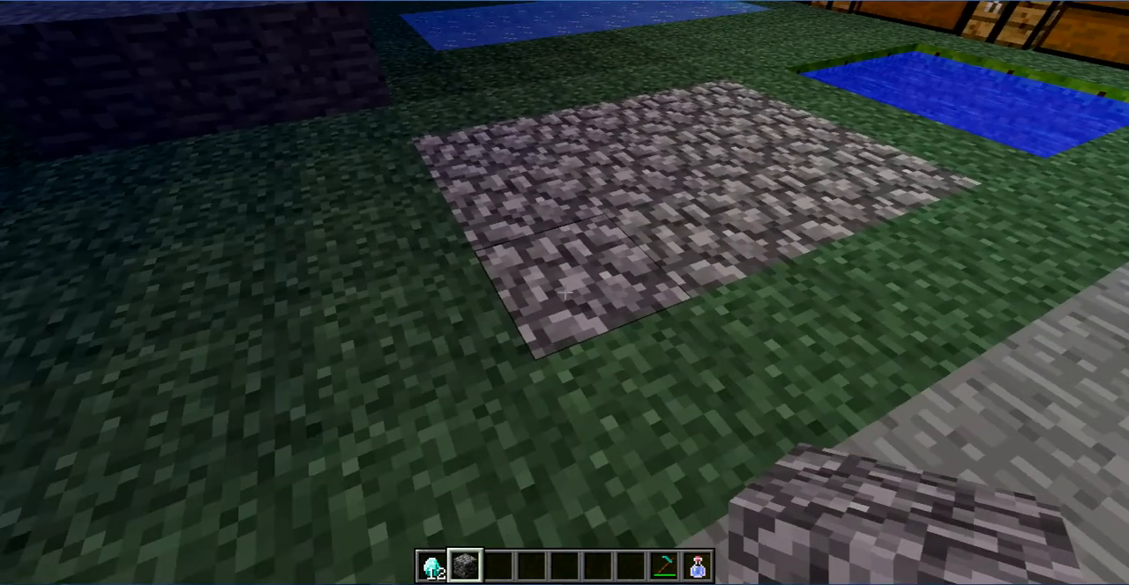
mouse_move(564, 292)
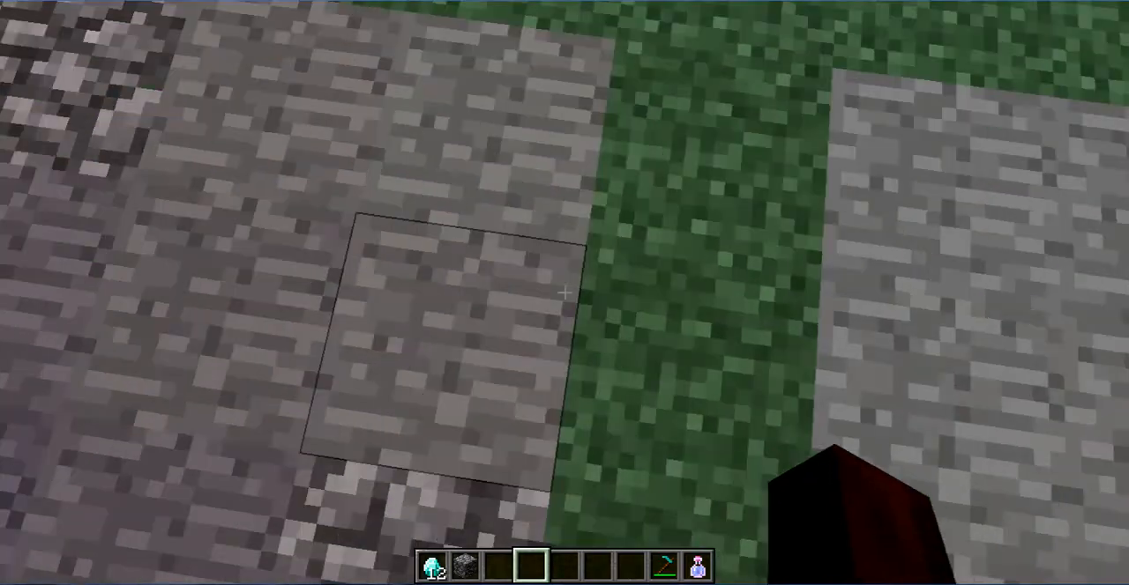
mouse_move(564, 293)
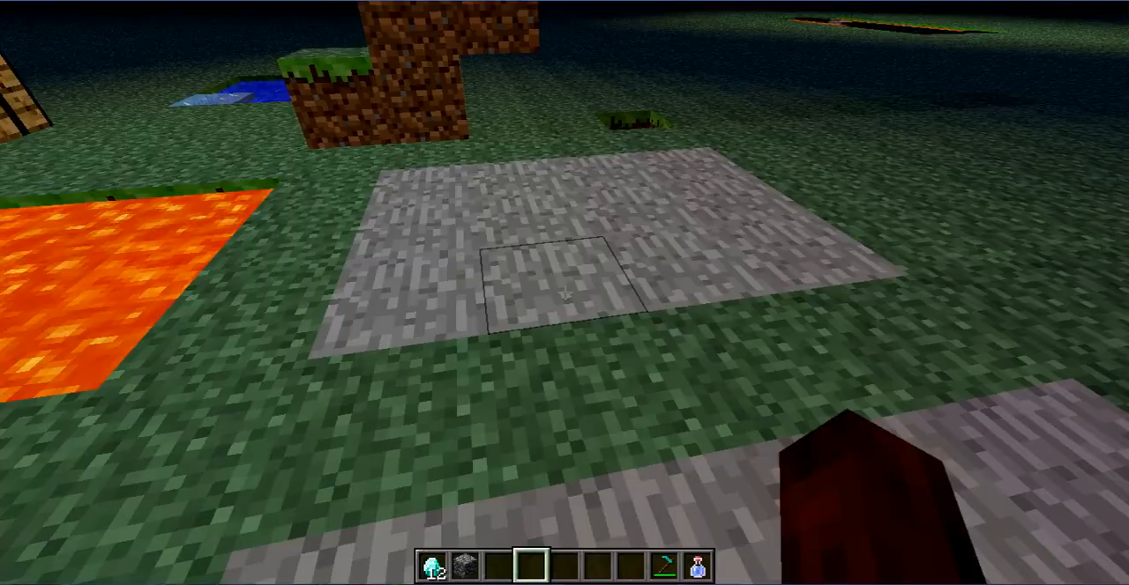
mouse_move(564, 292)
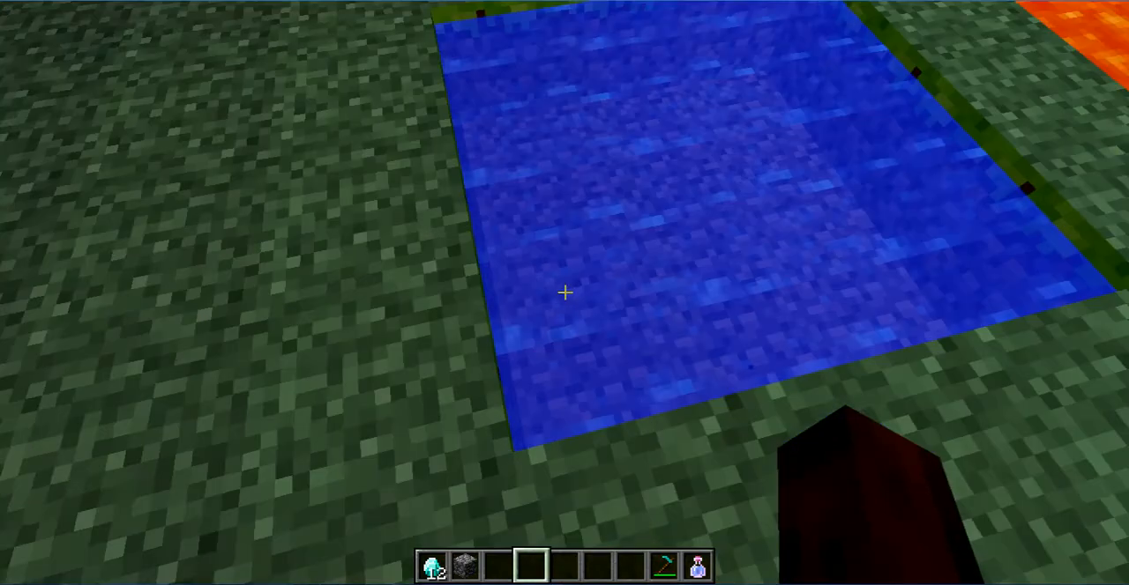
mouse_move(565, 293)
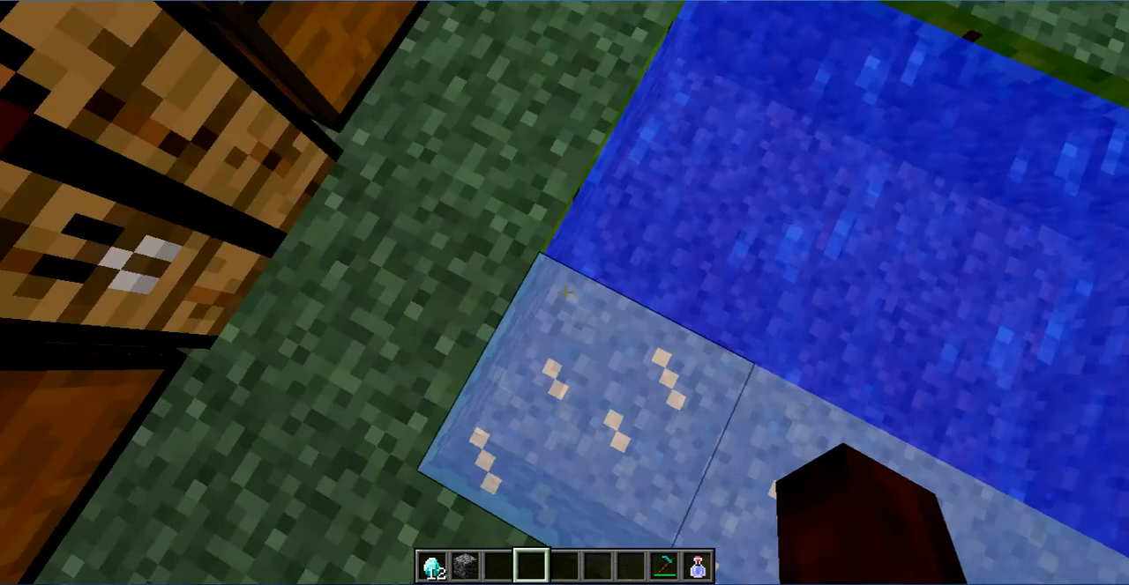
mouse_move(564, 293)
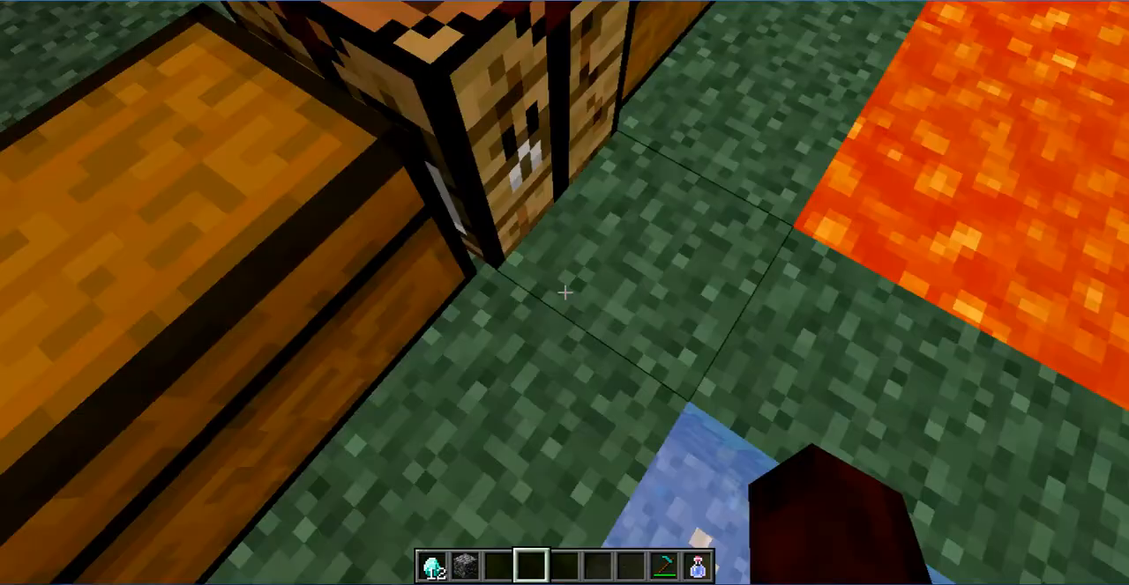
mouse_move(564, 293)
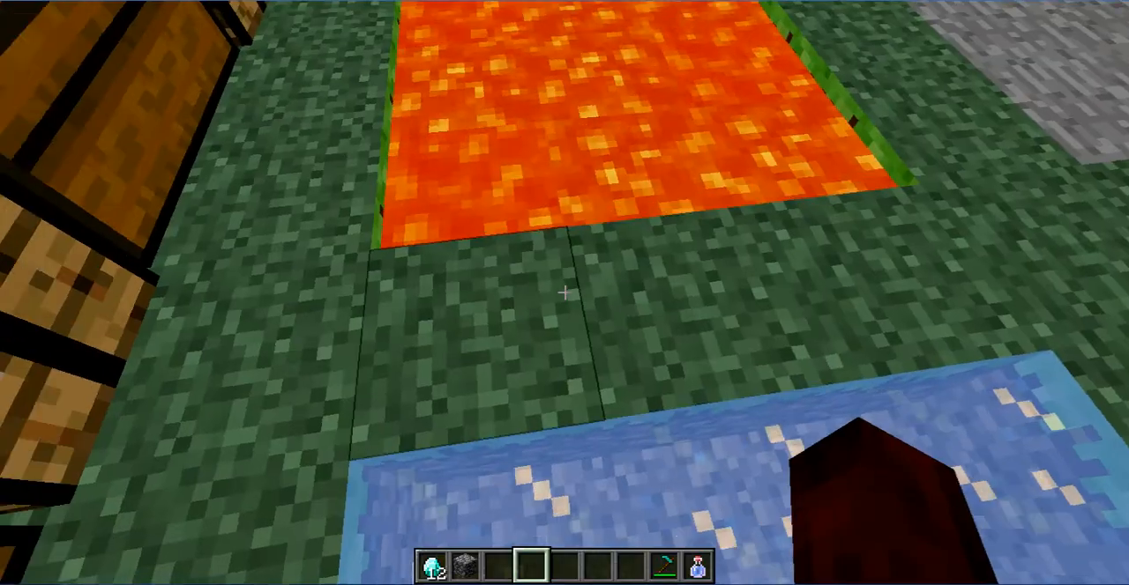
mouse_move(564, 292)
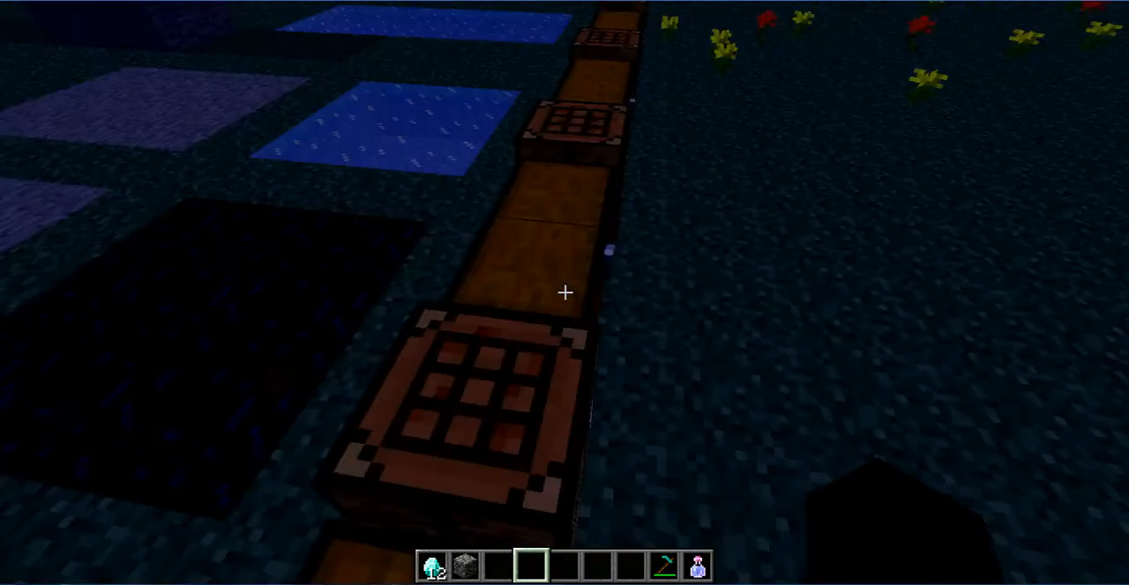
mouse_move(564, 293)
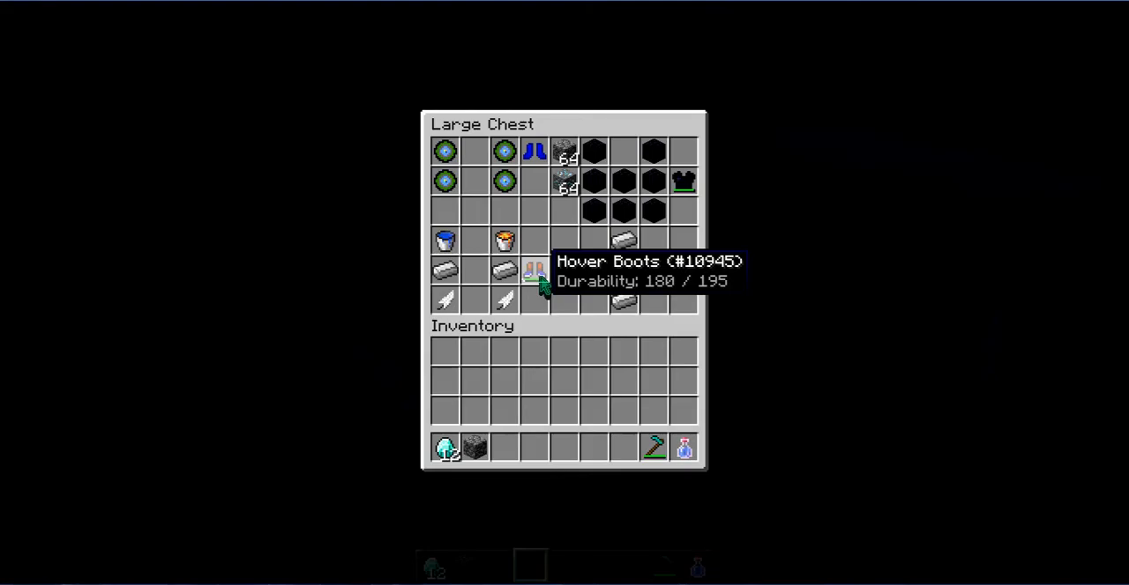
mouse_move(504, 271)
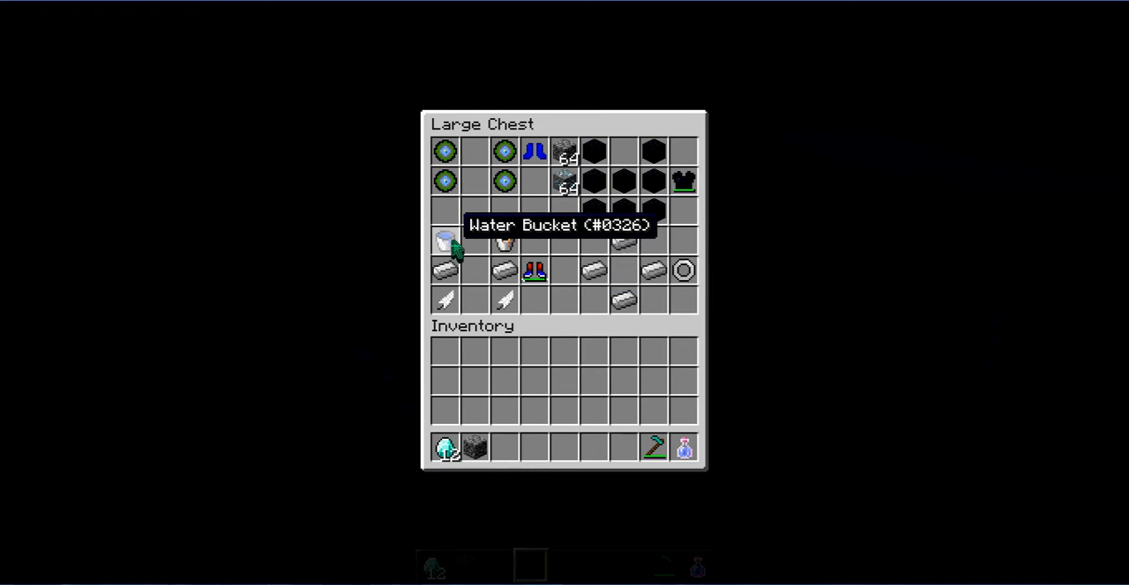
mouse_move(533, 271)
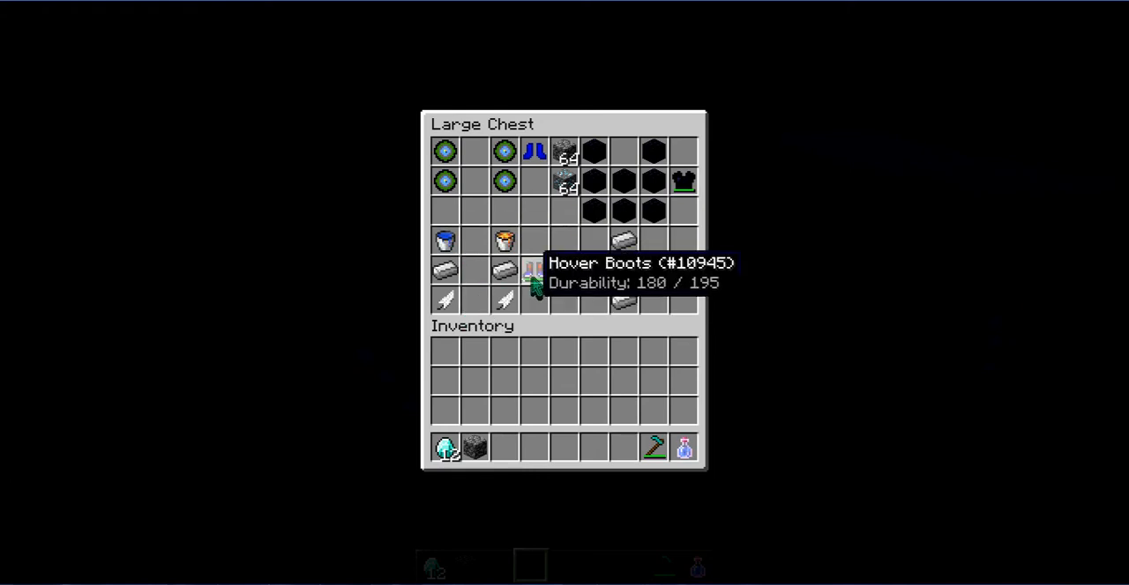
Close the Hover Boots recipe chest and stand over the water.
key("Escape")
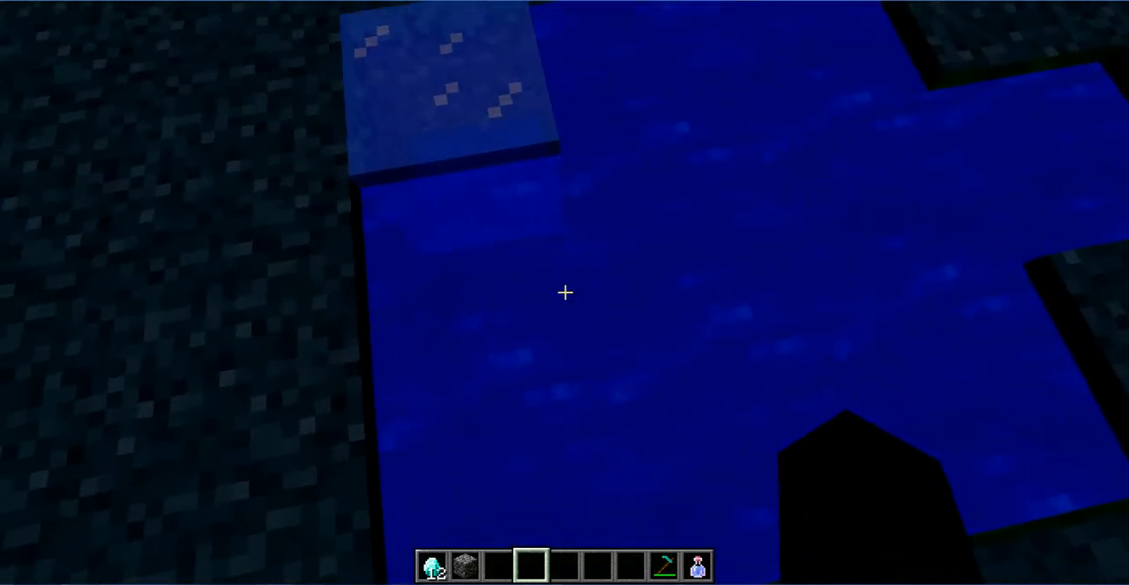
mouse_move(564, 293)
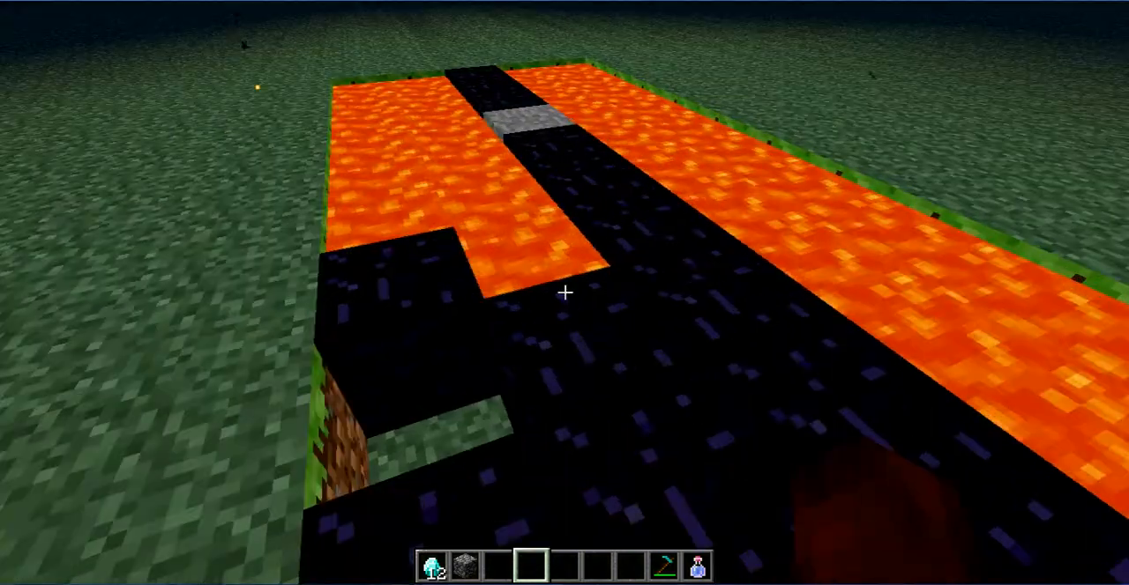
mouse_move(565, 293)
type("/game")
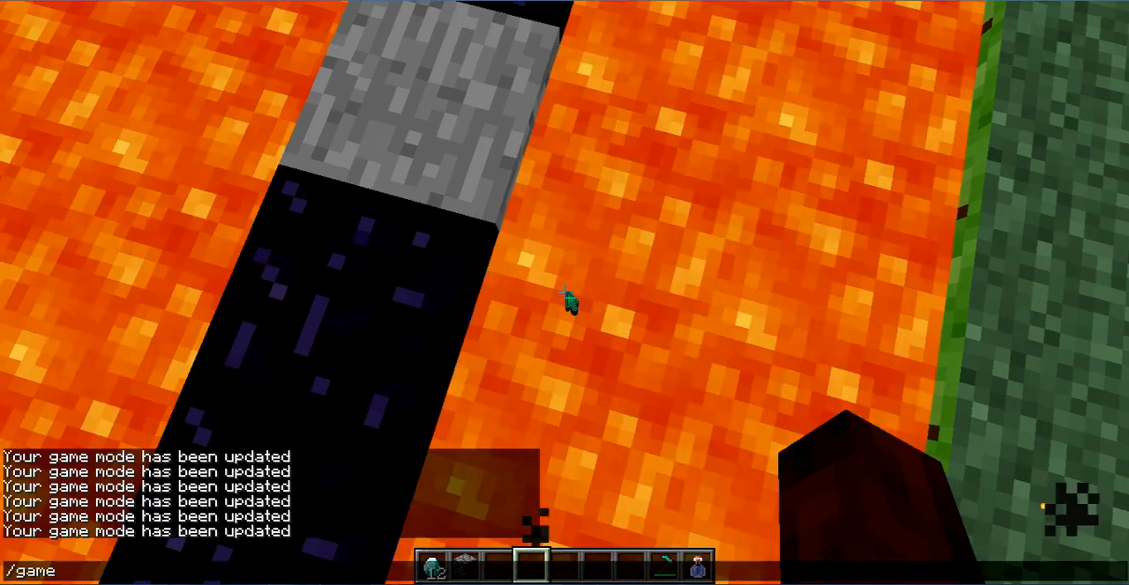
Switch to survival mode beside the lava and obsidian course.
key("e")
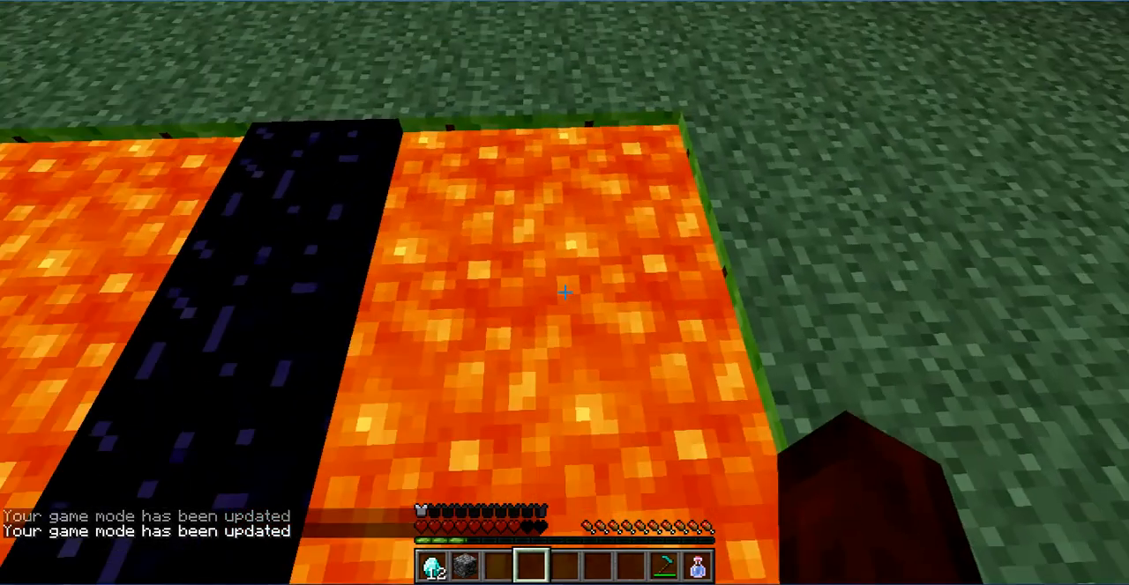
mouse_move(564, 293)
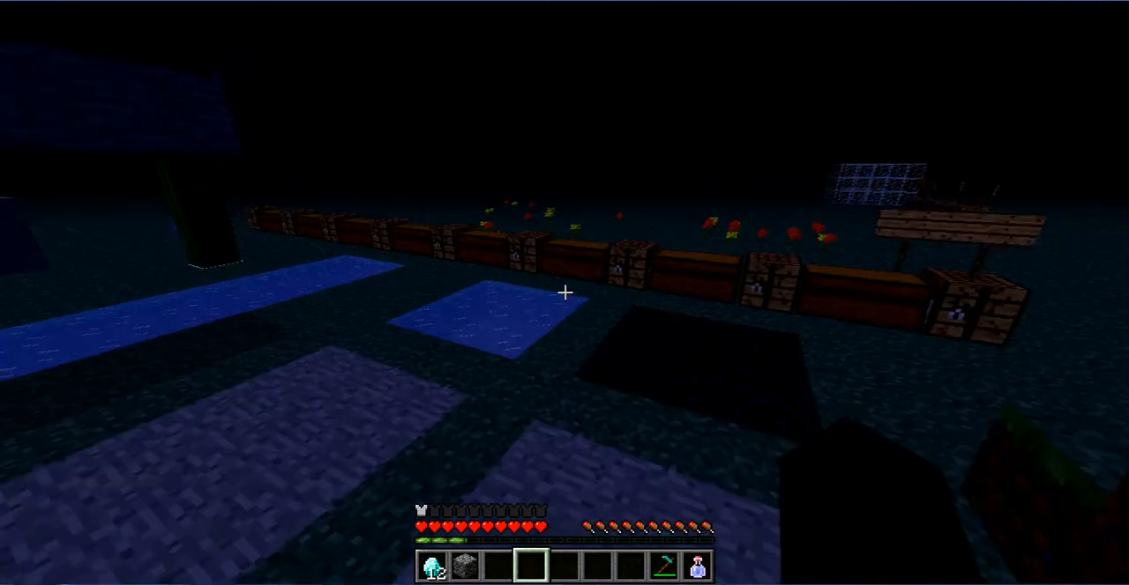
mouse_move(565, 293)
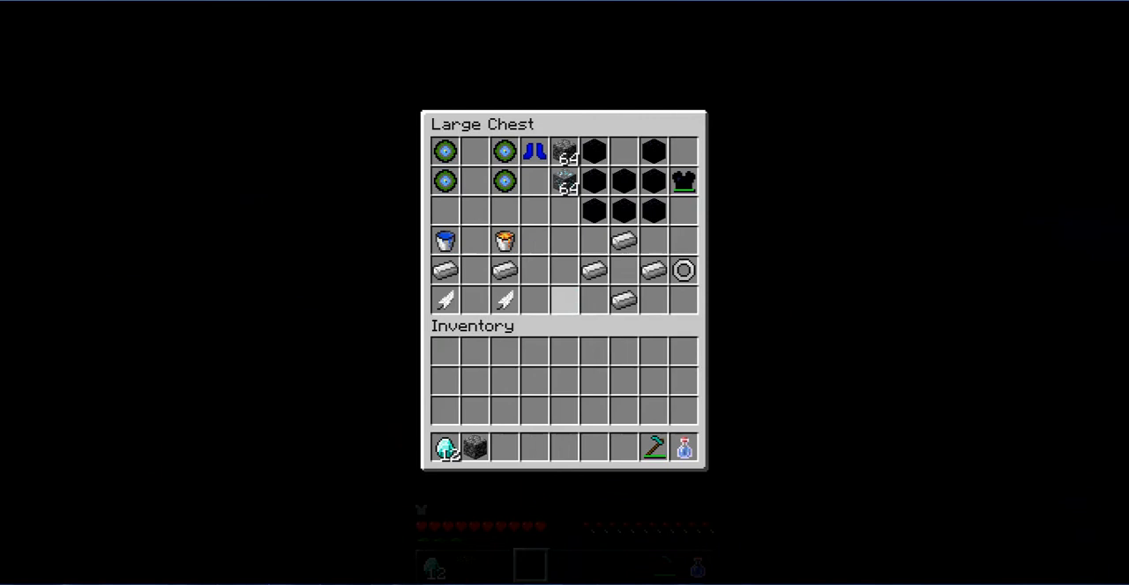
Close the first recipe chest and the leather-and-iron recipe chest.
key("Escape")
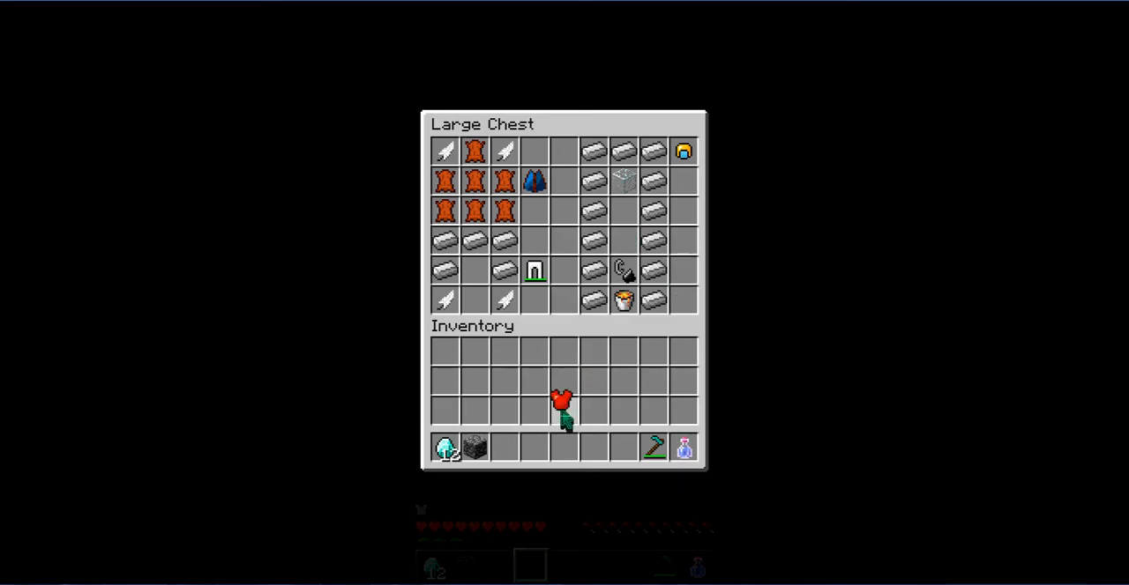
key("Escape")
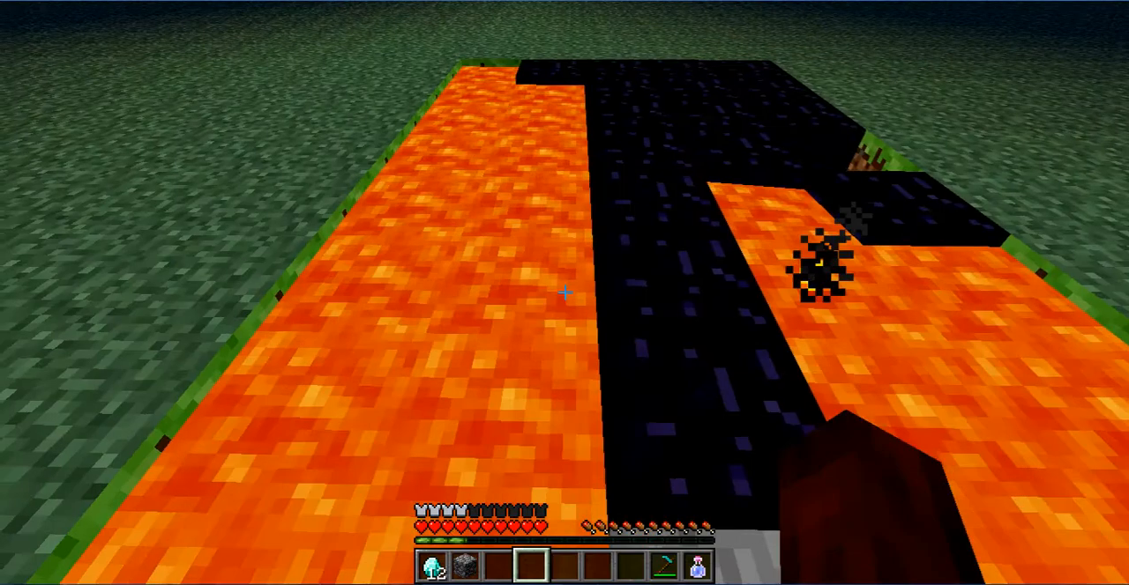
mouse_move(564, 292)
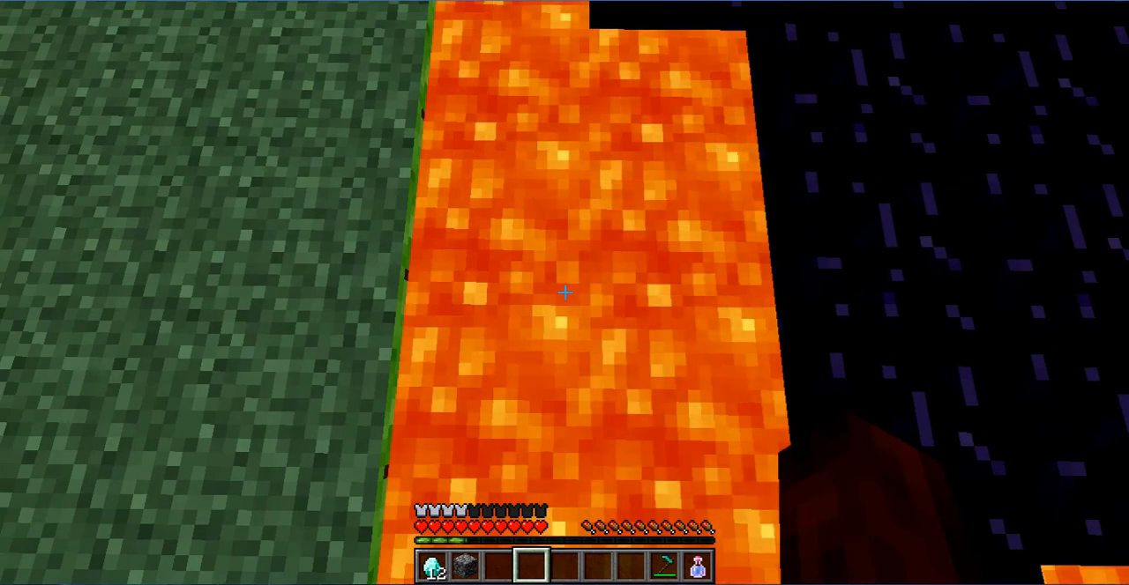
mouse_move(564, 293)
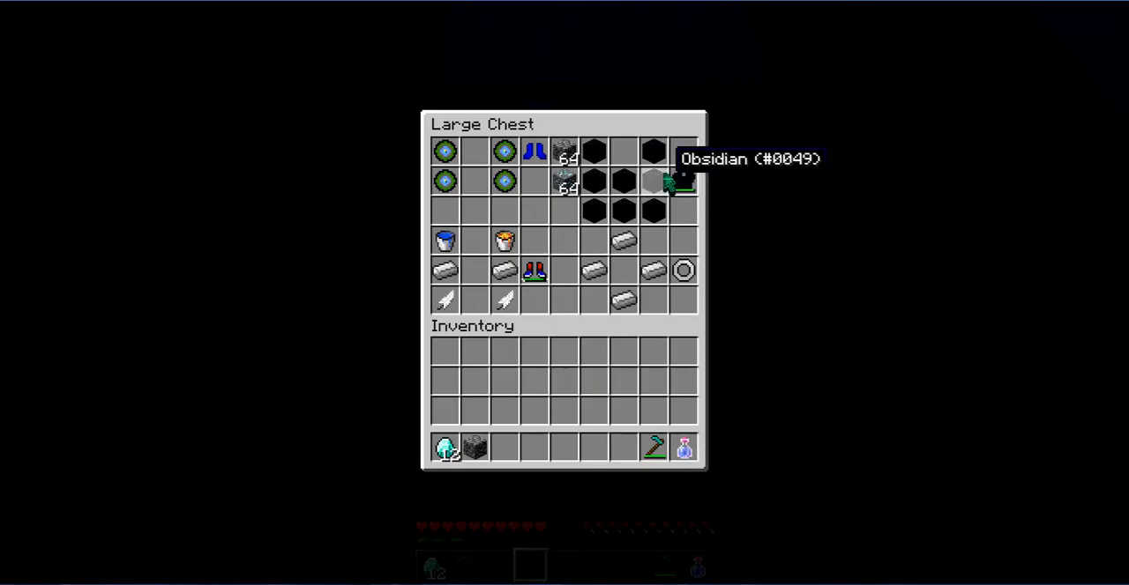
mouse_move(653, 152)
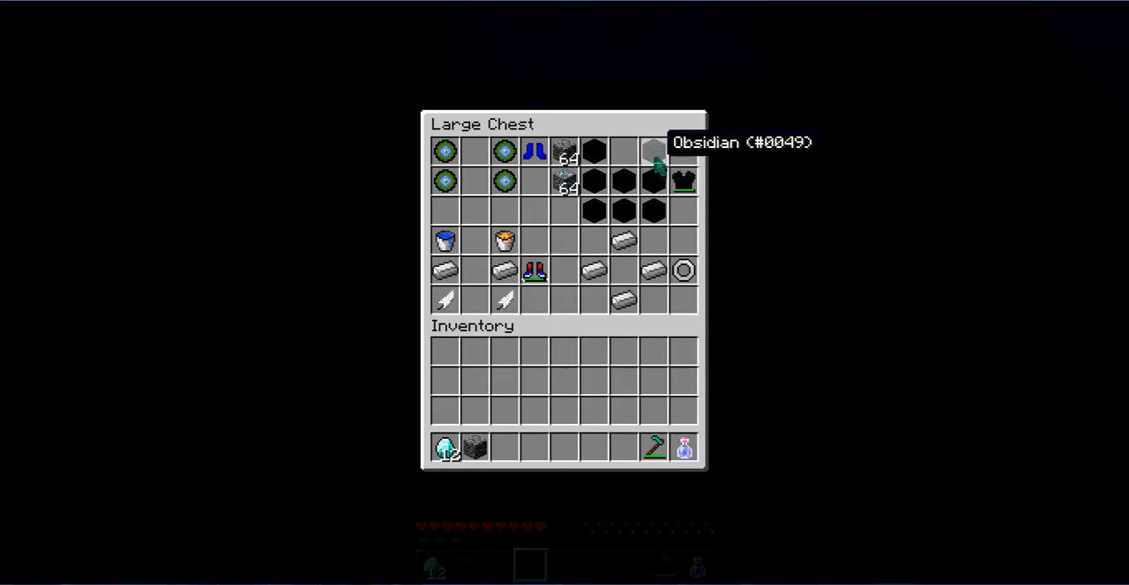
mouse_move(648, 155)
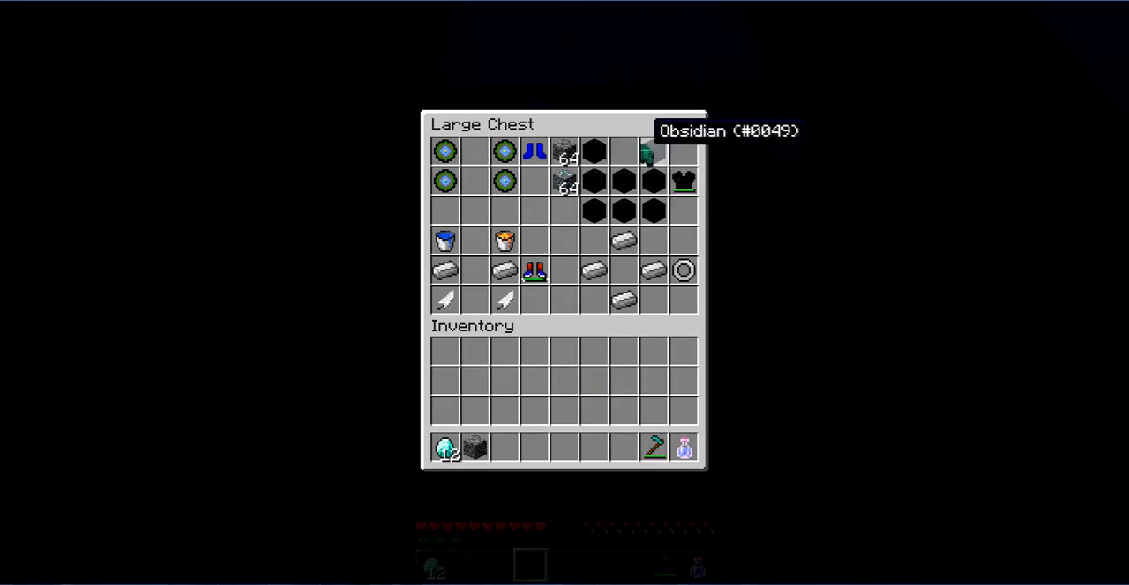
mouse_move(686, 181)
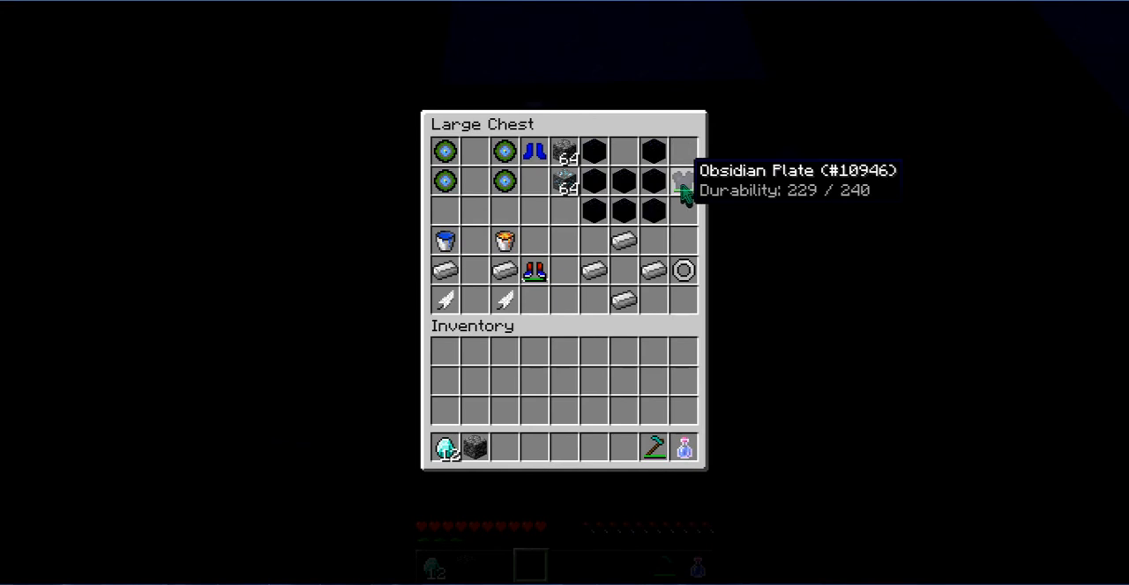
Close the Obsidian Plate recipe chest, leaving the plate at 229/240 durability.
key("Escape")
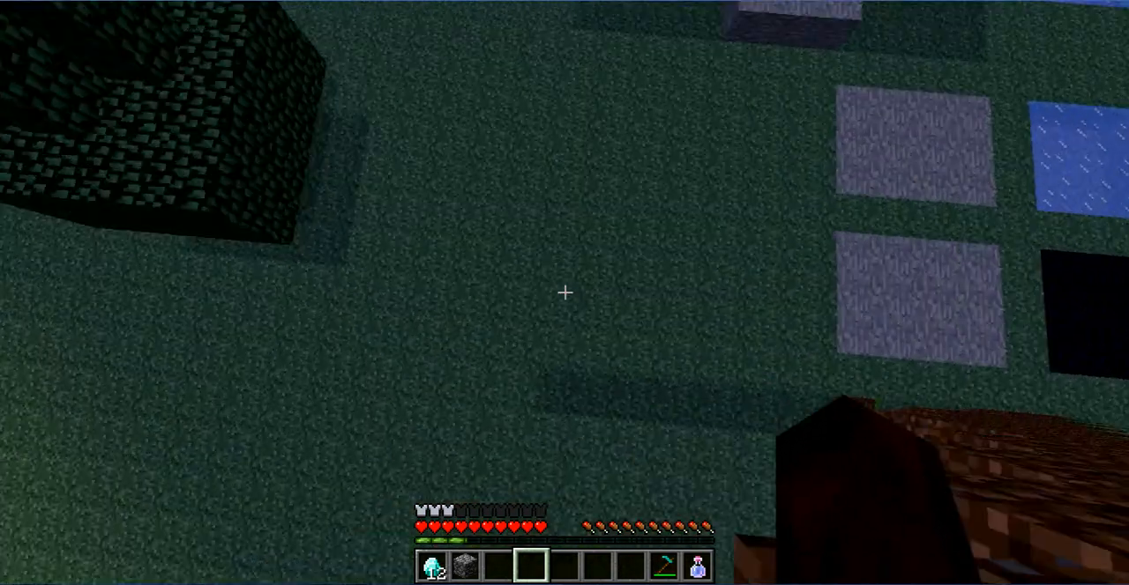
mouse_move(564, 292)
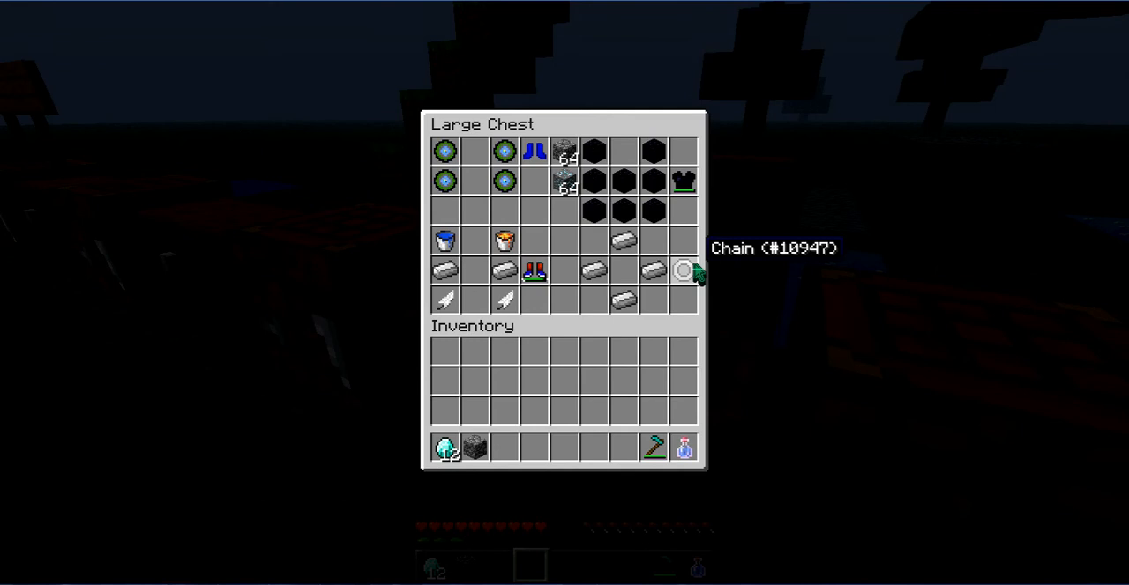
mouse_move(653, 272)
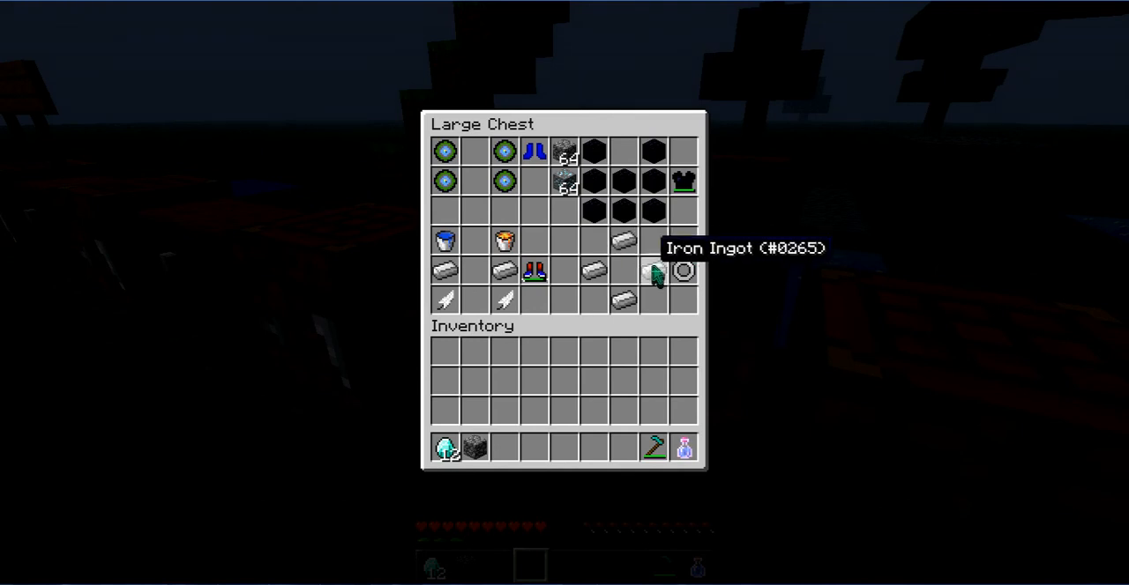
mouse_move(654, 272)
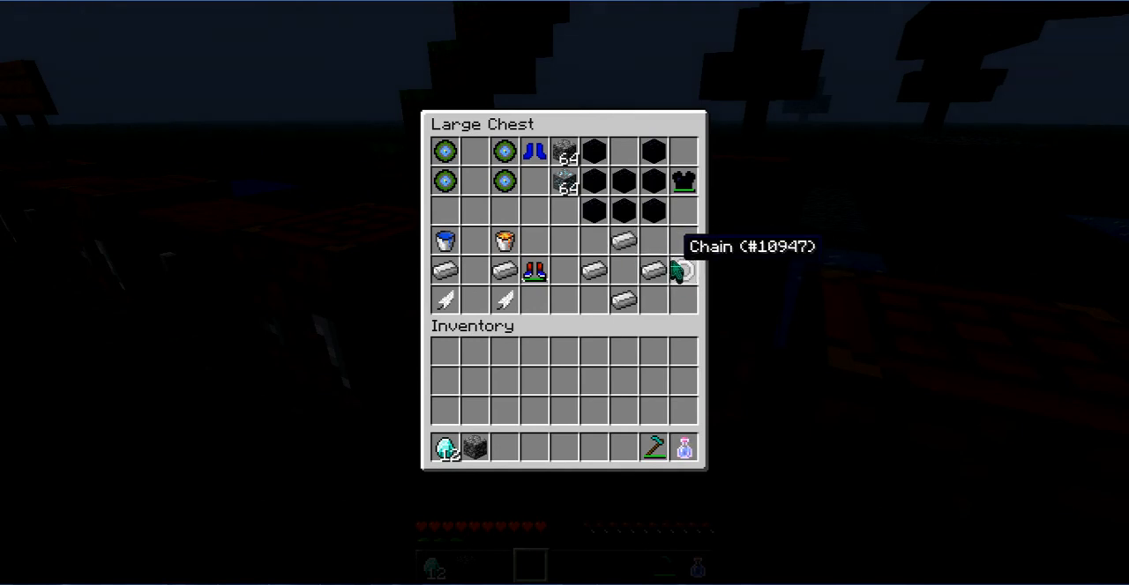
mouse_move(654, 271)
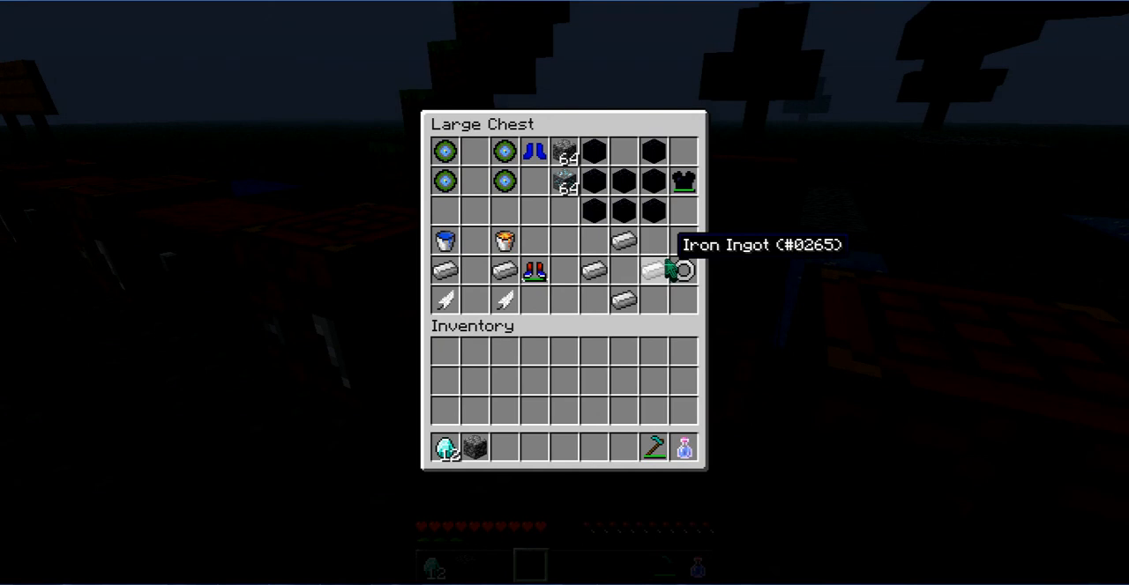
mouse_move(679, 271)
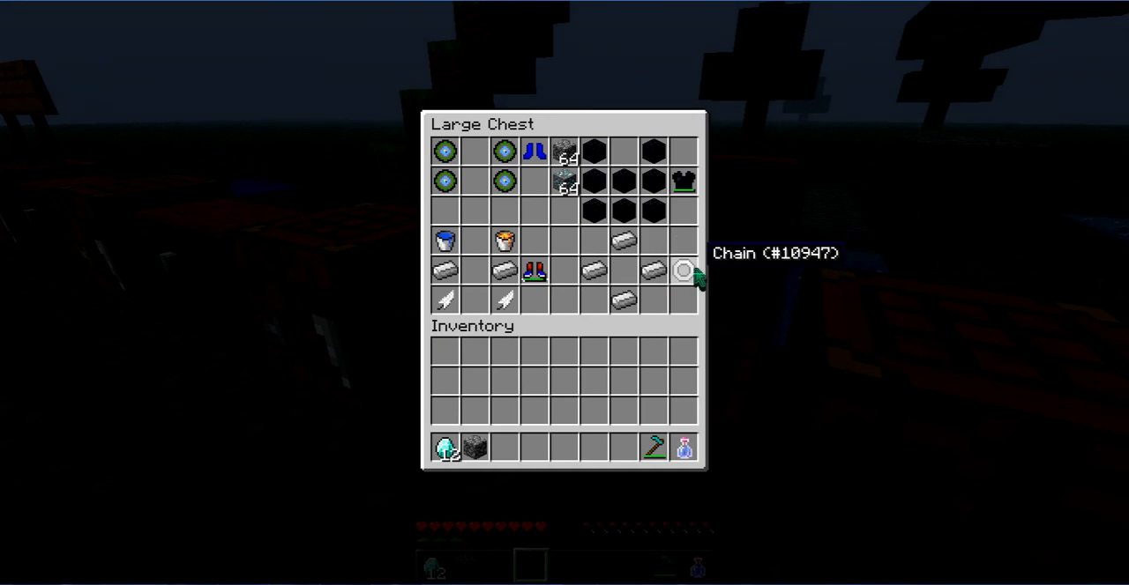
Close the Chain recipe chest after viewing the iron-ingot layout.
key("Escape")
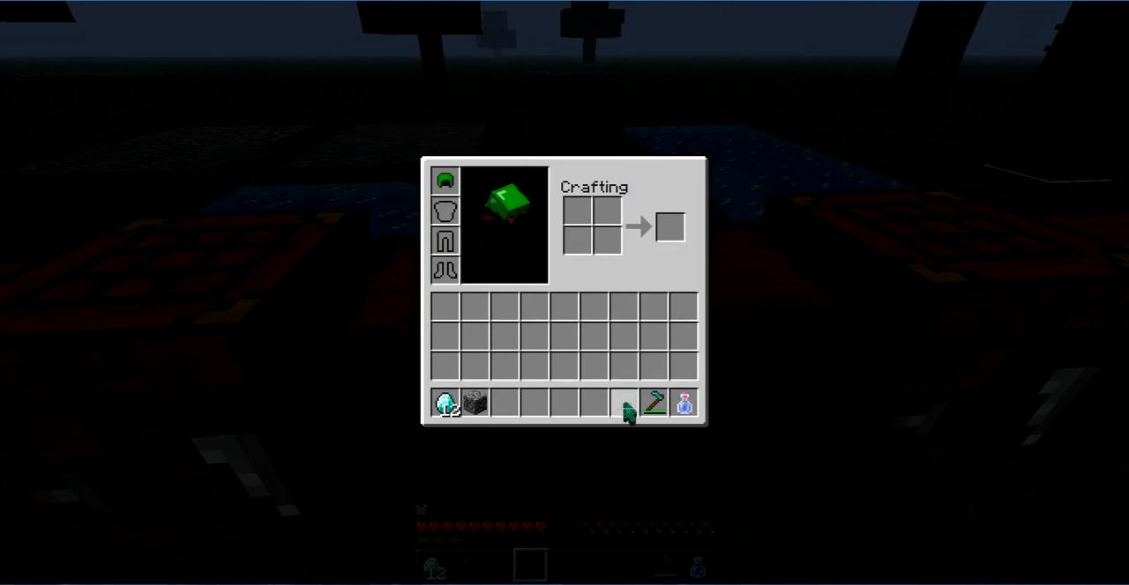
Close the inventory showing the equipped green helmet and return to the grass.
key("Escape")
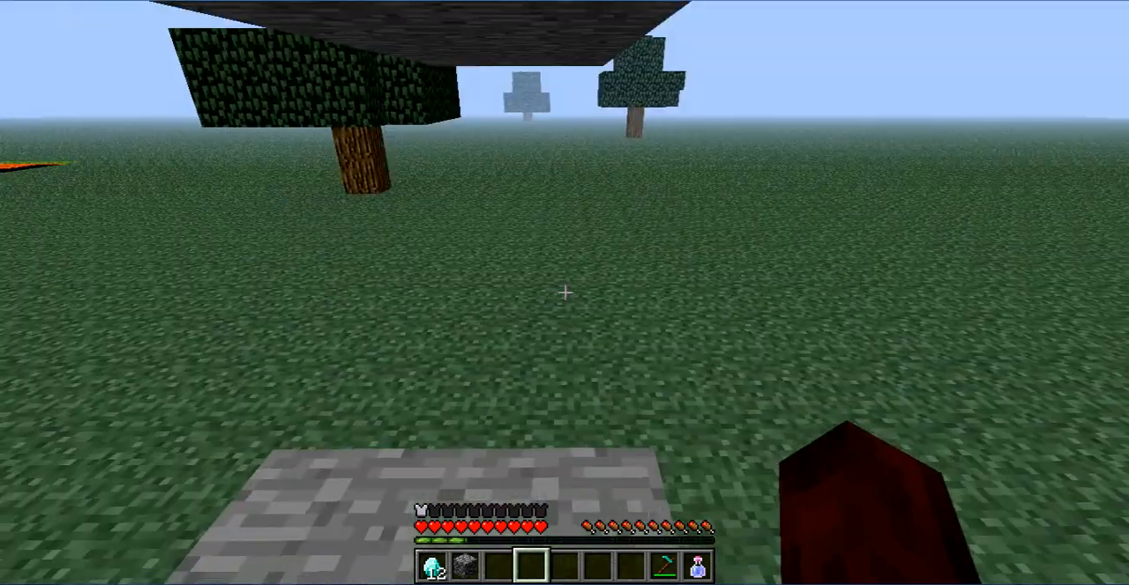
mouse_move(564, 292)
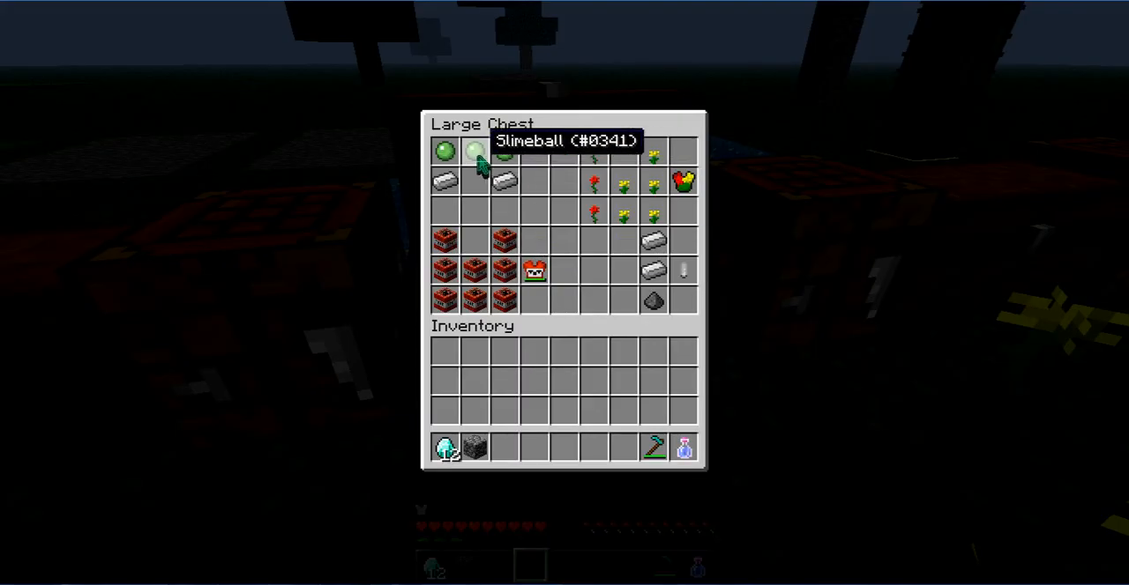
mouse_move(473, 193)
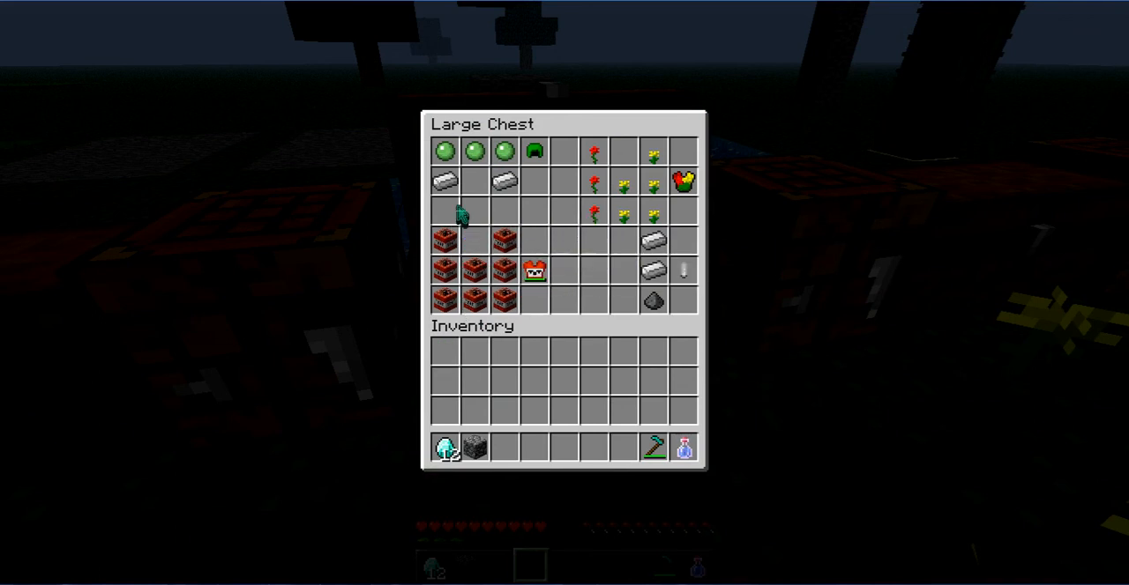
Equip the red TNT-style chestplate from the inventory.
left_click(536, 271)
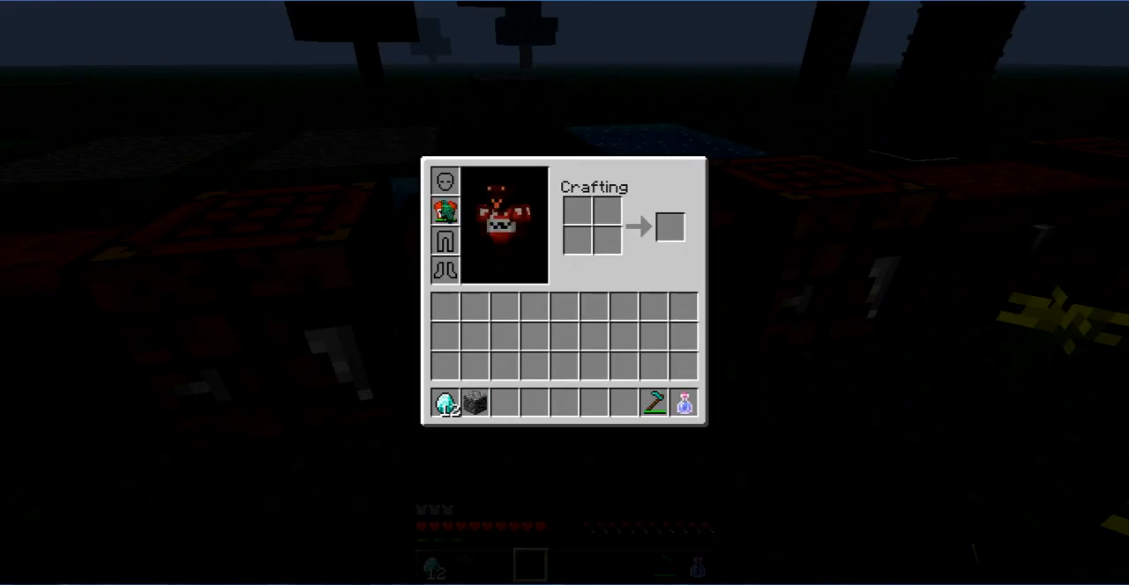
Leave the inventory to test the worn plate down in the stone pit.
key("Escape")
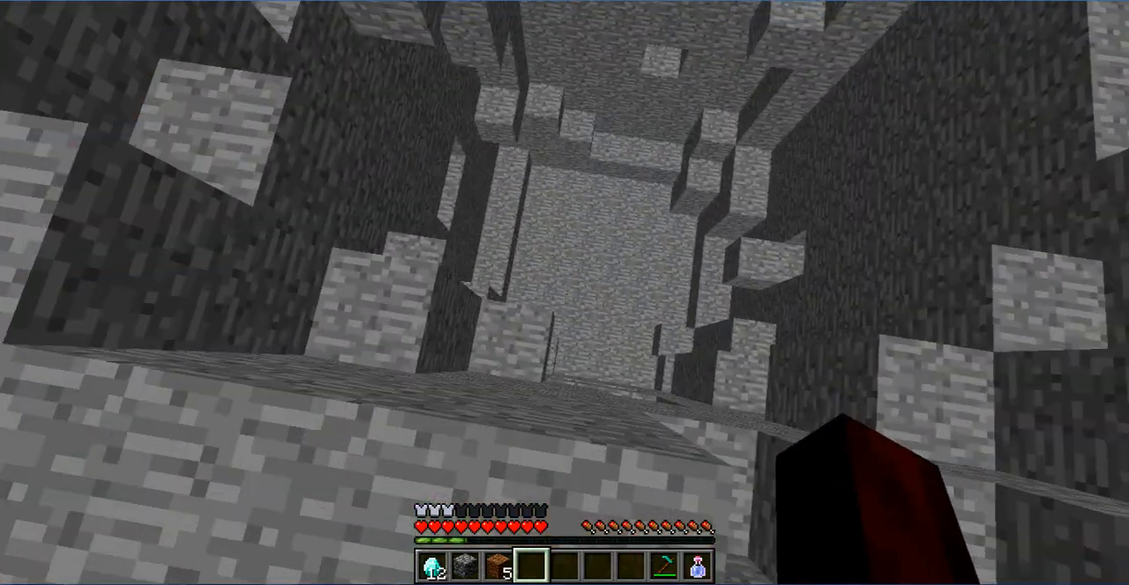
mouse_move(565, 293)
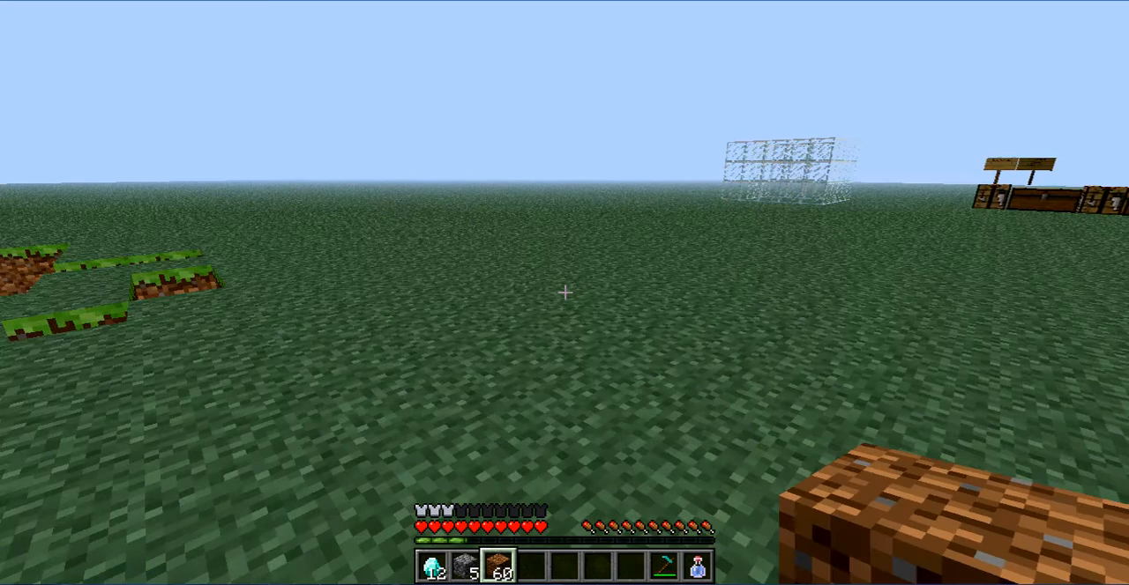
mouse_move(565, 293)
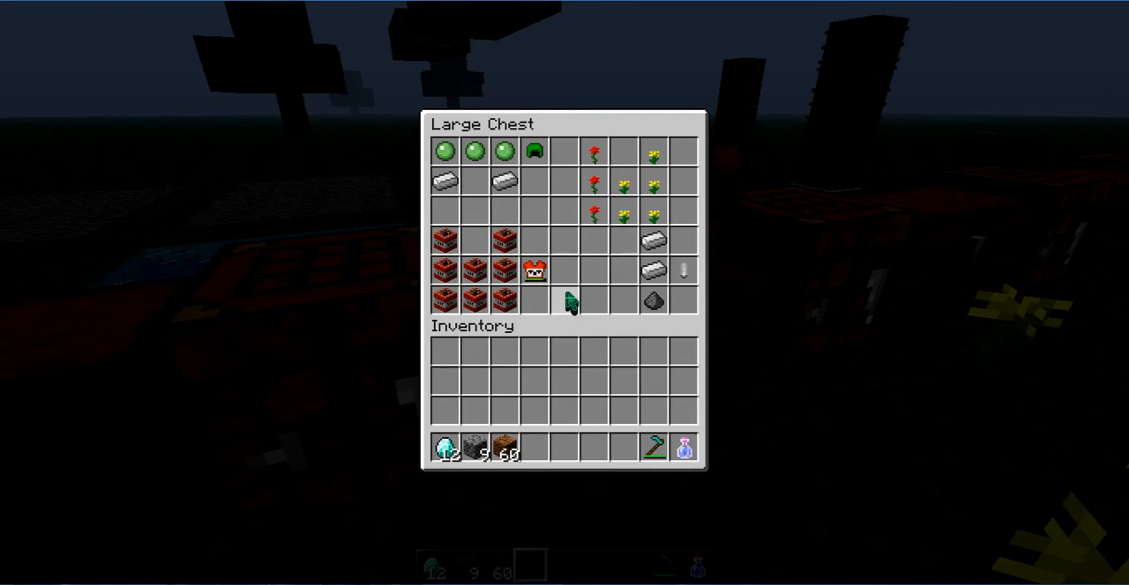
mouse_move(608, 163)
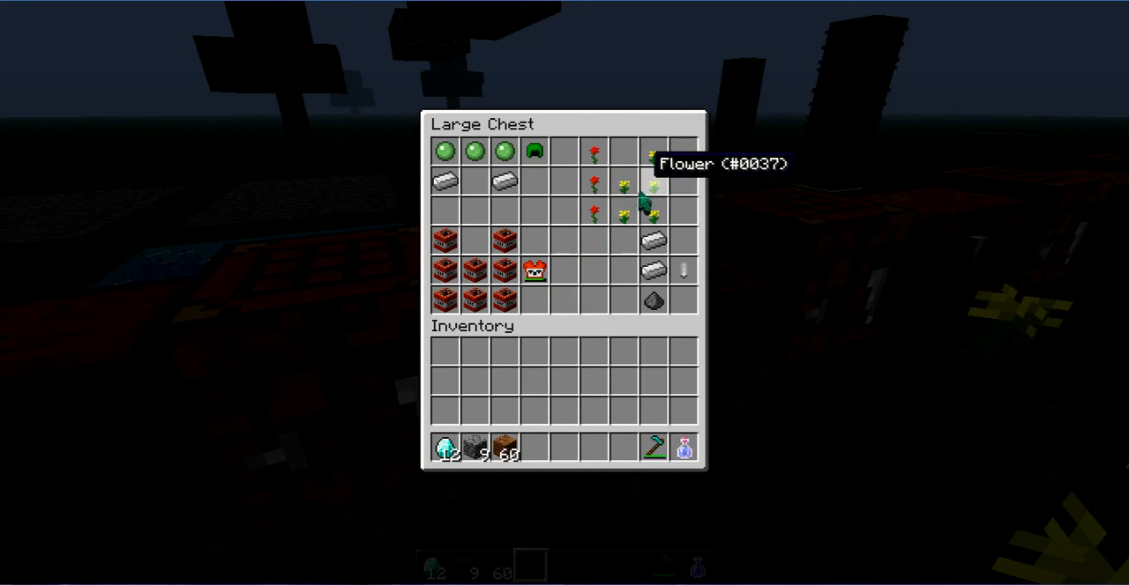
Close the flower recipe chest so red and yellow flowers can be tested on the grass.
key("Escape")
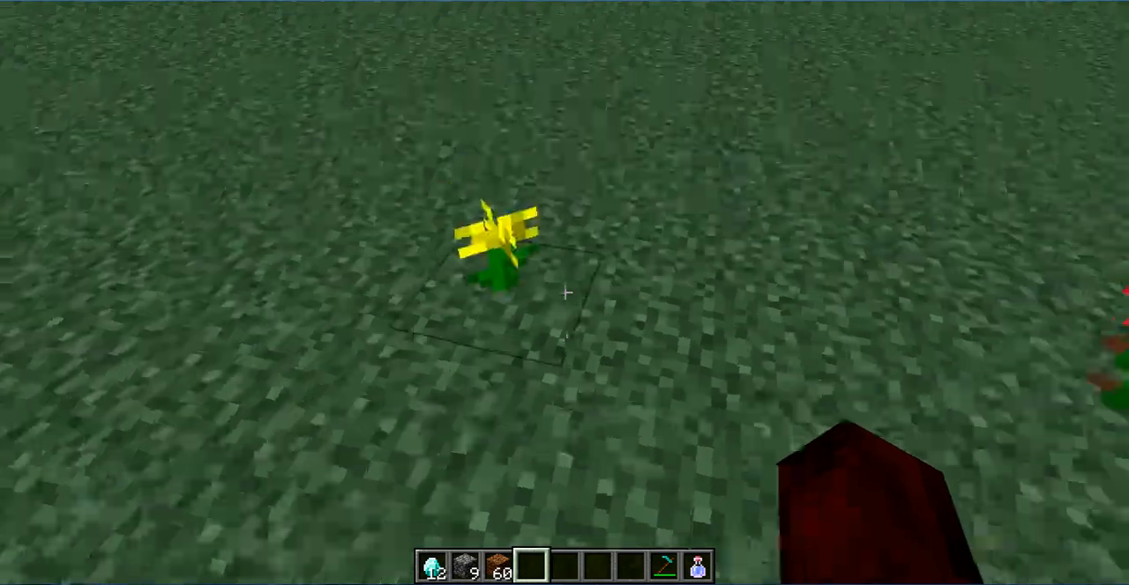
mouse_move(565, 293)
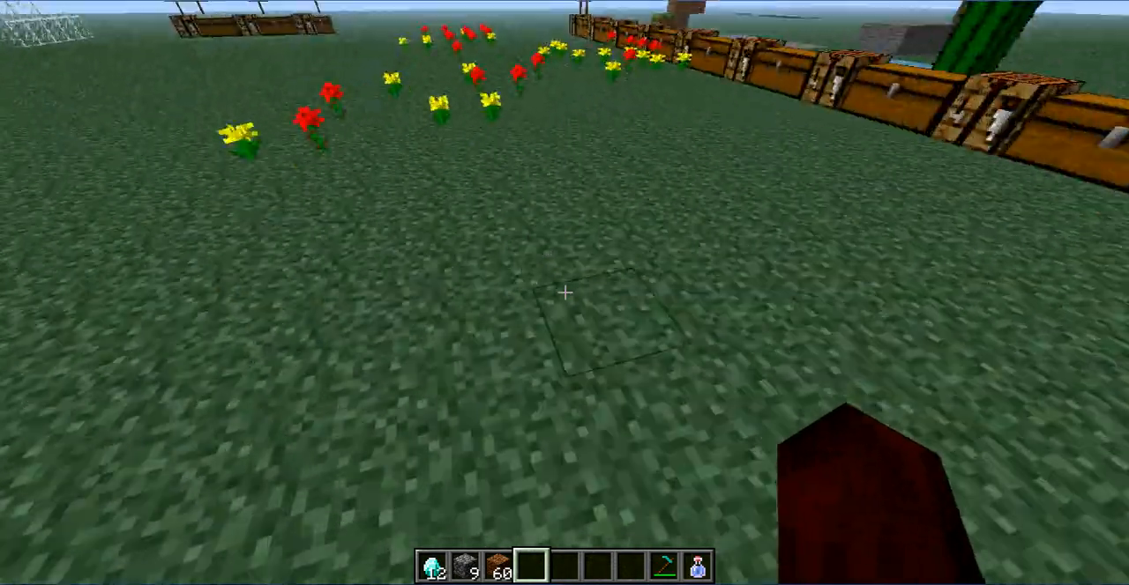
mouse_move(565, 293)
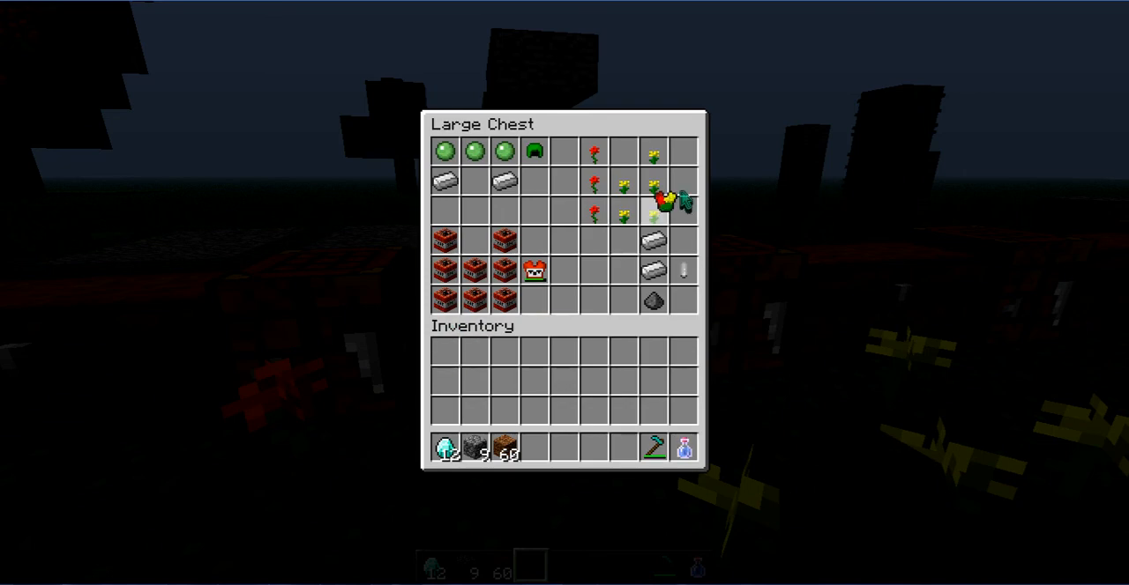
mouse_move(654, 302)
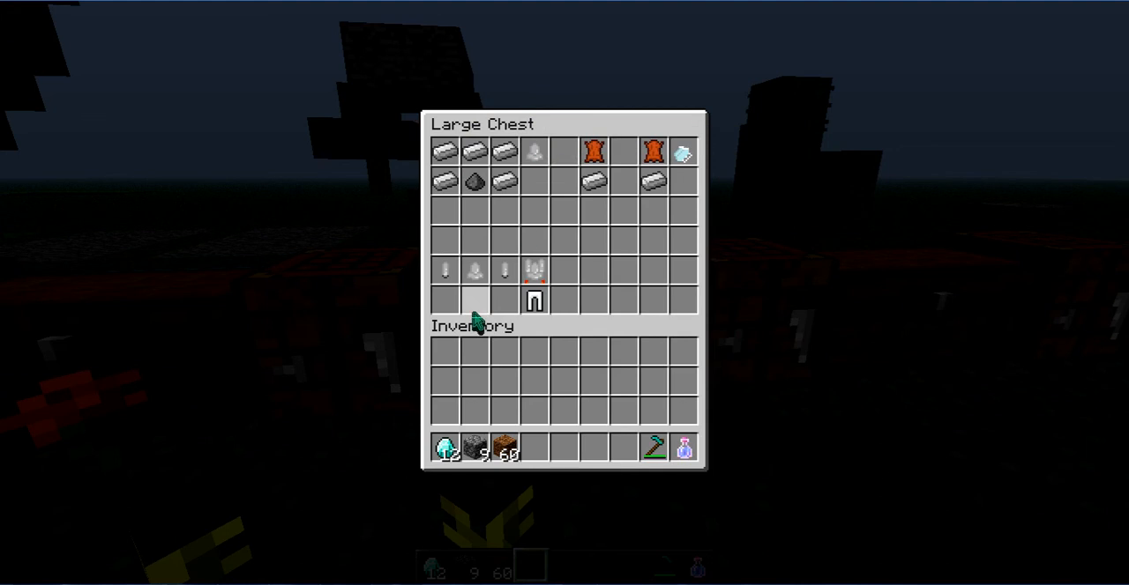
mouse_move(534, 271)
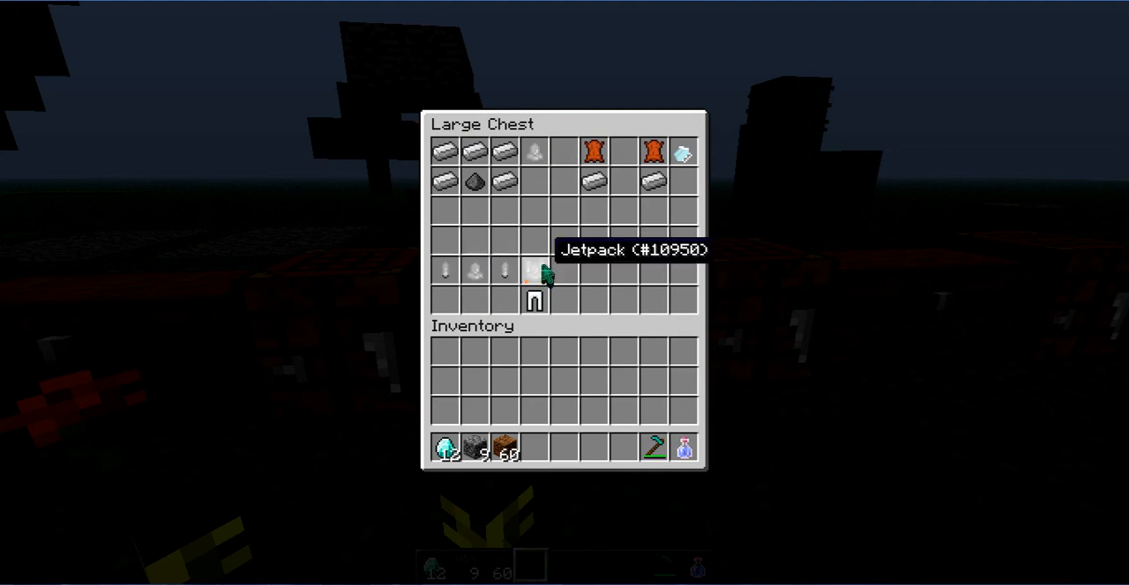
mouse_move(472, 280)
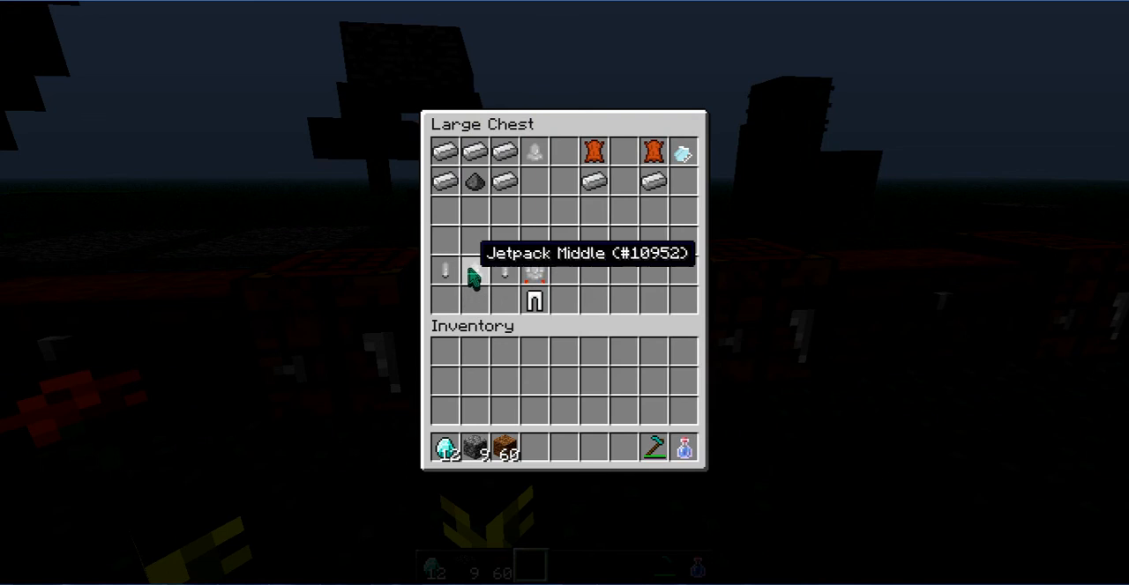
mouse_move(533, 295)
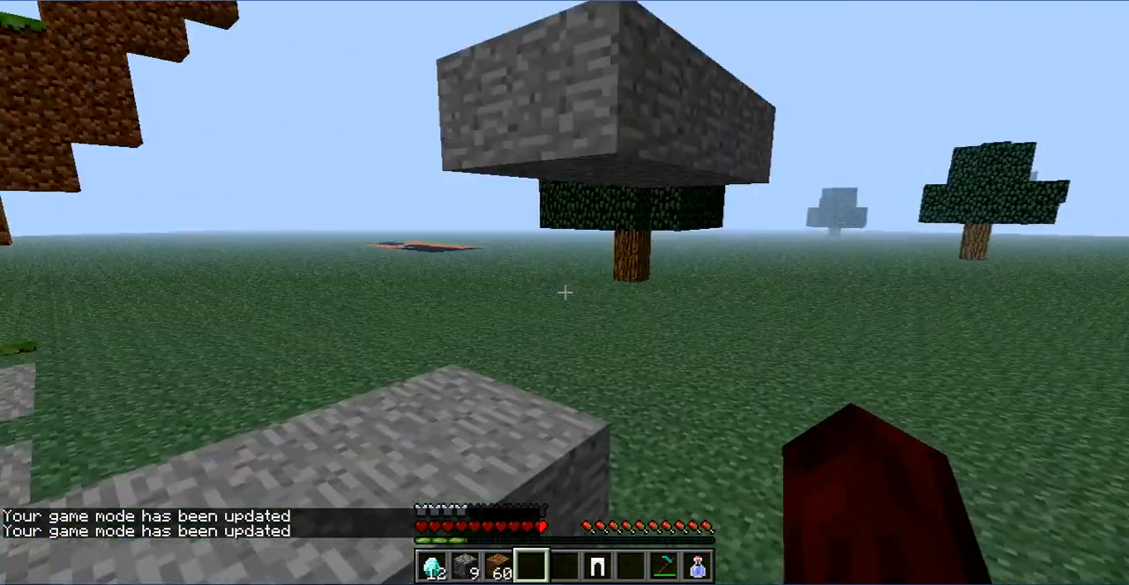
mouse_move(565, 293)
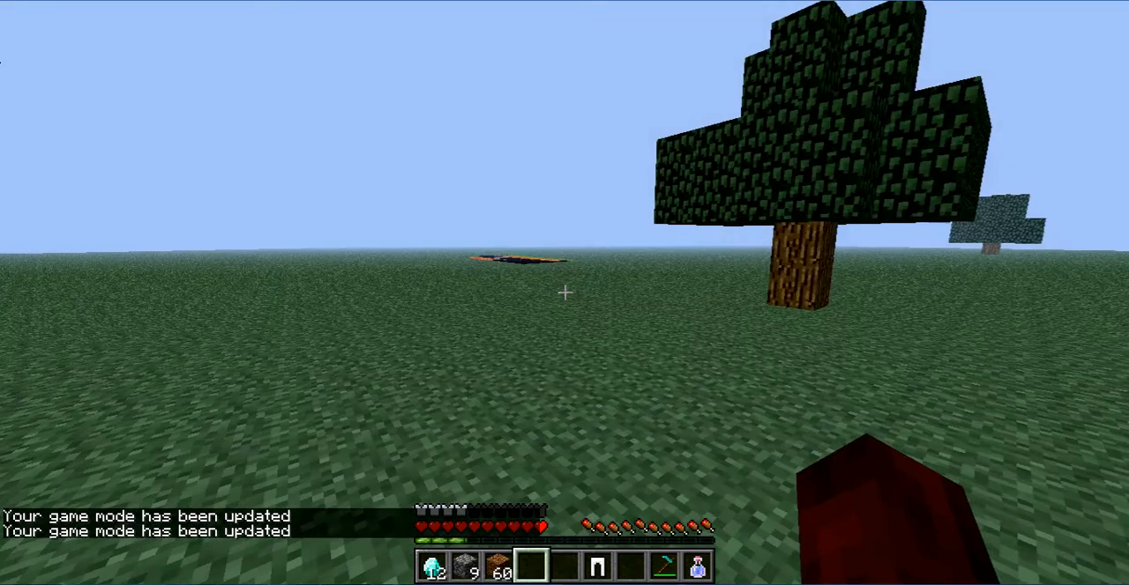
mouse_move(564, 292)
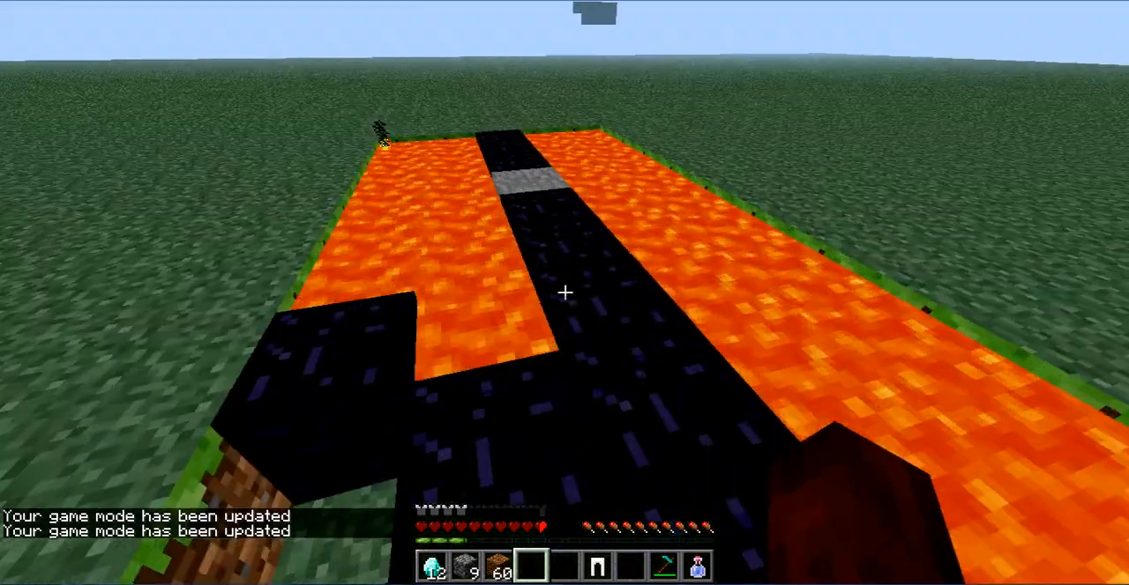
Equip the jetpack in the chest slot and fly above the lava course, checking it mid-flight.
key("e")
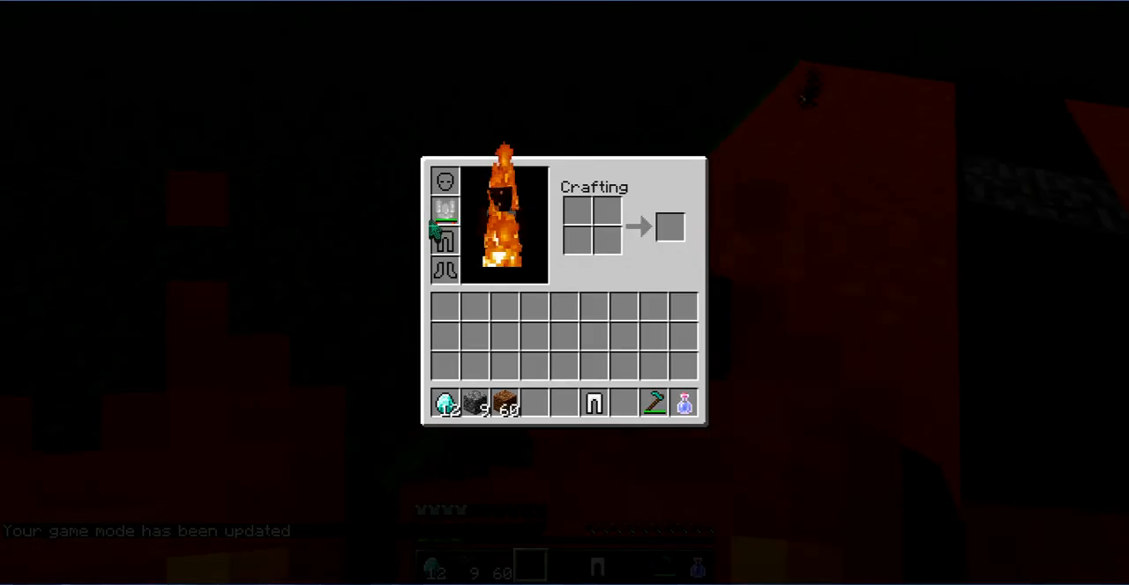
key("Escape")
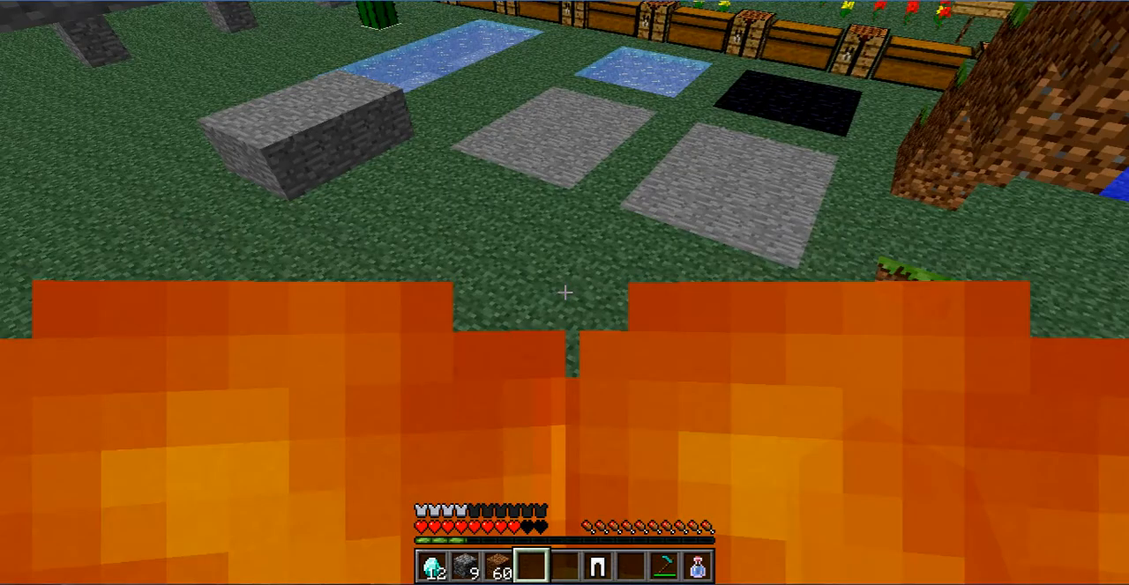
mouse_move(564, 293)
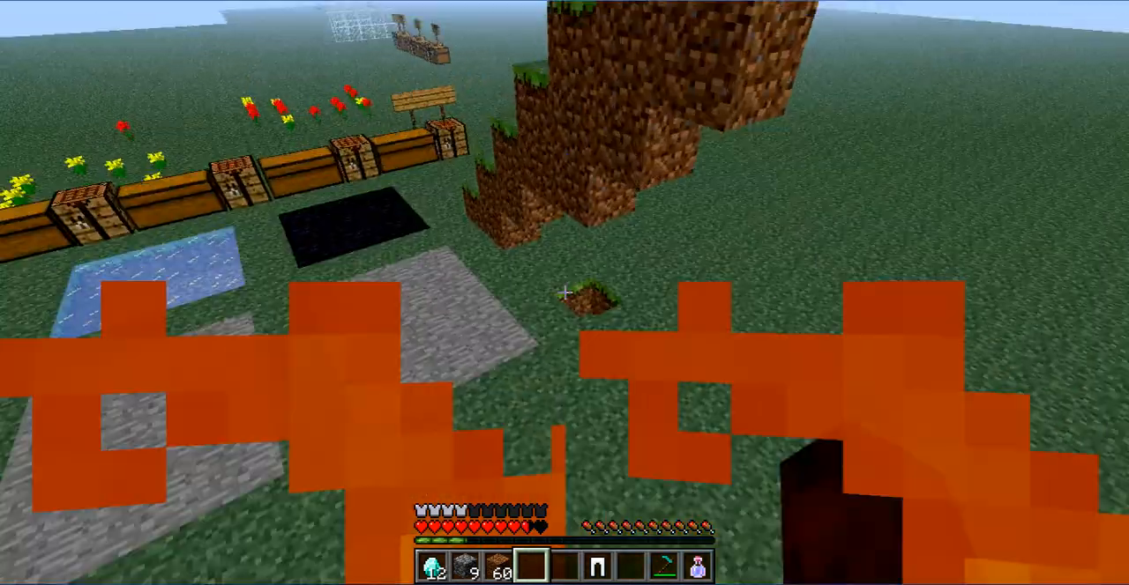
mouse_move(564, 292)
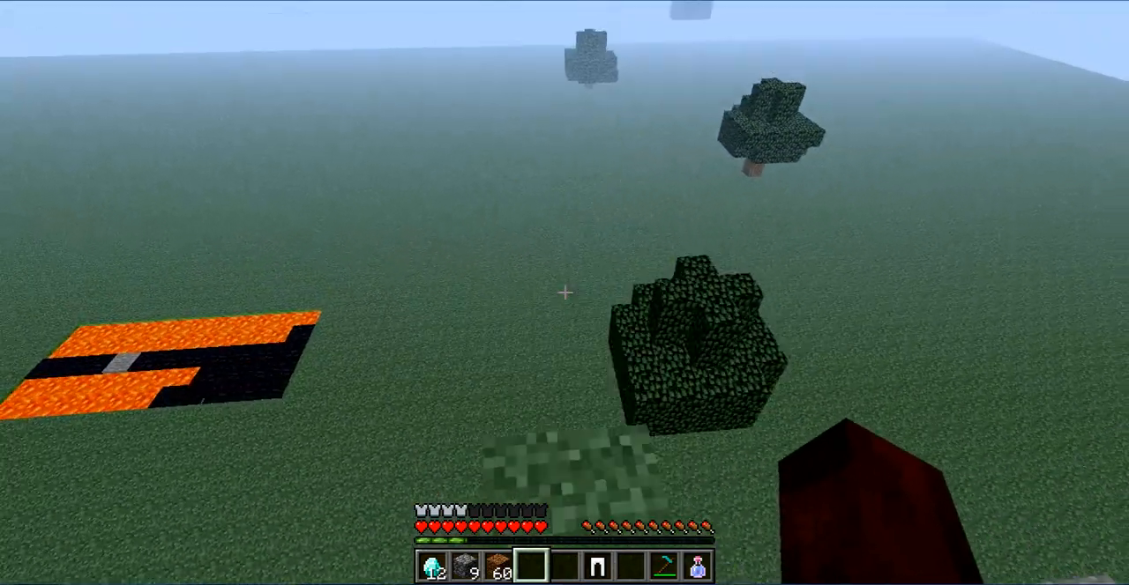
key("e")
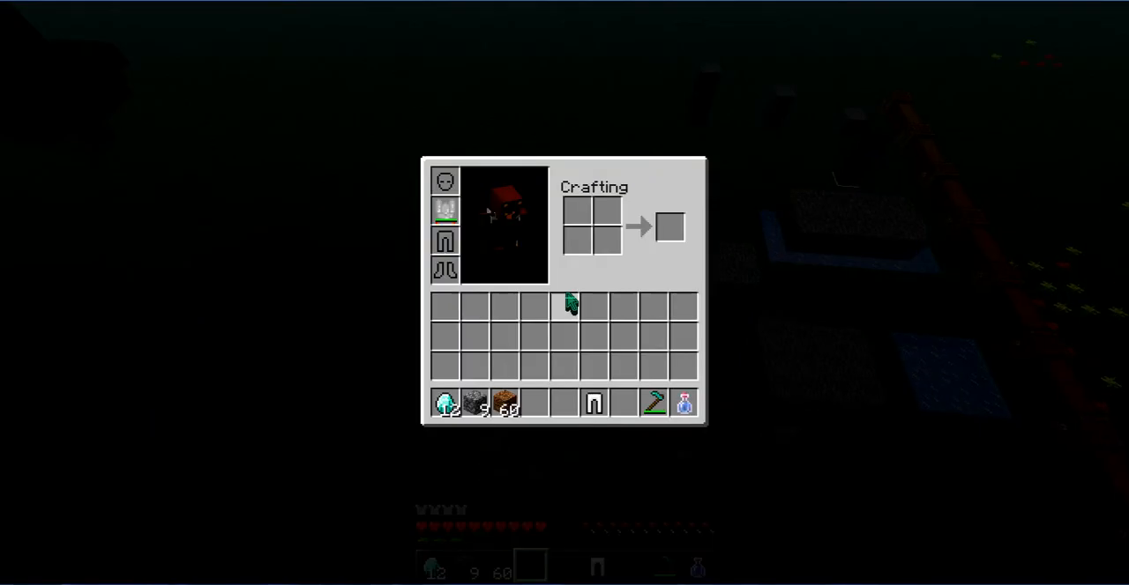
key("Escape")
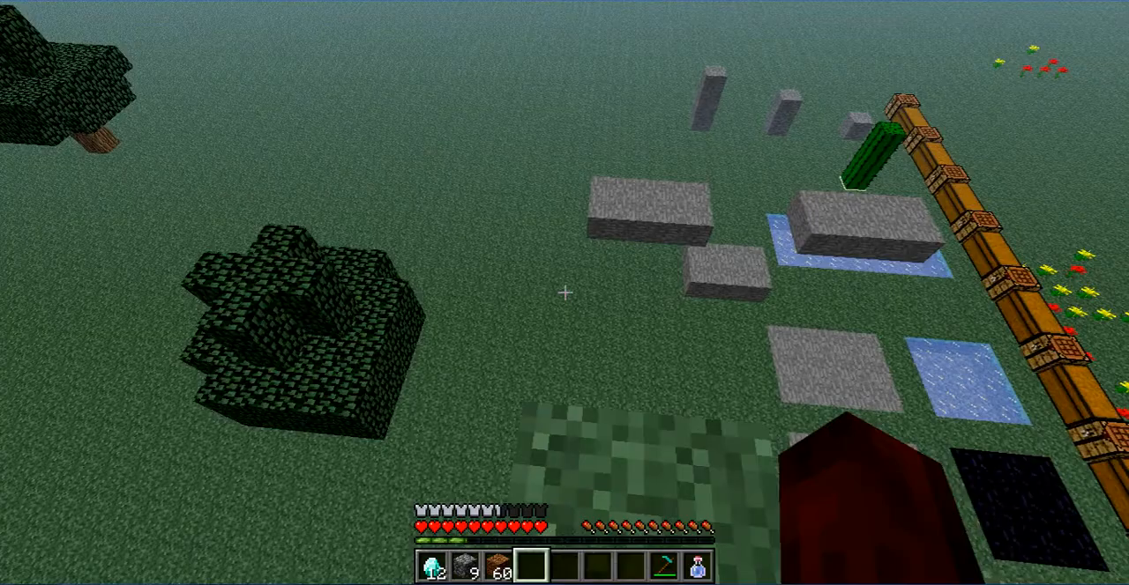
mouse_move(565, 293)
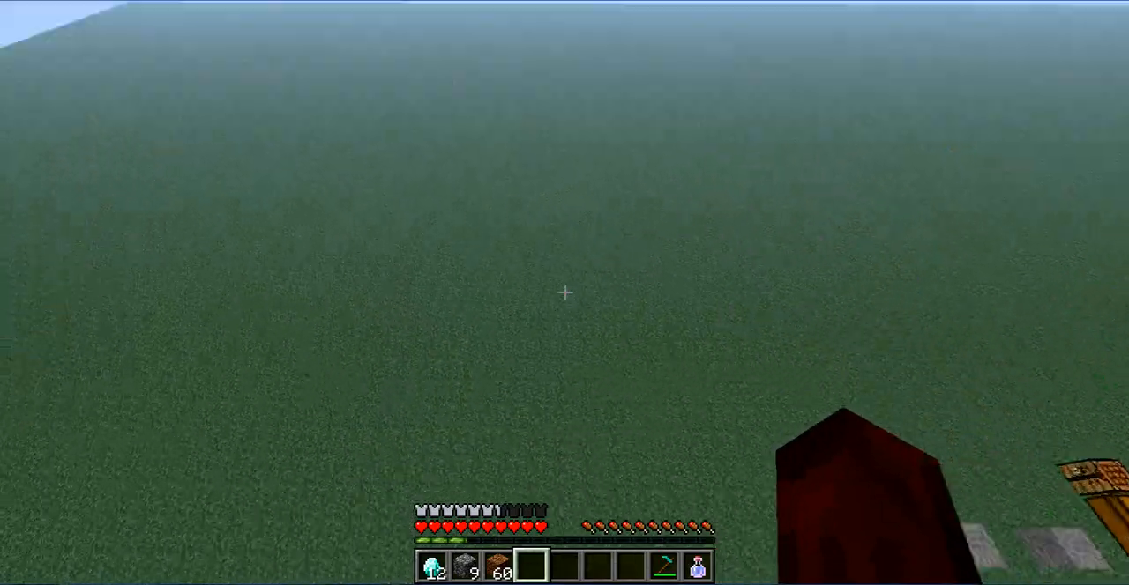
mouse_move(564, 293)
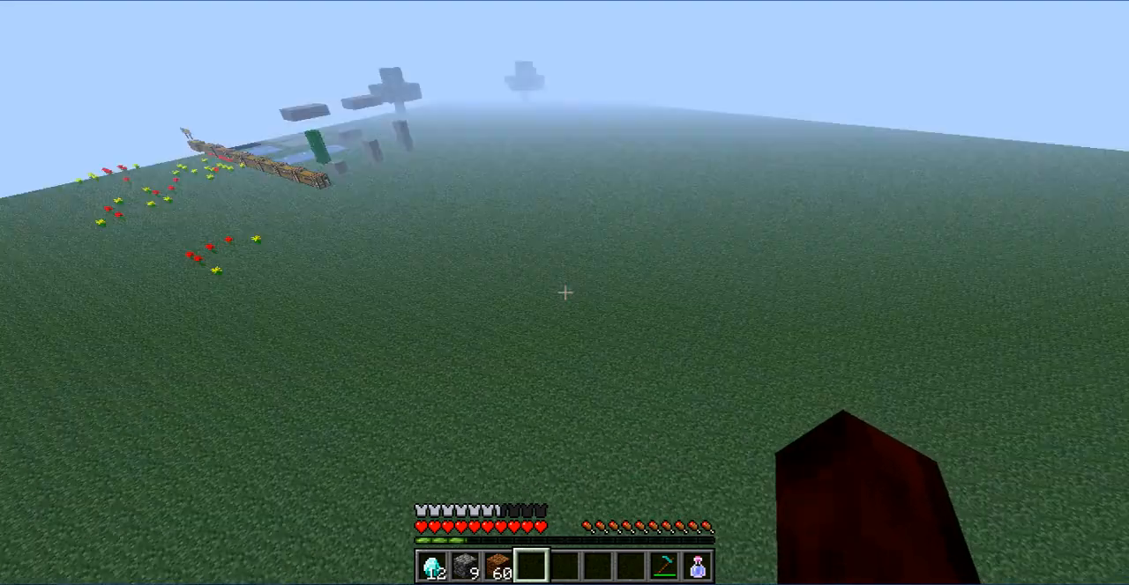
mouse_move(565, 292)
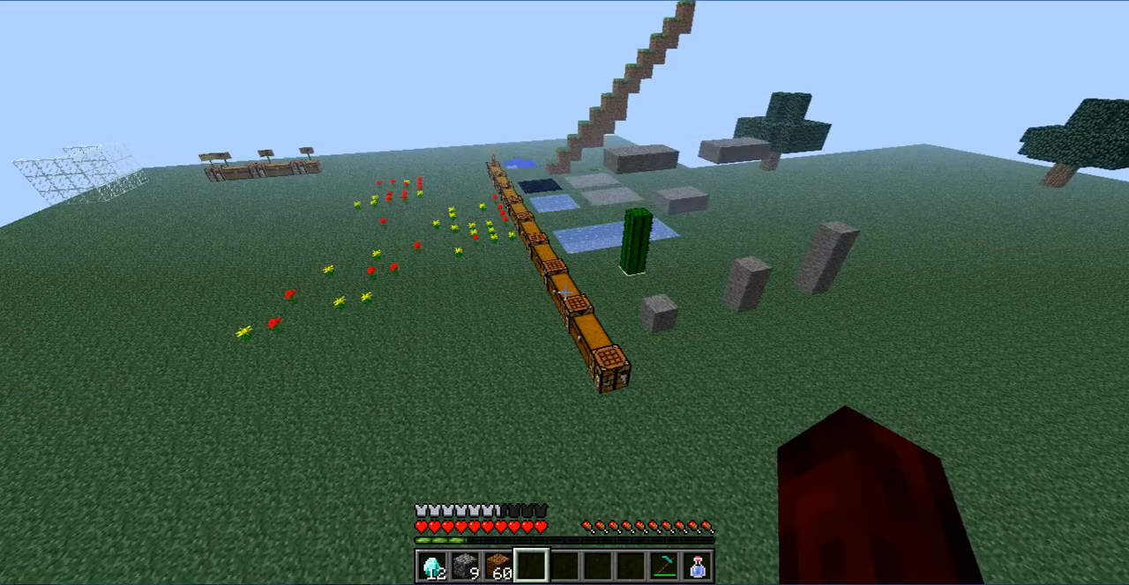
mouse_move(564, 292)
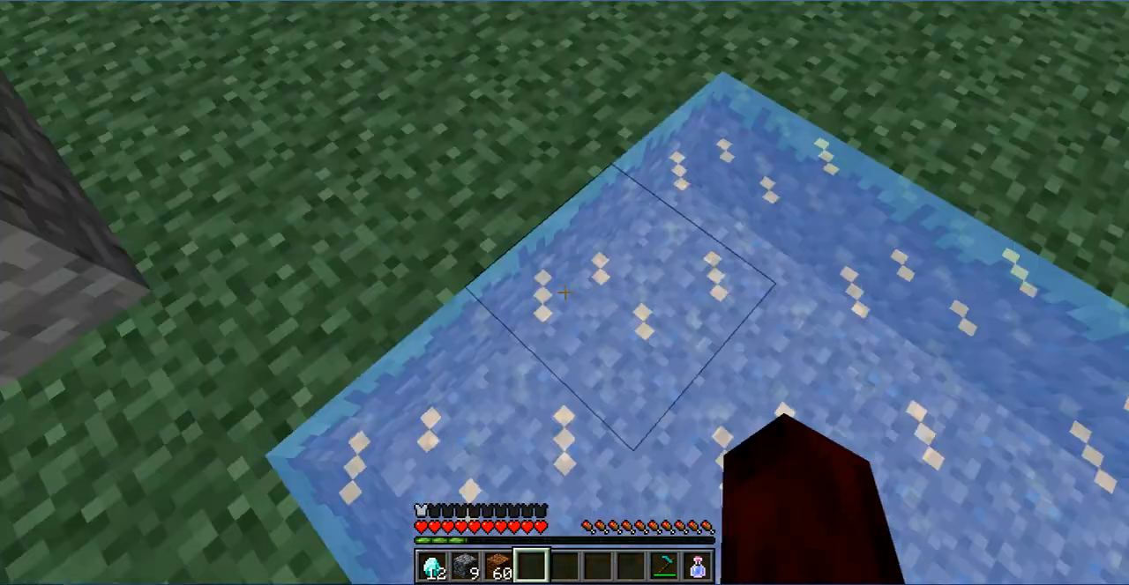
mouse_move(564, 293)
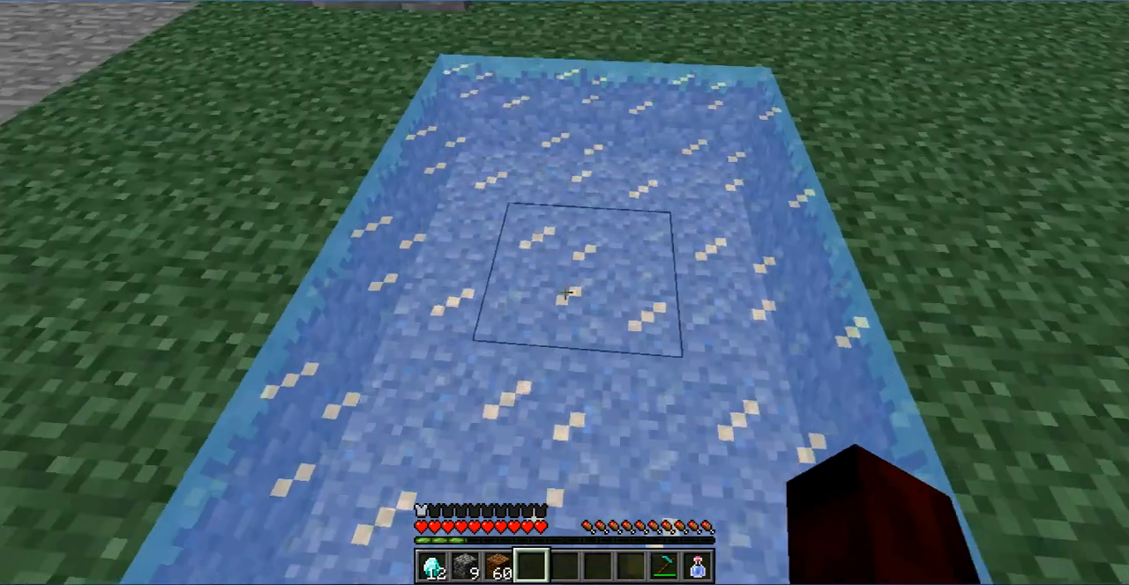
mouse_move(564, 292)
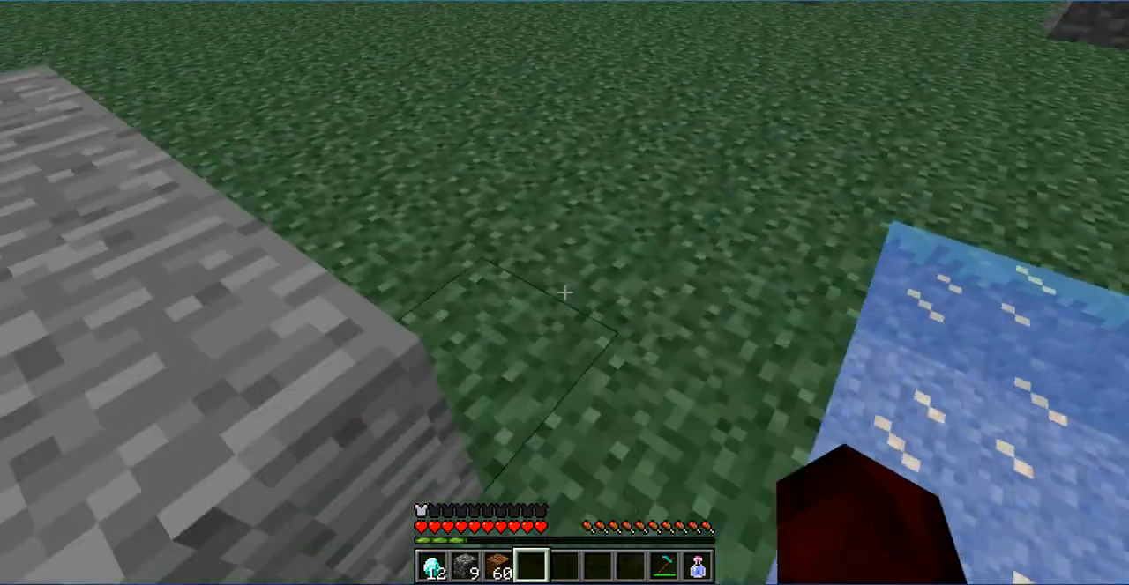
mouse_move(564, 292)
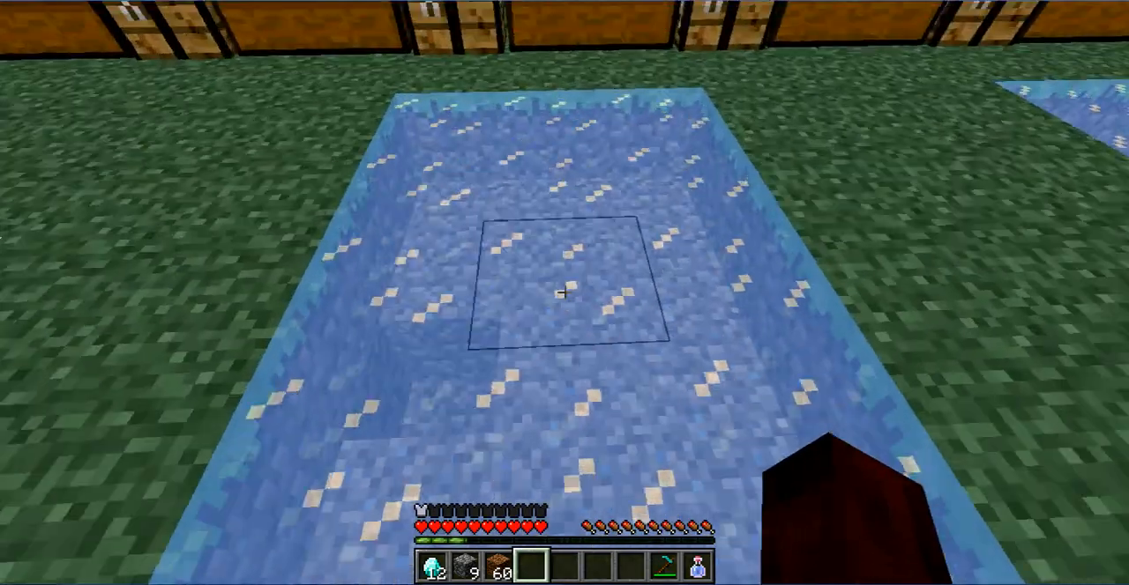
Remove the Skates from the boots slot and return to the ground by the water pools.
key("e")
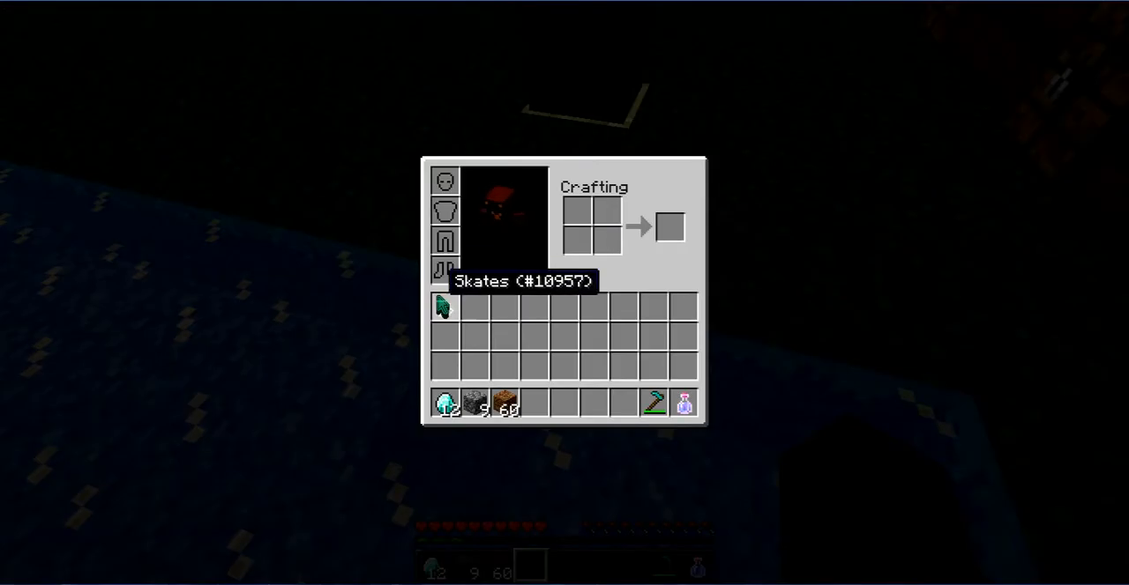
key("Escape")
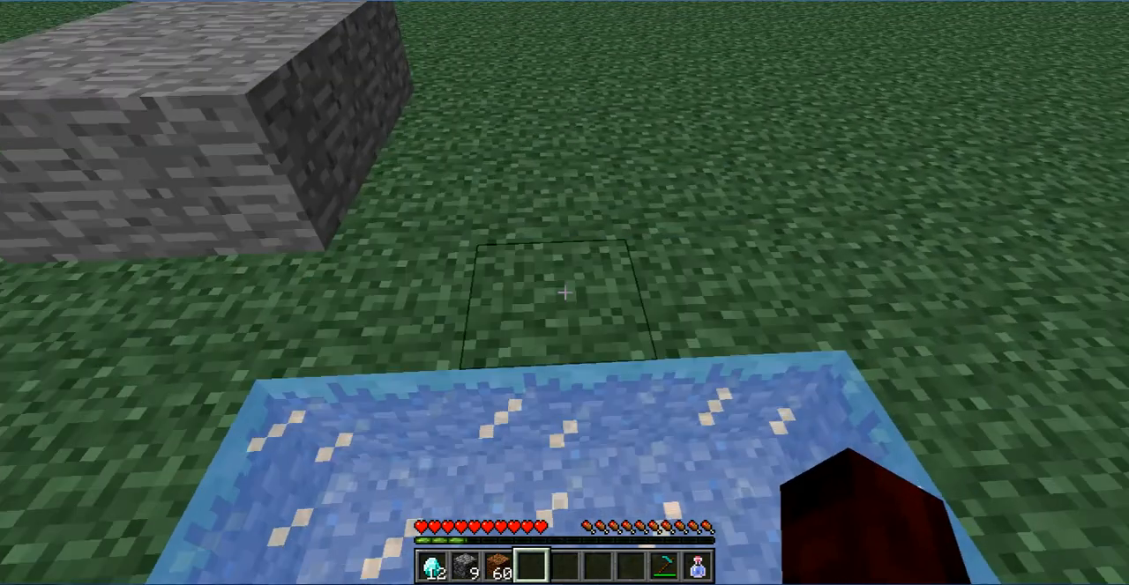
mouse_move(565, 293)
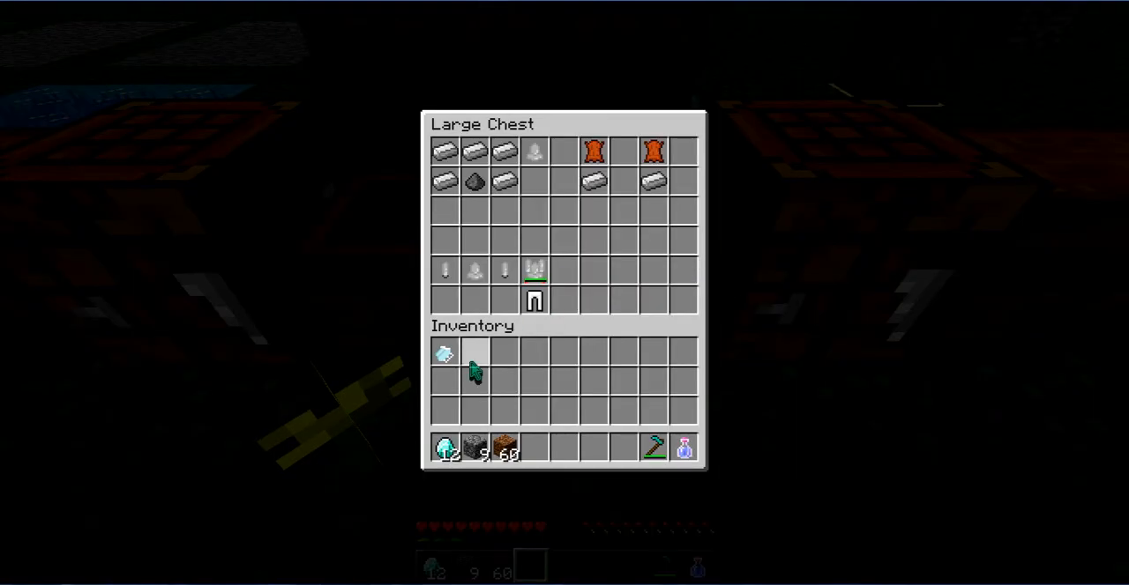
Take the raw pork armor set from the porkchop chest and wear all four pieces.
key("Escape")
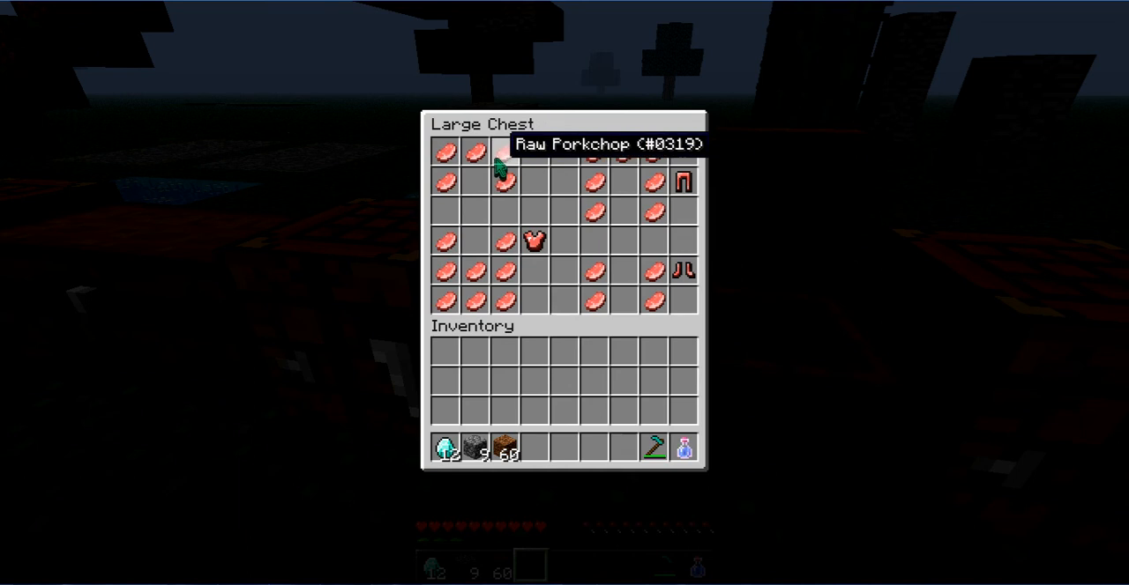
mouse_move(533, 154)
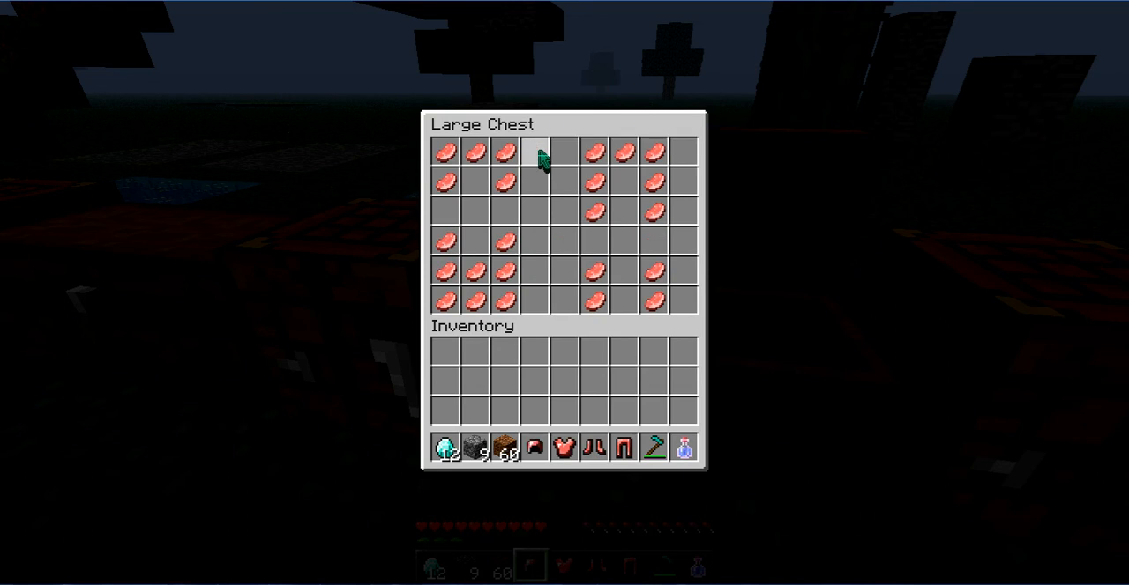
key("Escape")
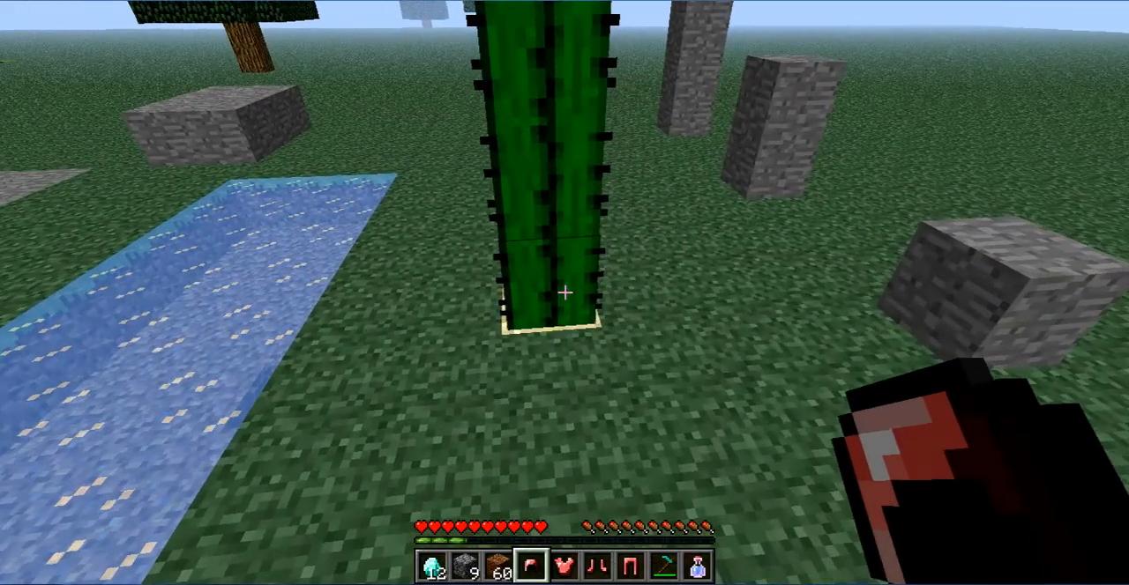
key("e")
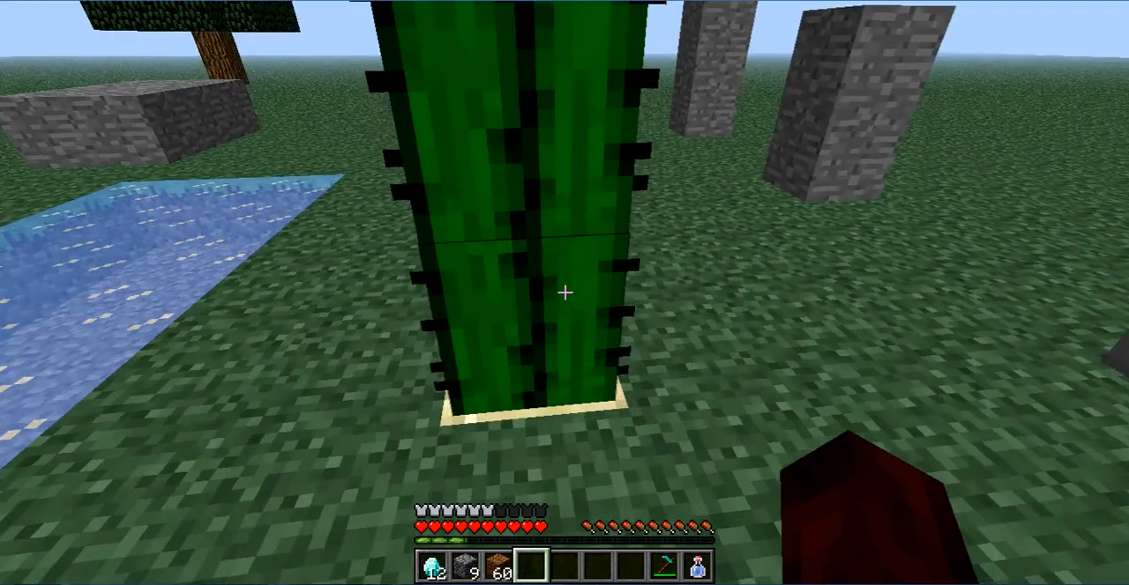
mouse_move(564, 293)
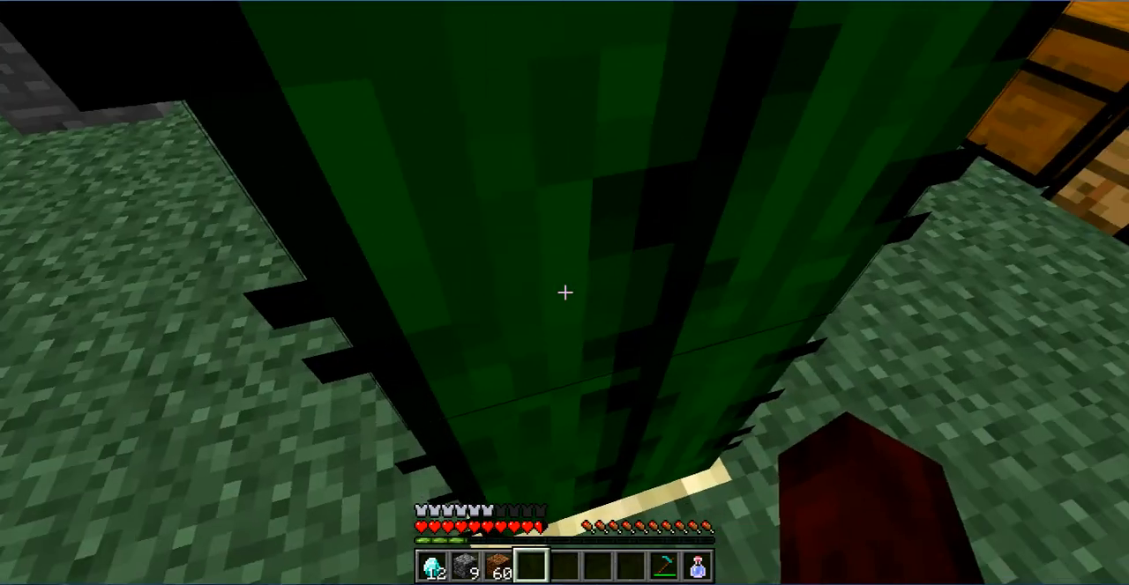
key("e")
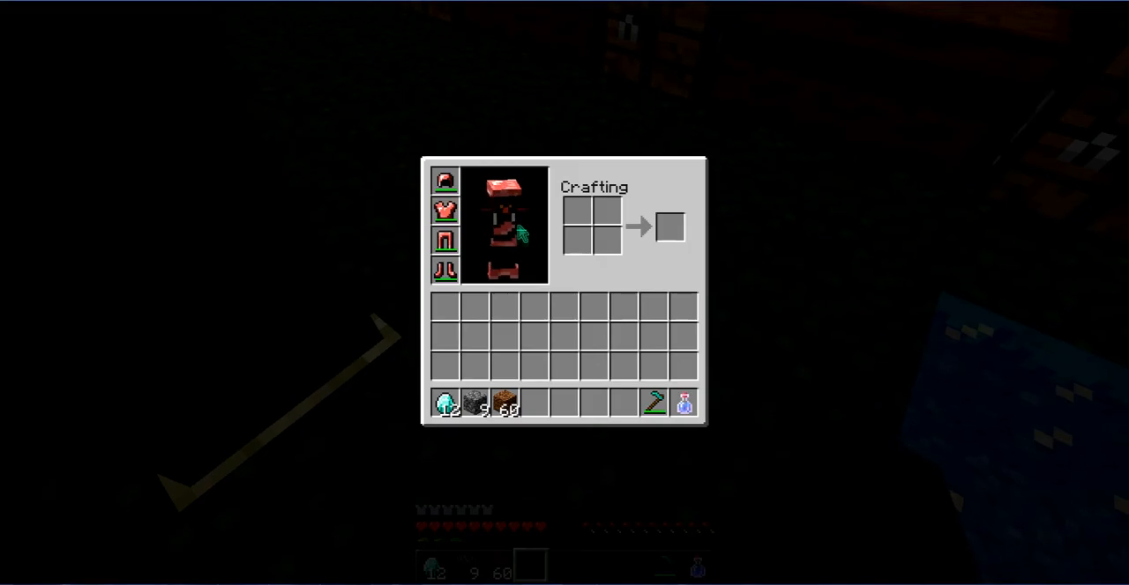
Take damage near the water and cactus, checking the worn raw pork armor as health drops and refills.
key("Escape")
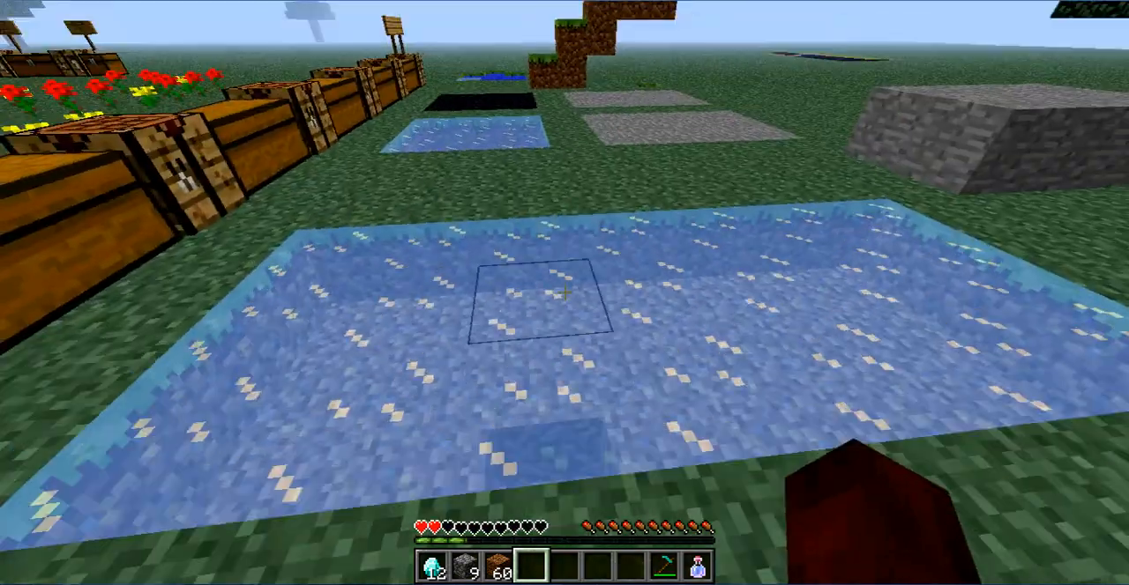
key("e")
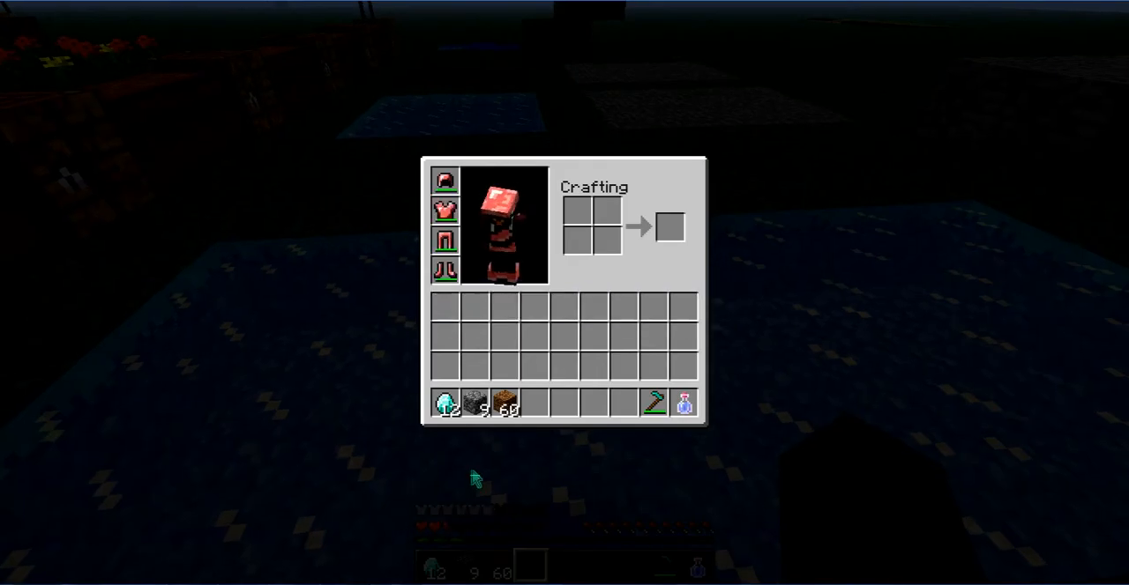
key("Escape")
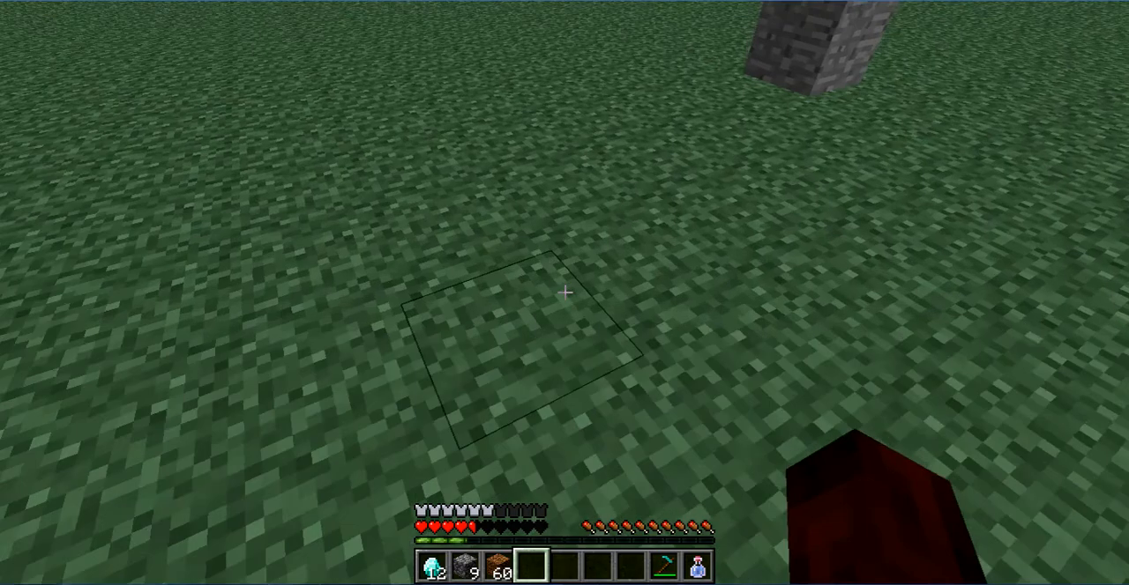
mouse_move(564, 292)
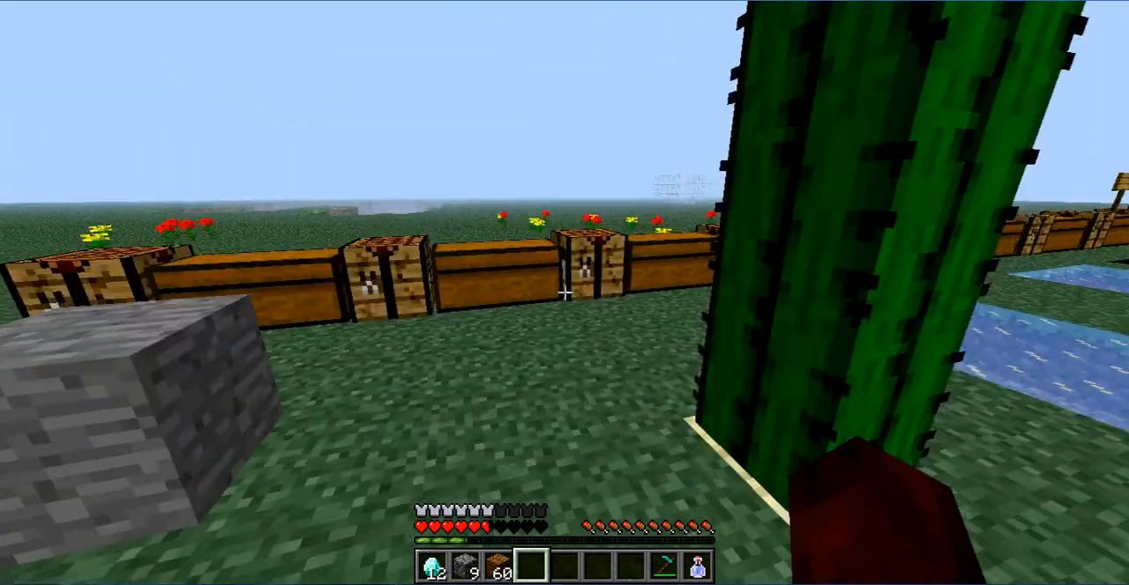
mouse_move(564, 293)
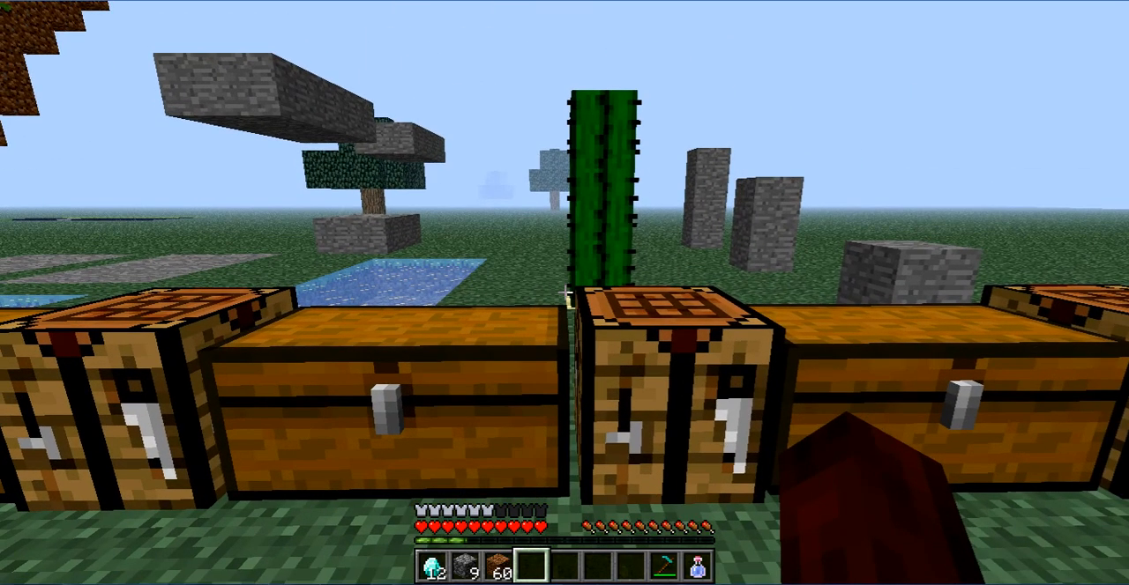
mouse_move(565, 293)
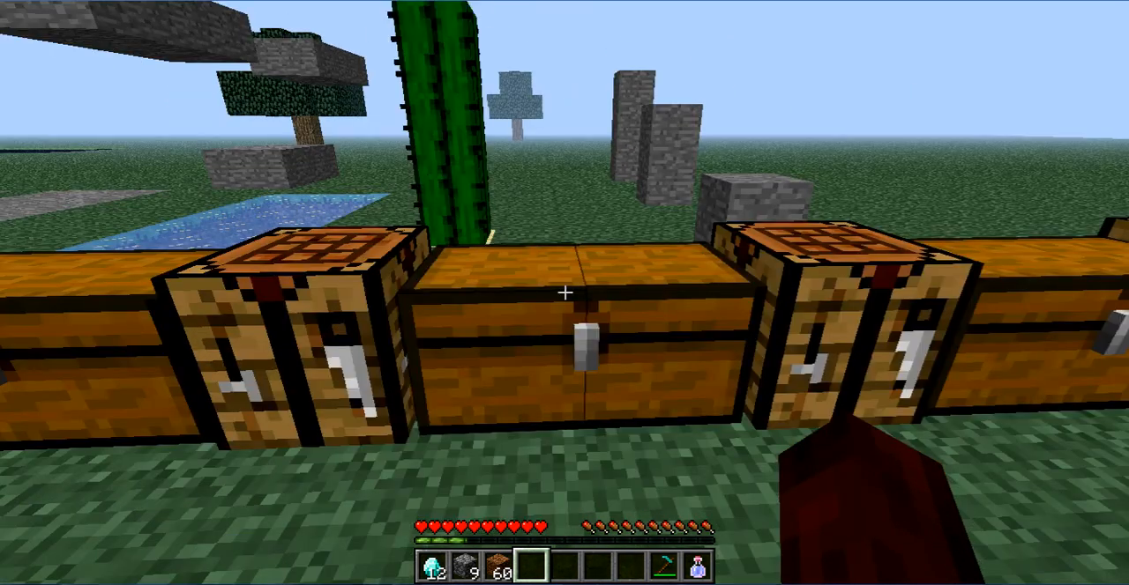
mouse_move(564, 292)
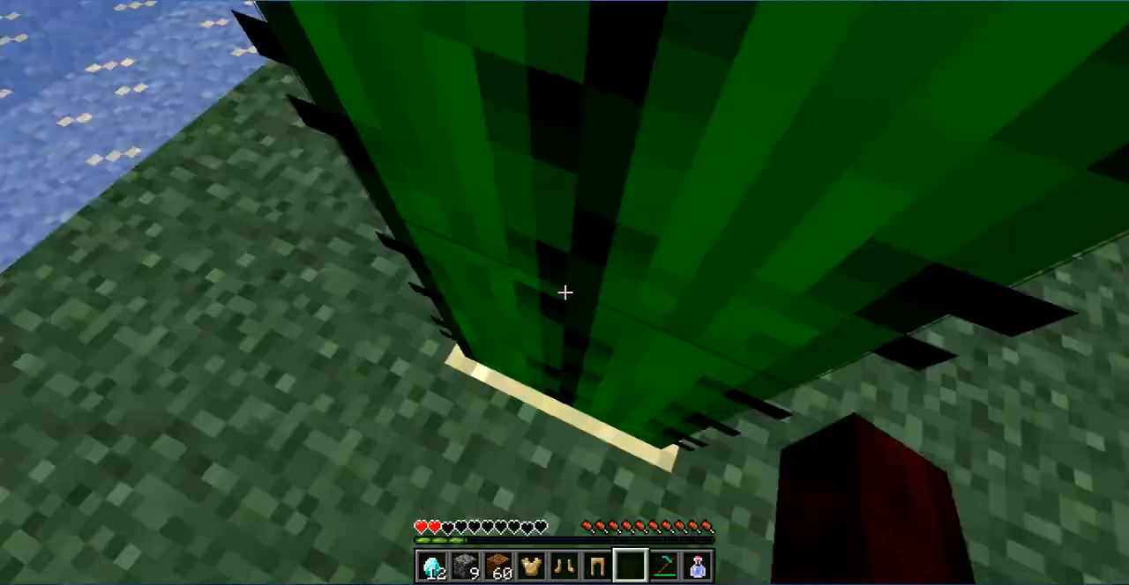
Wear the cooked pork armor against the cactus and check it in the inventory.
key("e")
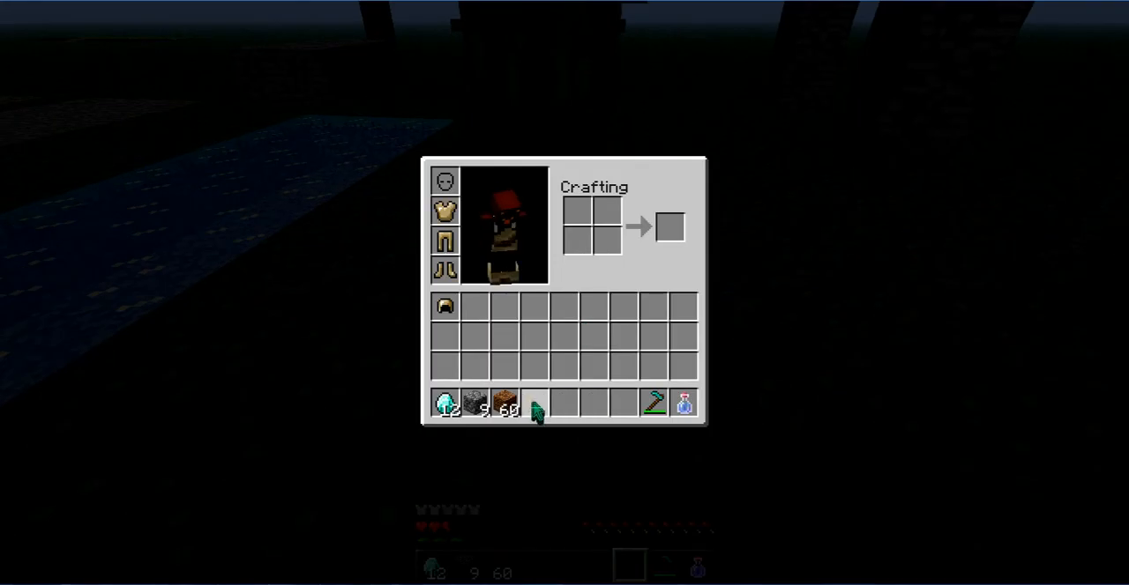
key("Escape")
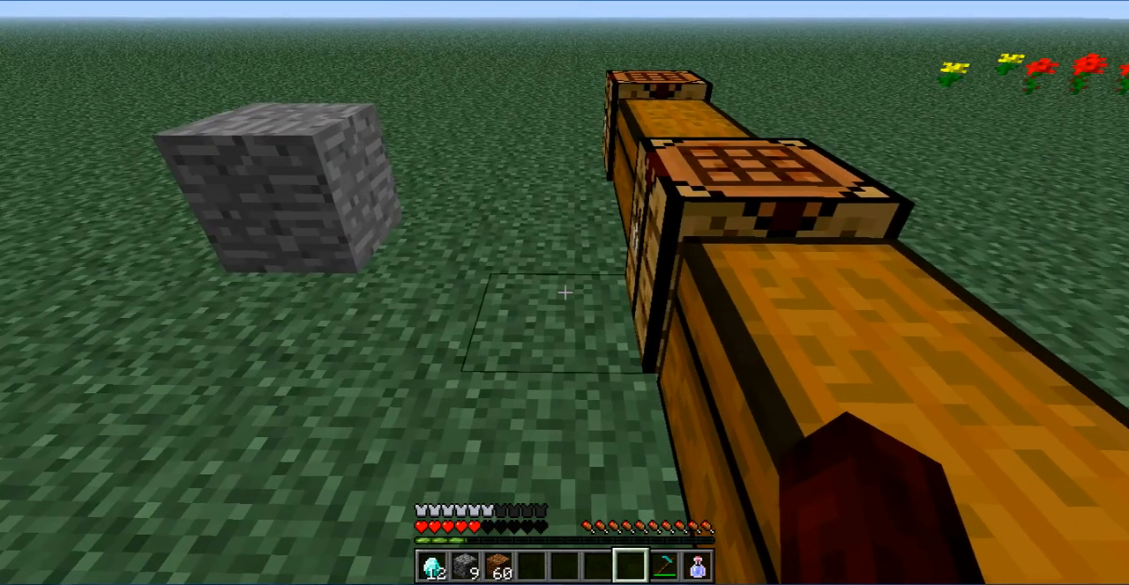
mouse_move(564, 293)
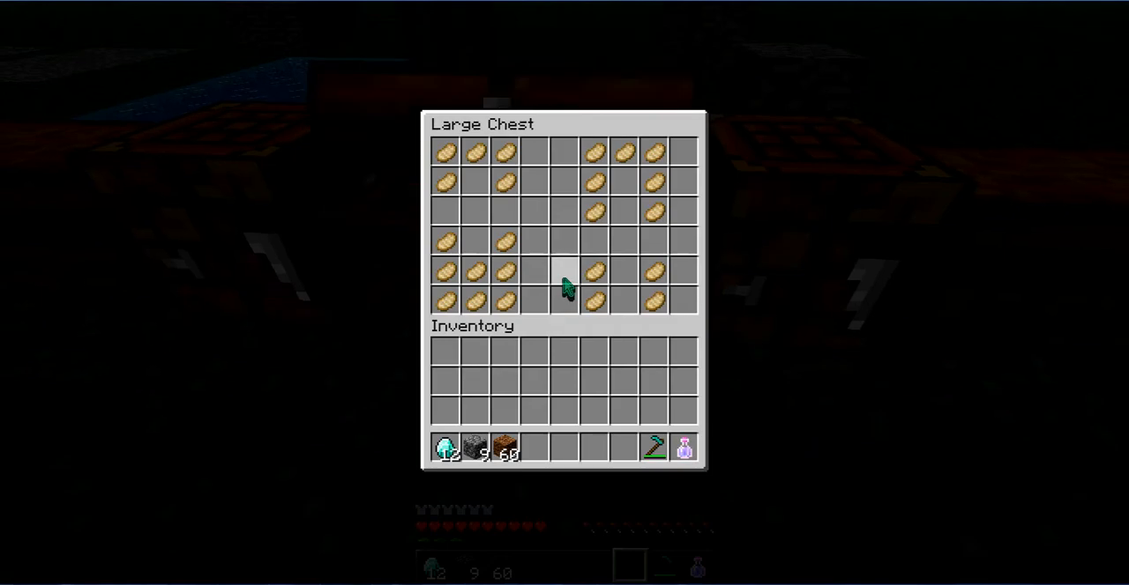
key("Escape")
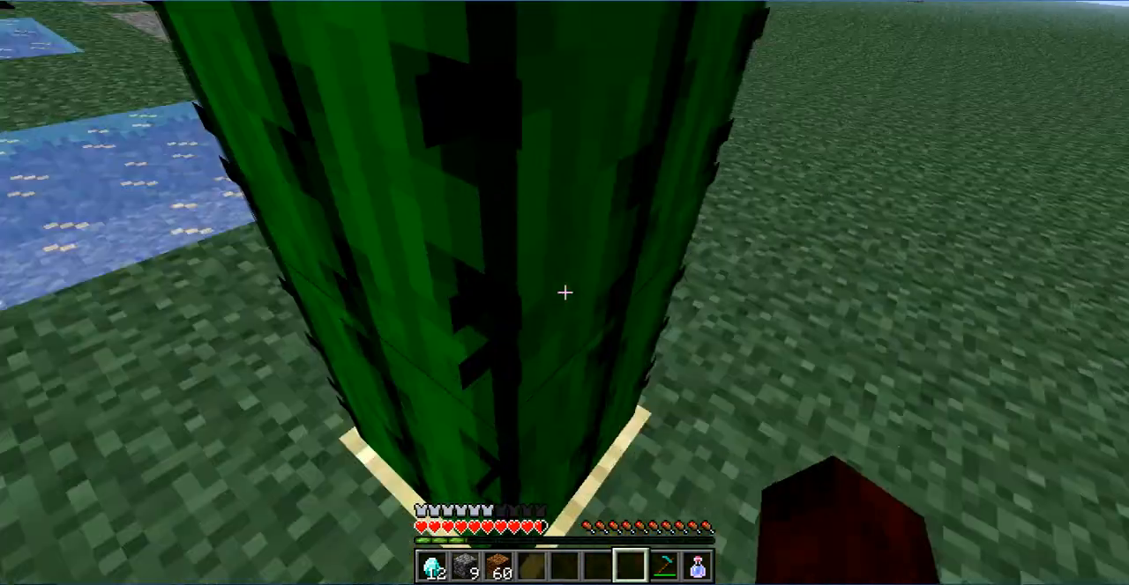
Remove the cooked pork chestplate and return the armor pieces to the cooked porkchop chest.
key("e")
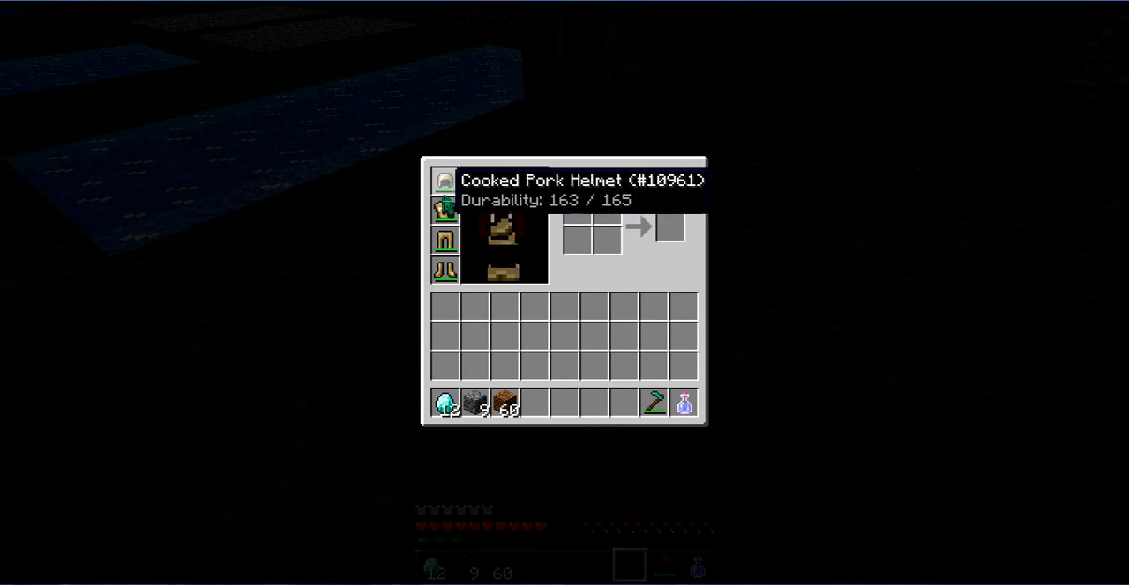
key("Escape")
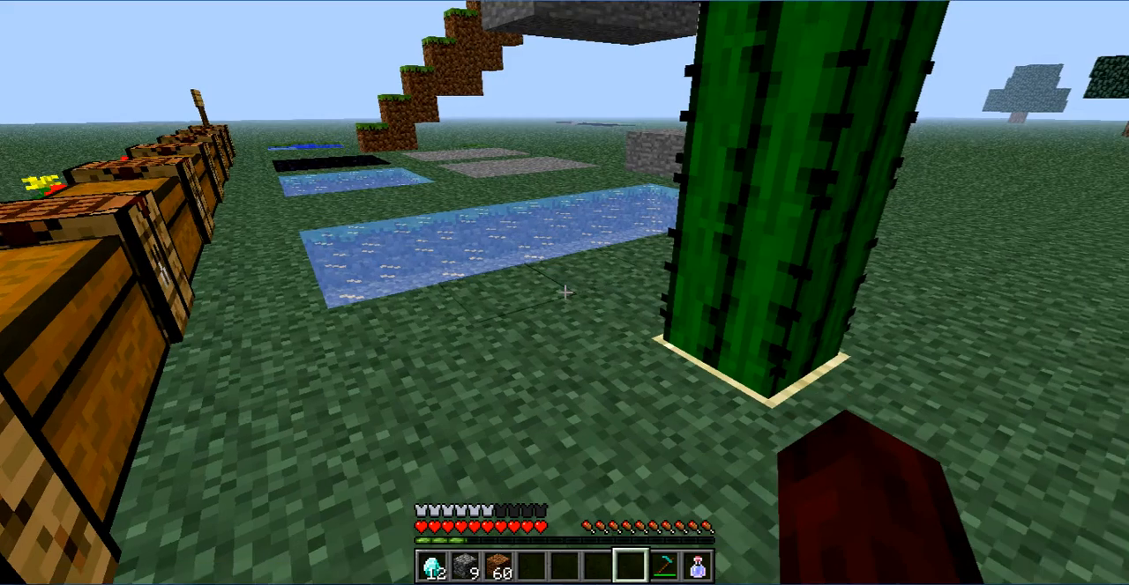
mouse_move(564, 293)
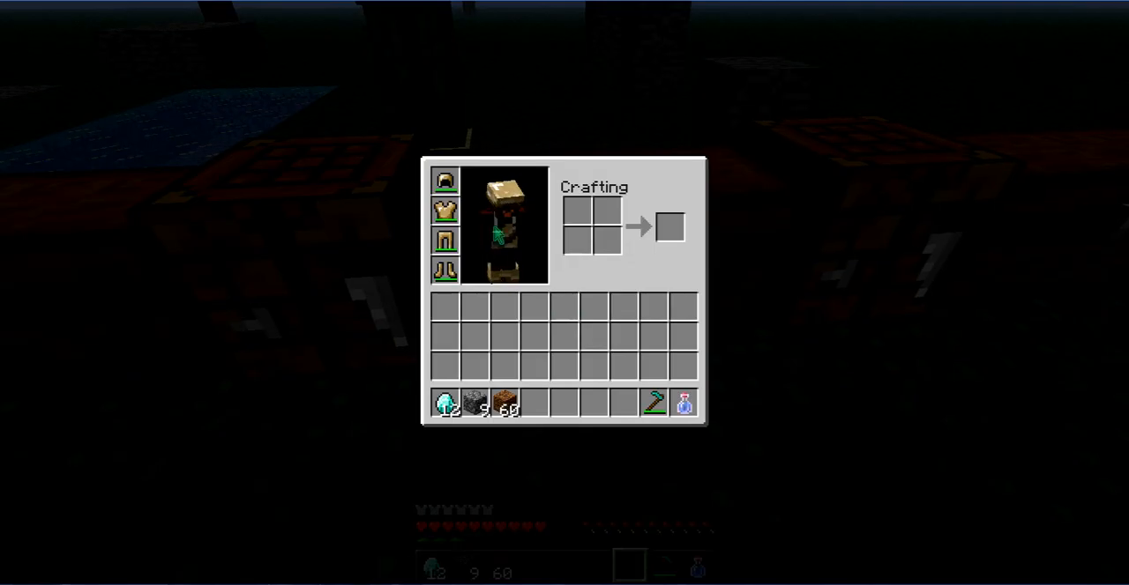
left_click(444, 209)
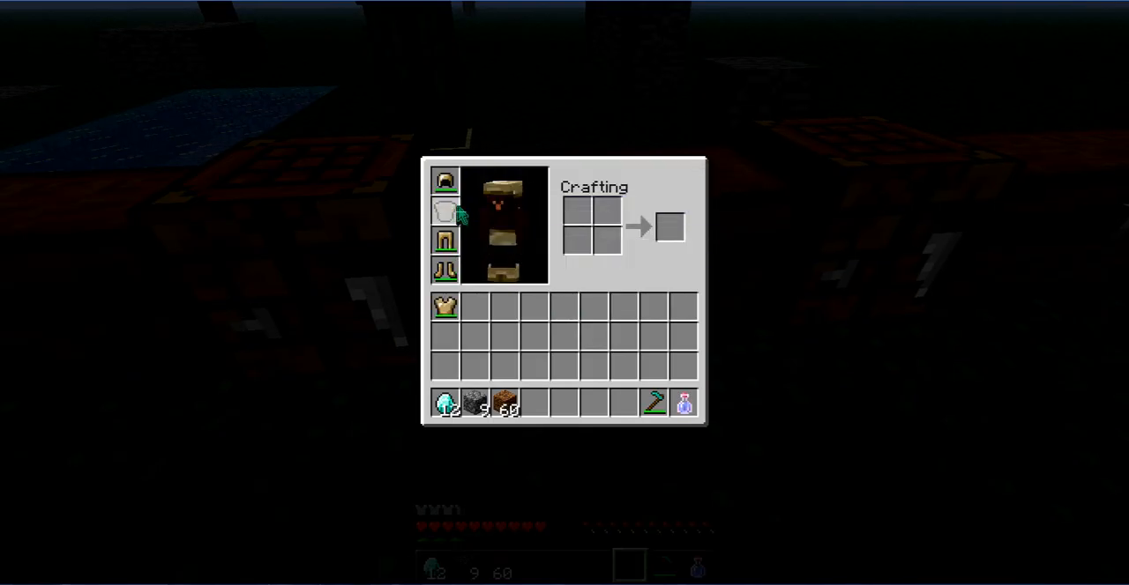
key("Escape")
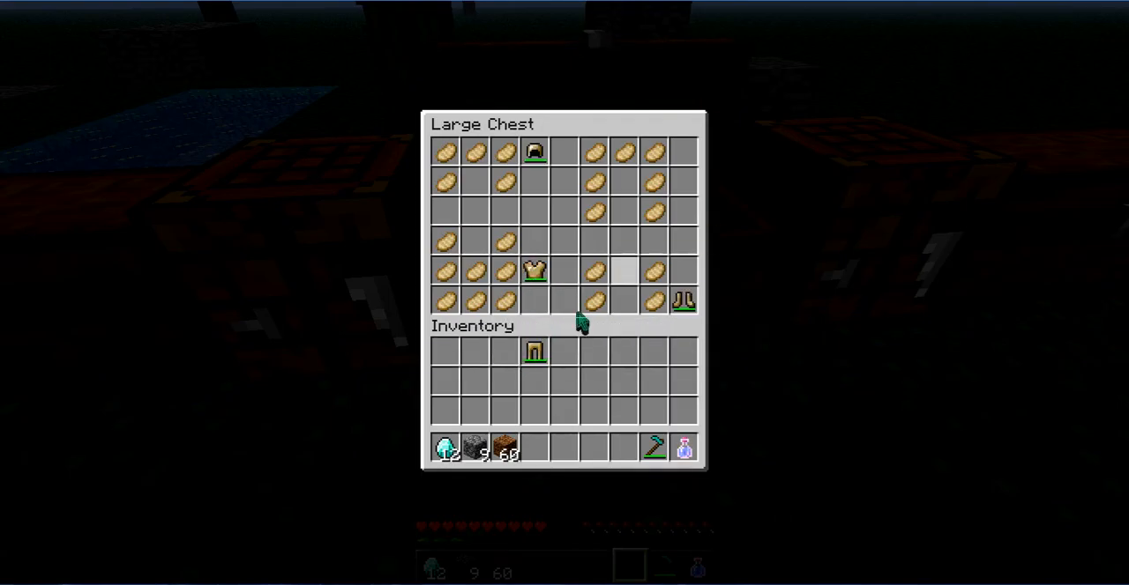
Check the Time Helmet recipe chest and adjust the render distance in video settings.
key("Escape")
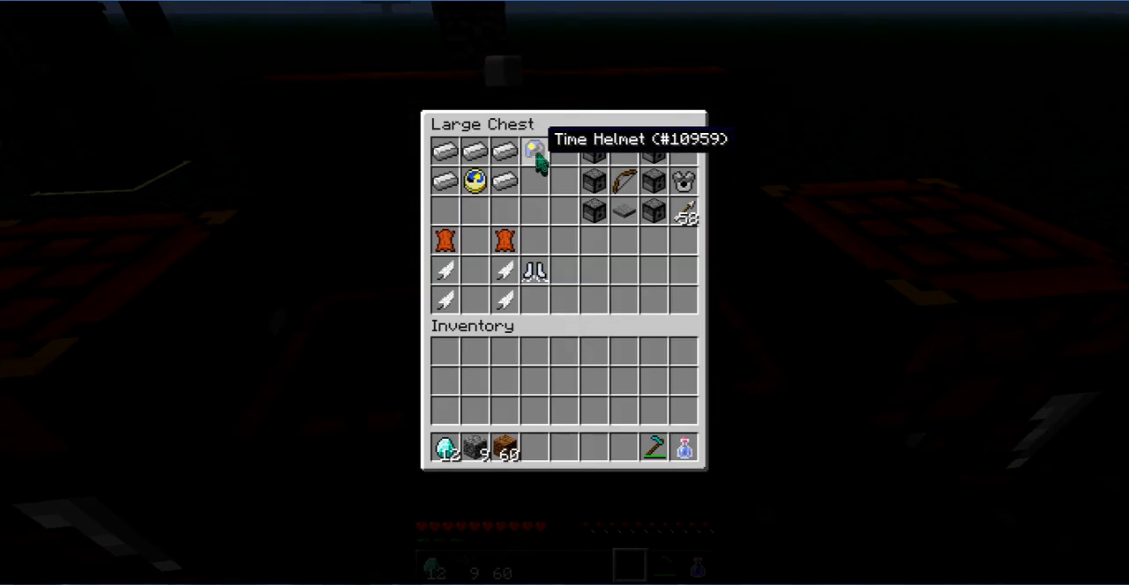
mouse_move(445, 152)
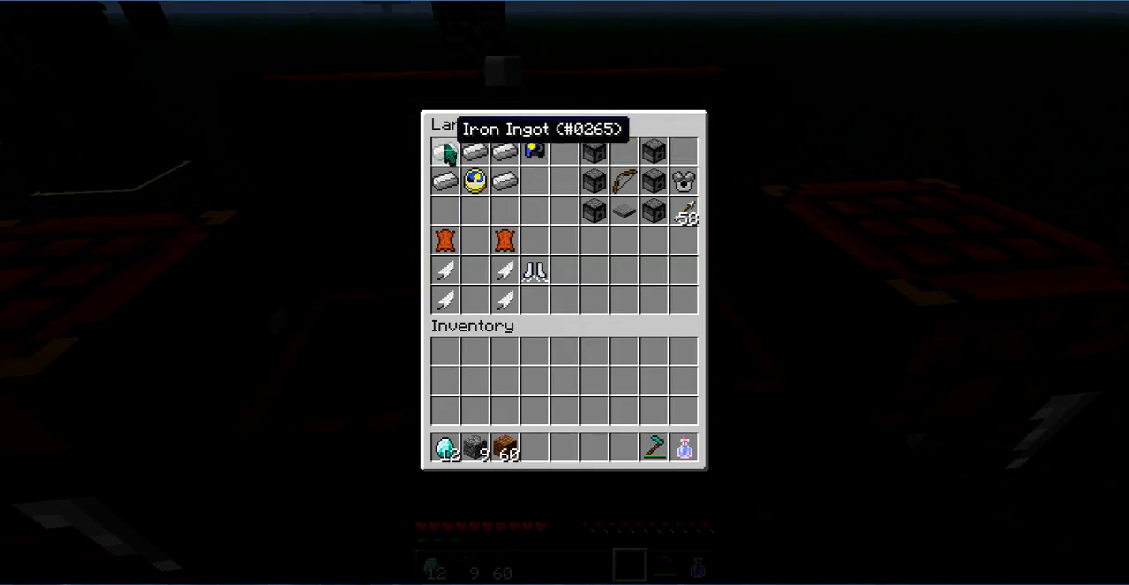
mouse_move(474, 154)
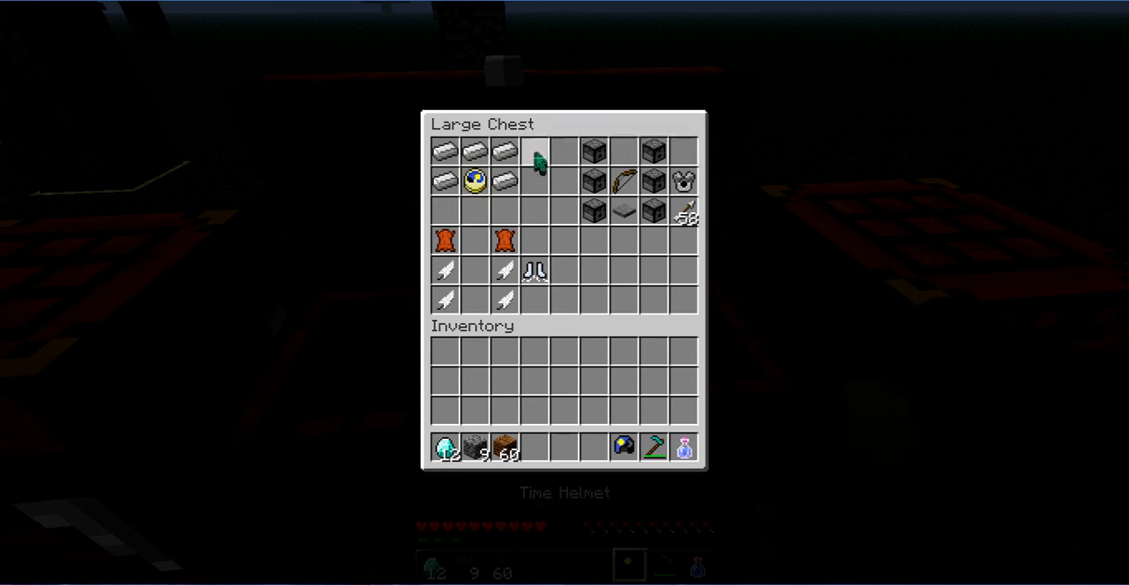
key("Escape")
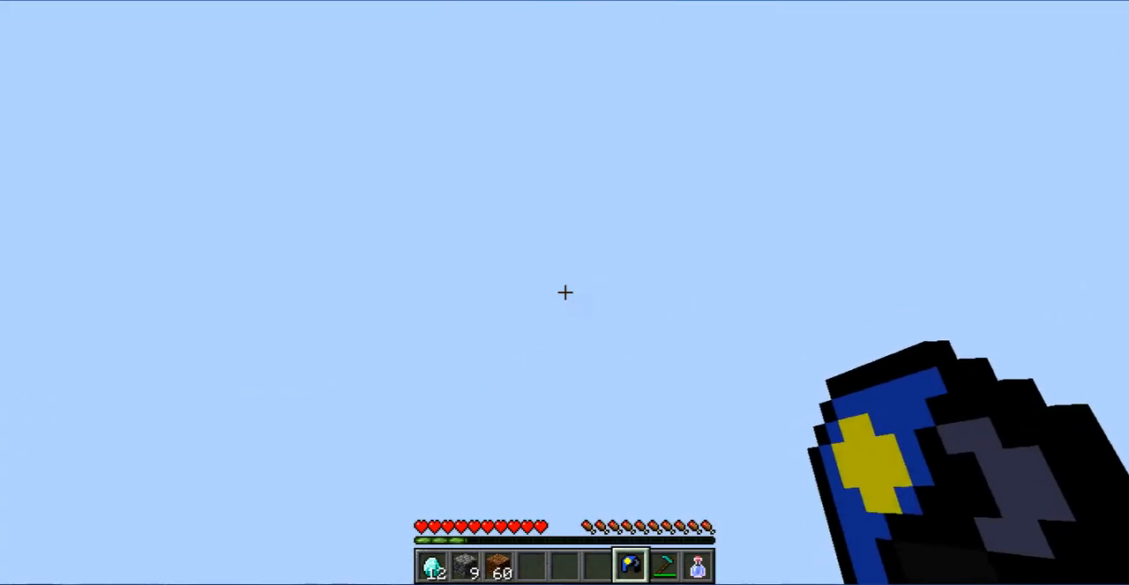
mouse_move(564, 293)
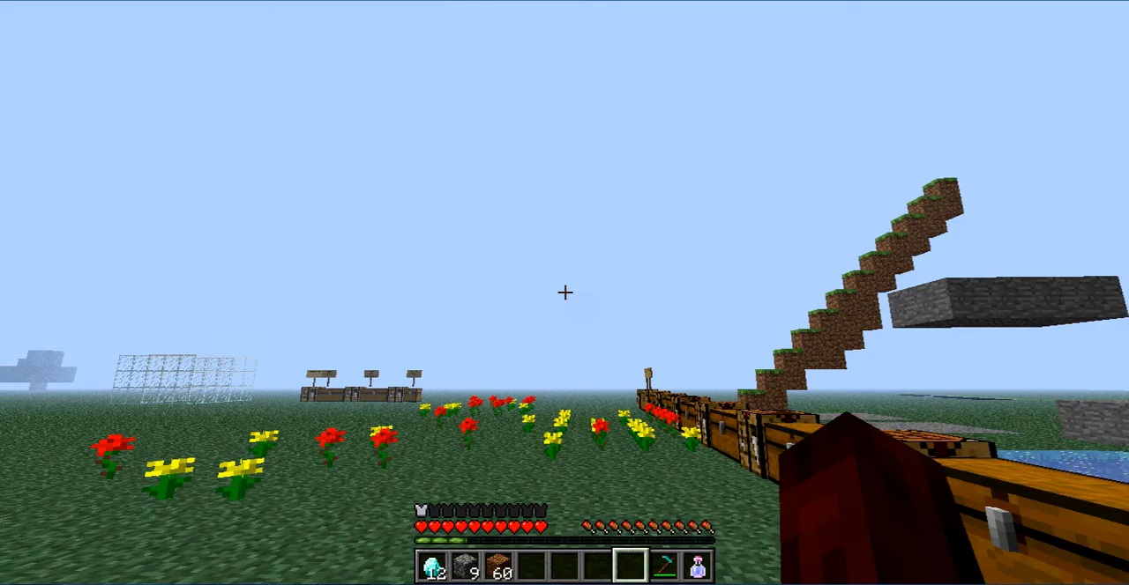
key("Escape")
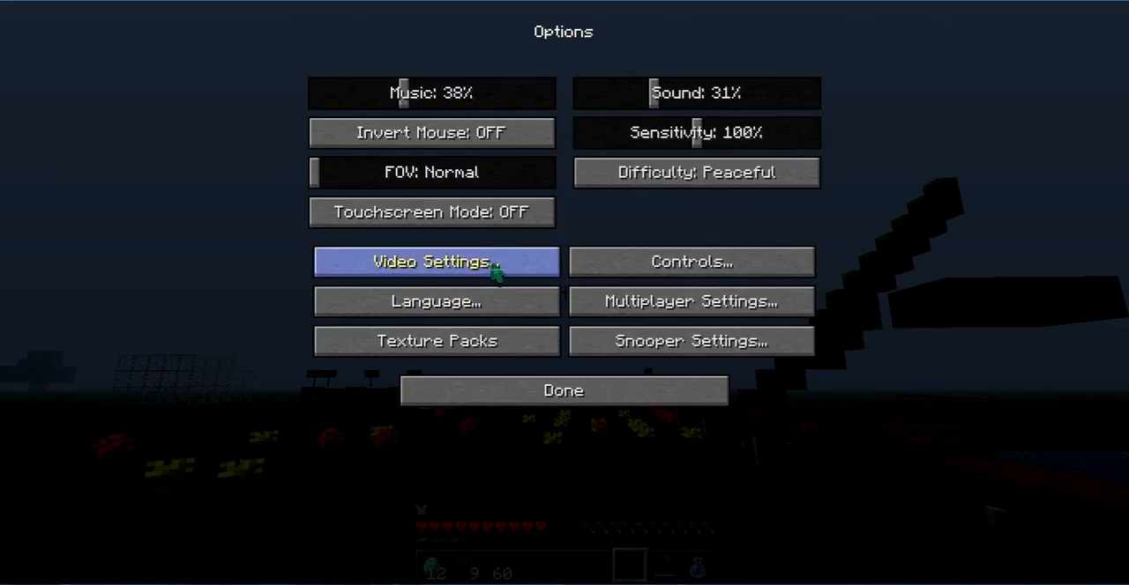
left_click(431, 261)
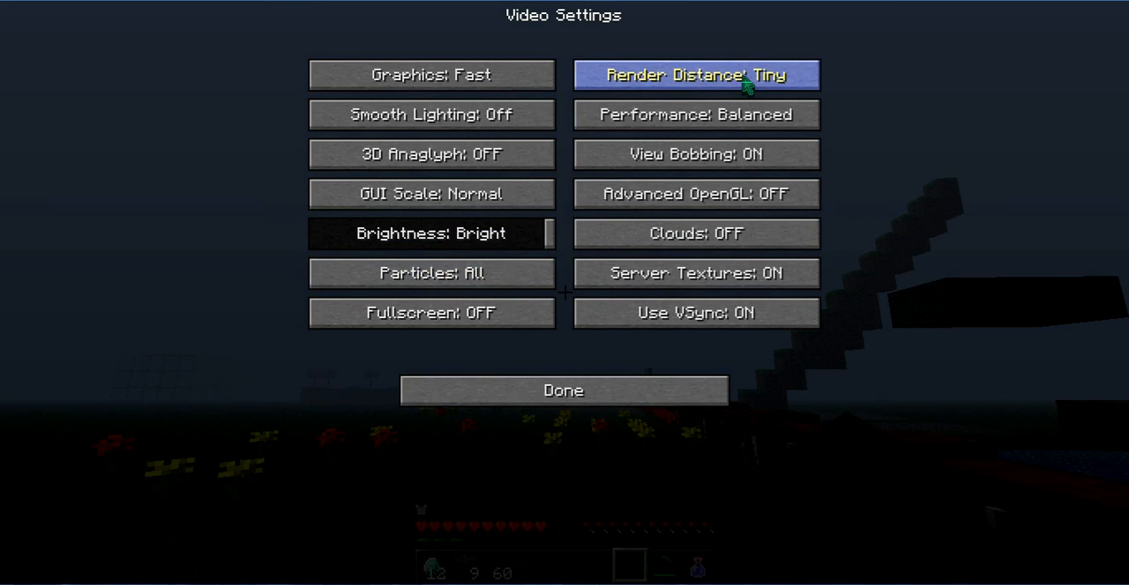
left_click(562, 389)
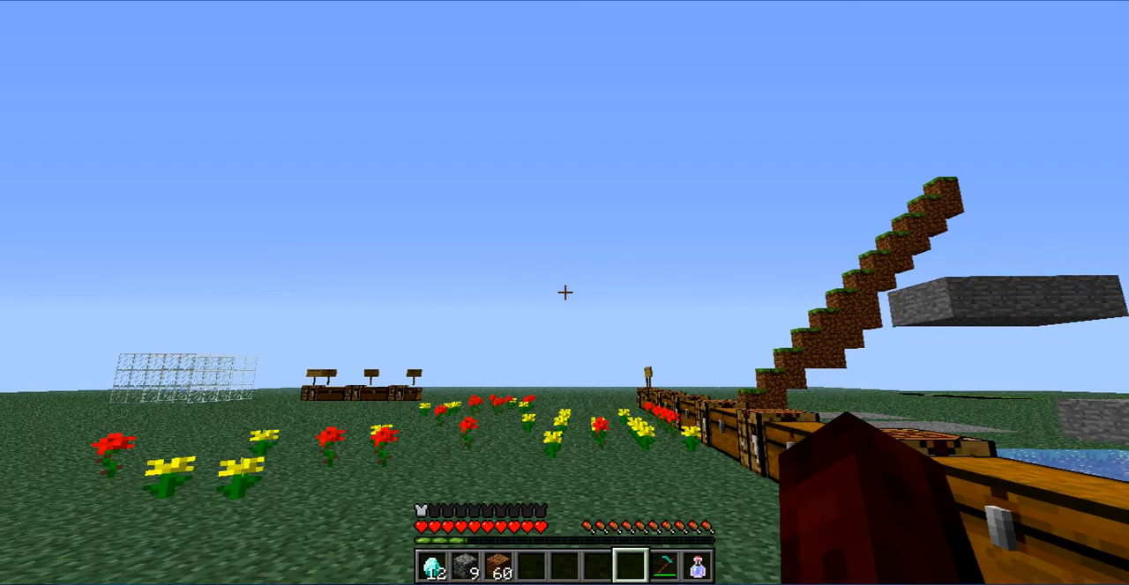
mouse_move(564, 293)
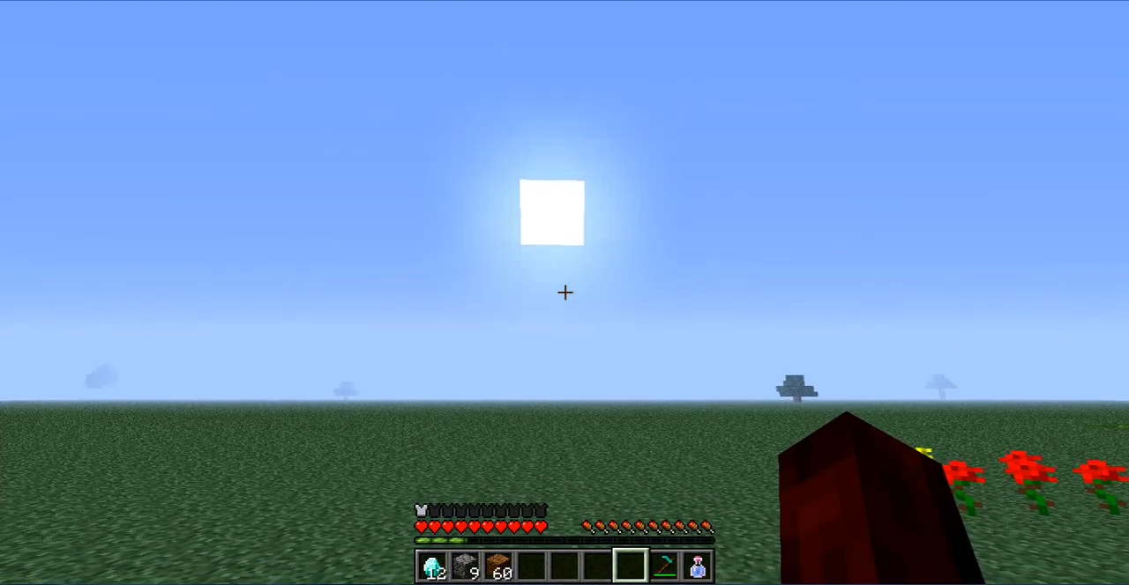
Confirm the blue Time Helmet is worn as the world turns to night.
key("e")
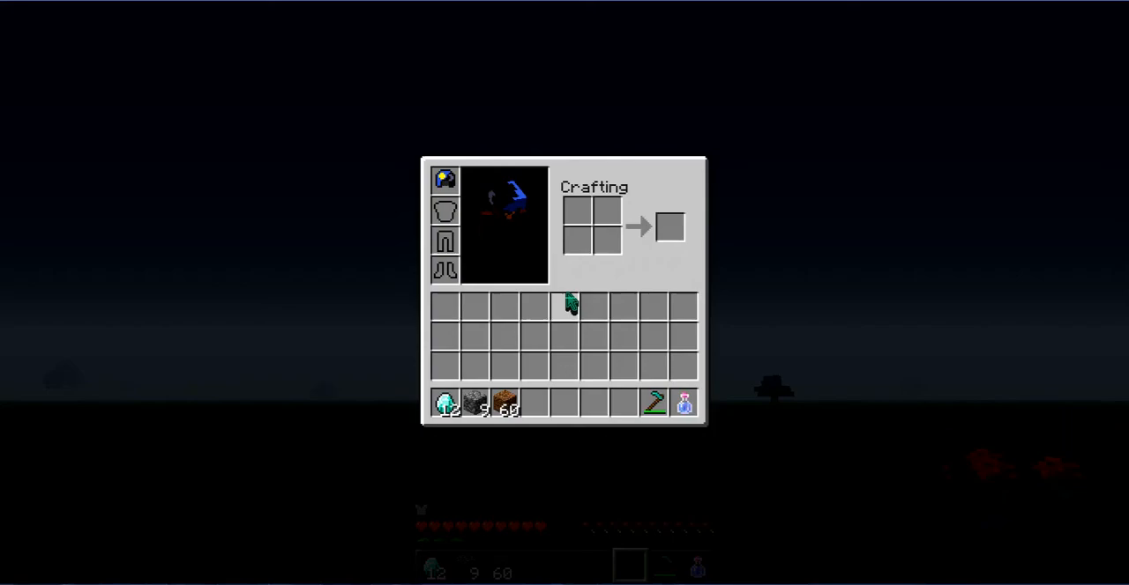
key("Escape")
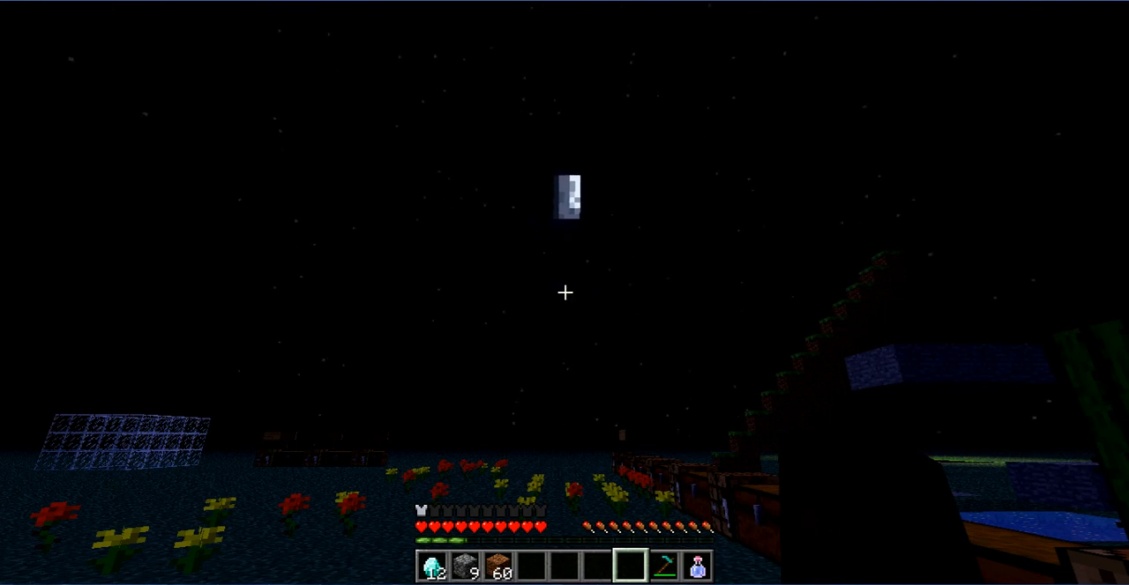
mouse_move(564, 293)
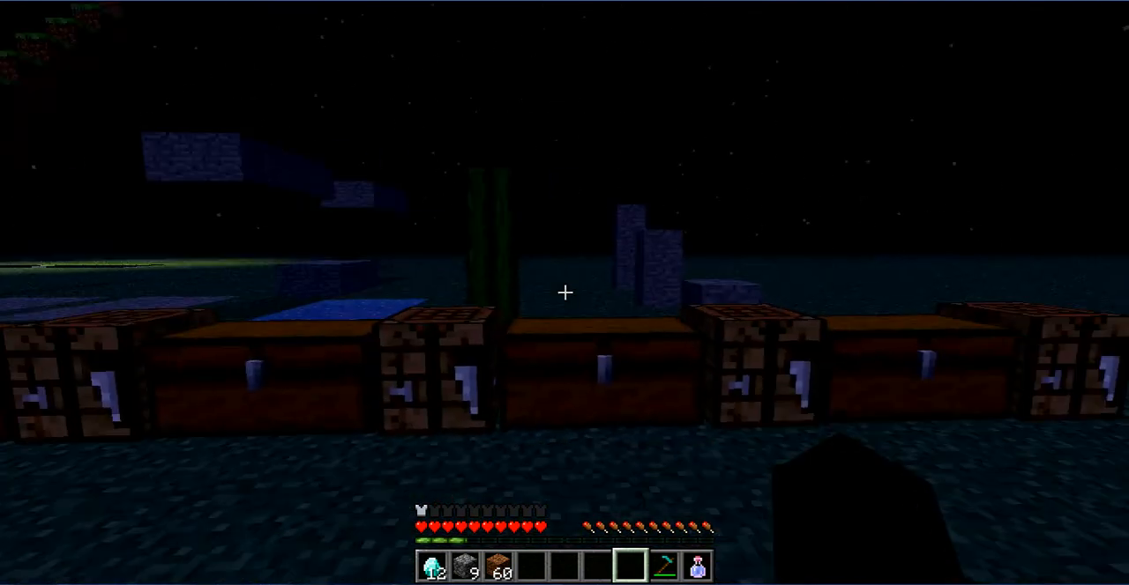
Equip the white double jump boots from the chest and jump onto the obsidian pillars.
key("e")
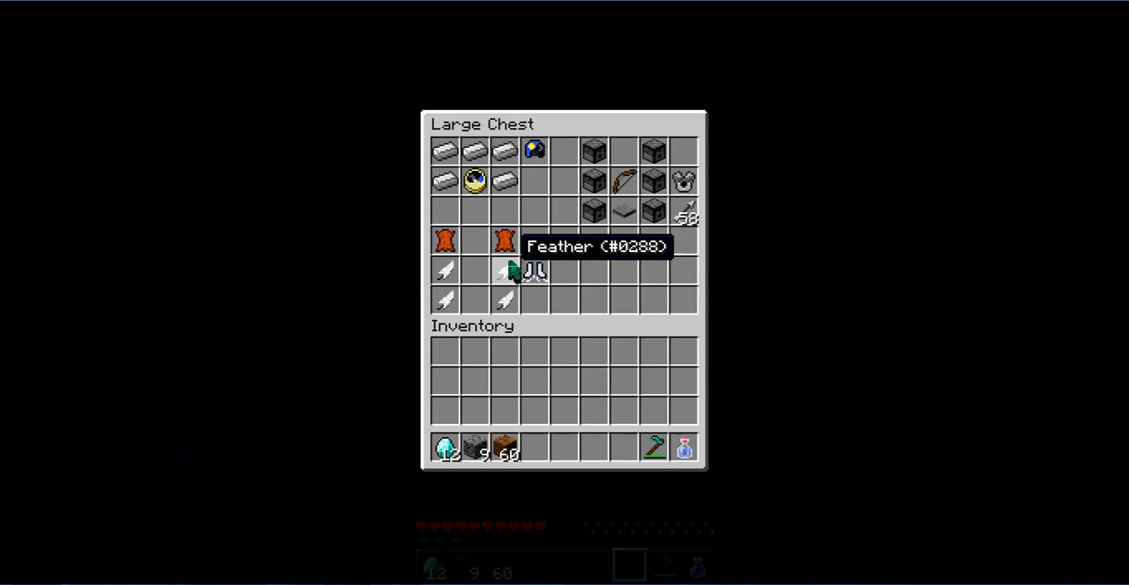
mouse_move(504, 256)
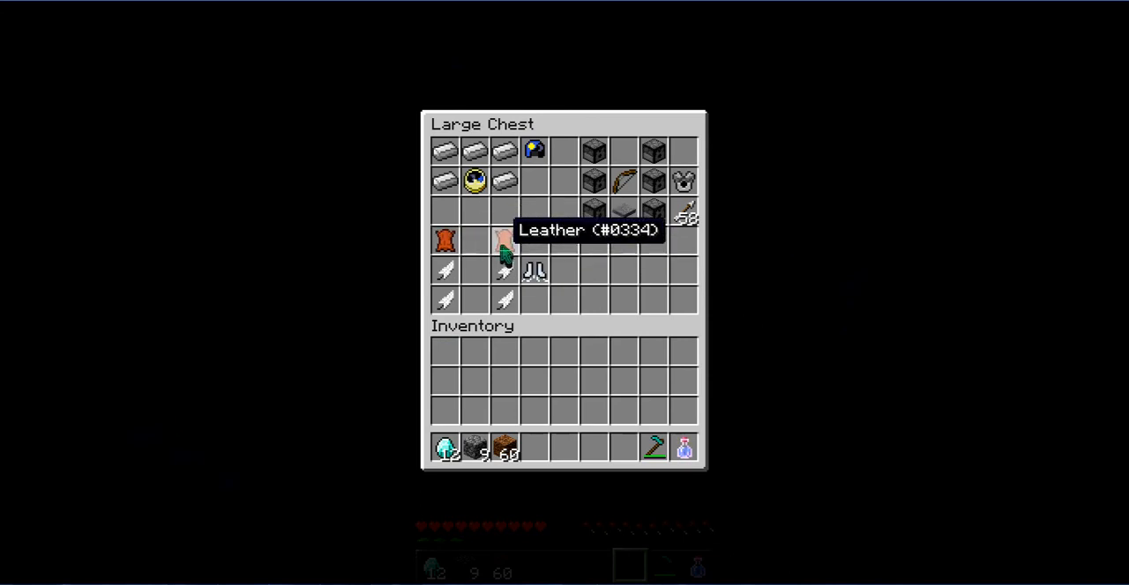
mouse_move(535, 278)
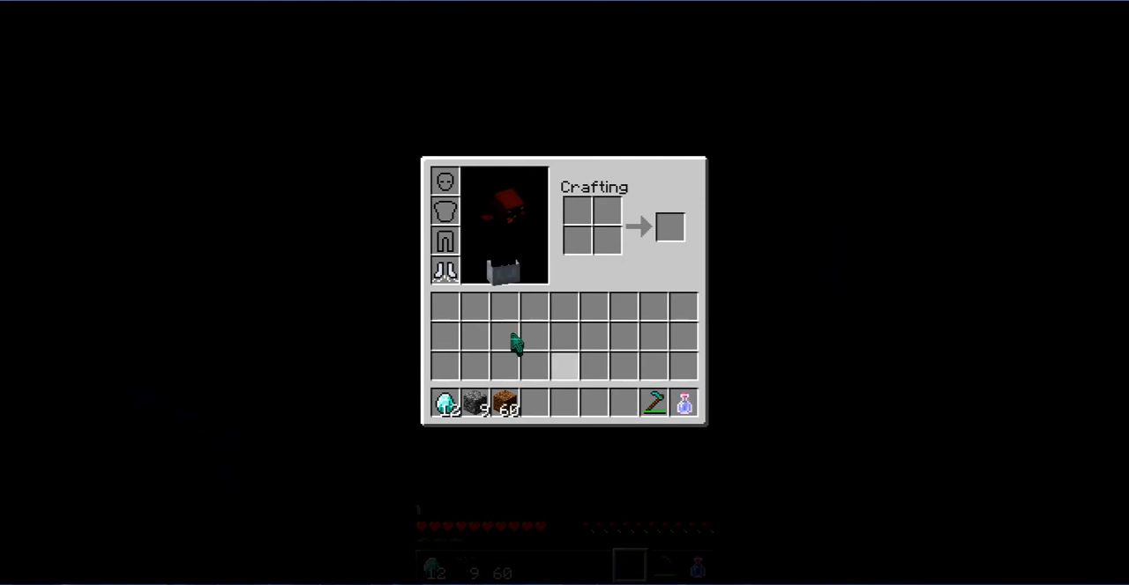
key("Escape")
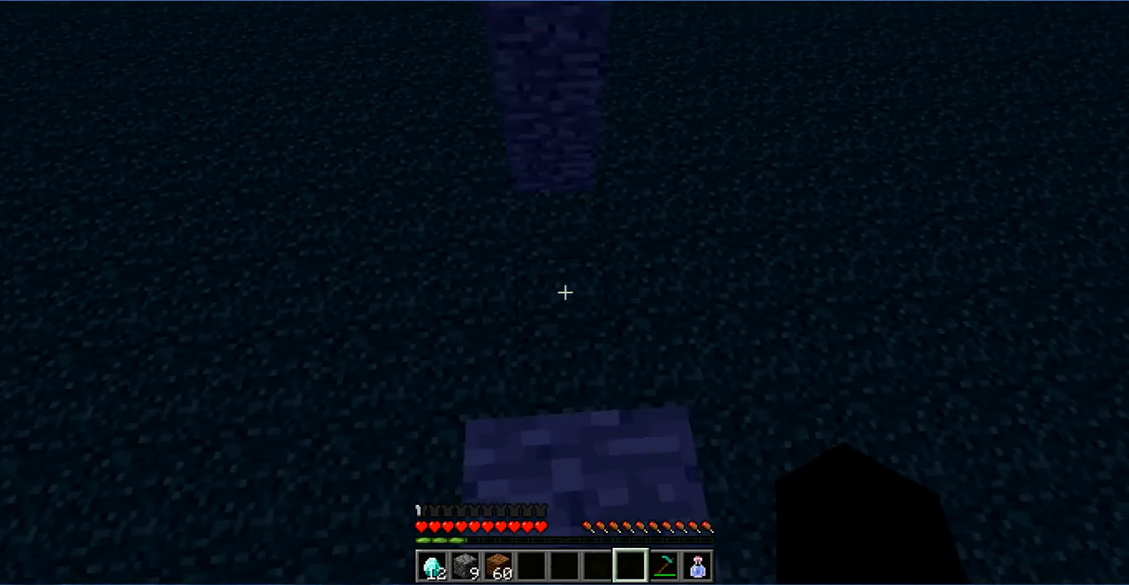
mouse_move(565, 292)
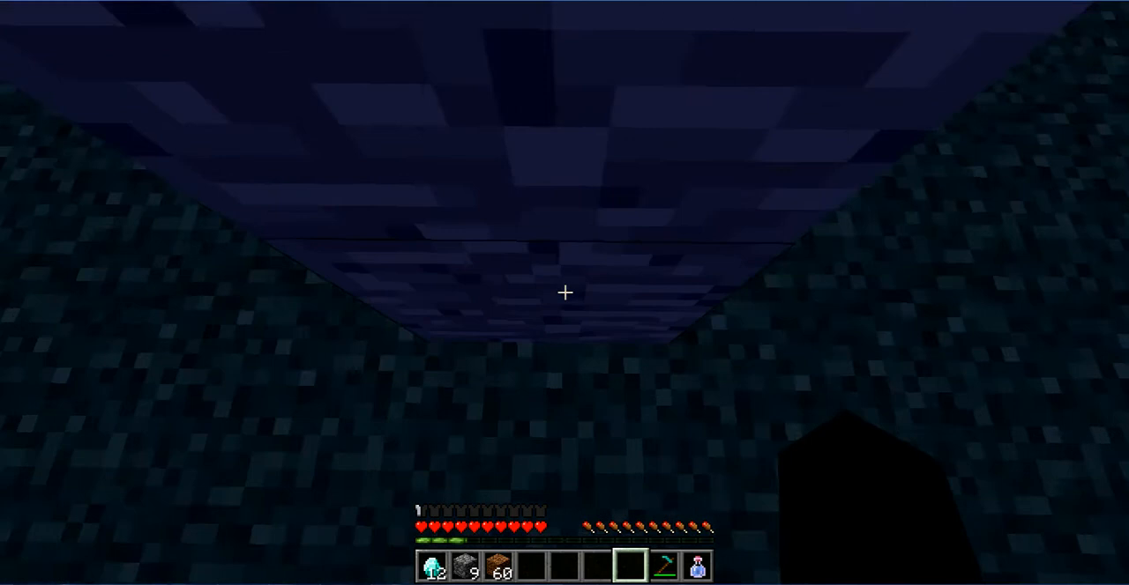
mouse_move(565, 293)
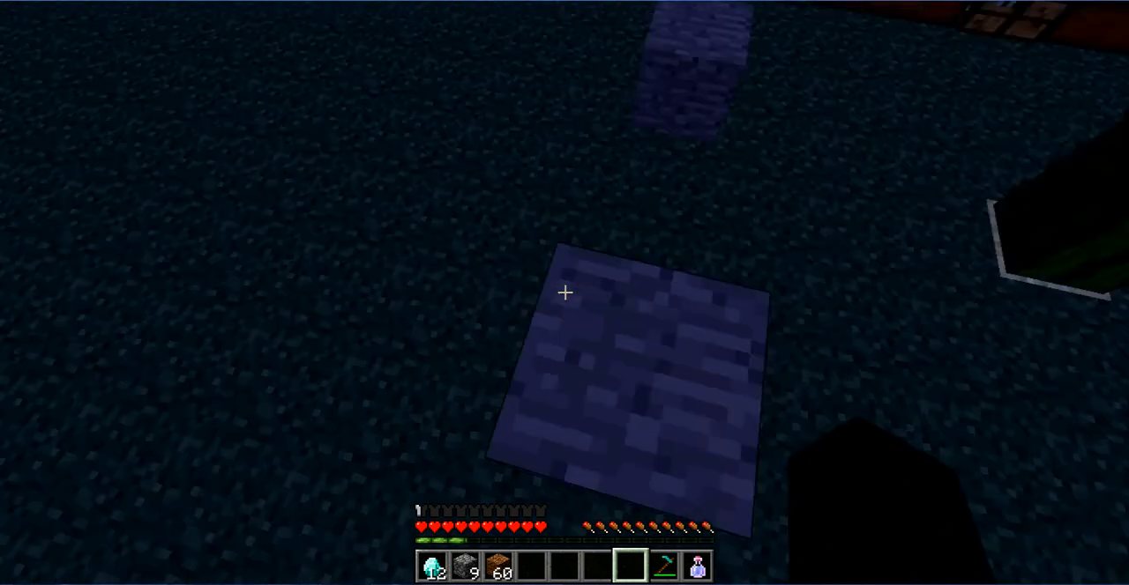
mouse_move(564, 293)
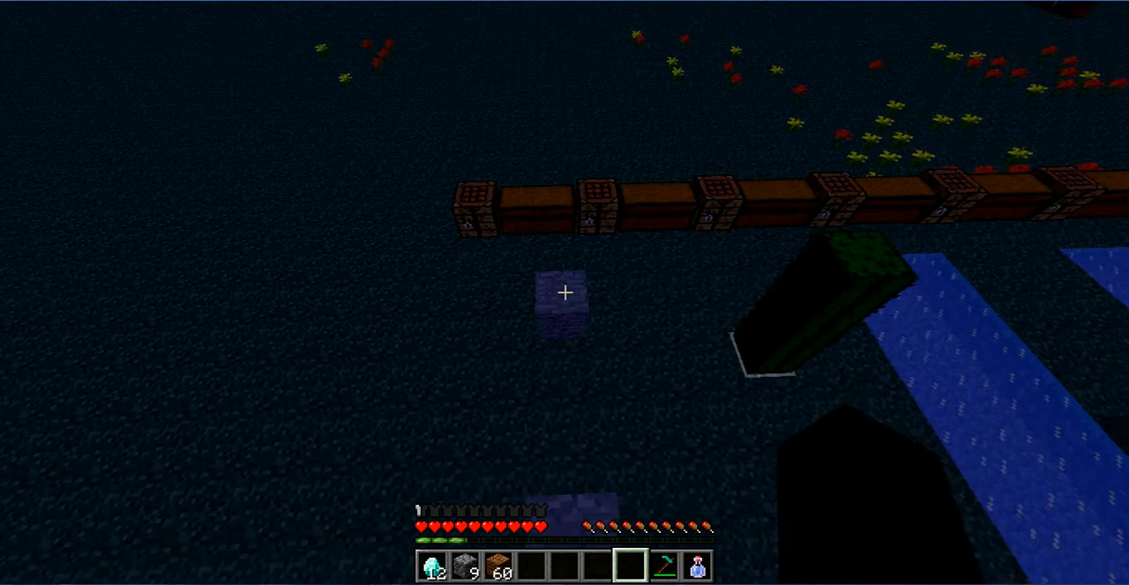
mouse_move(565, 293)
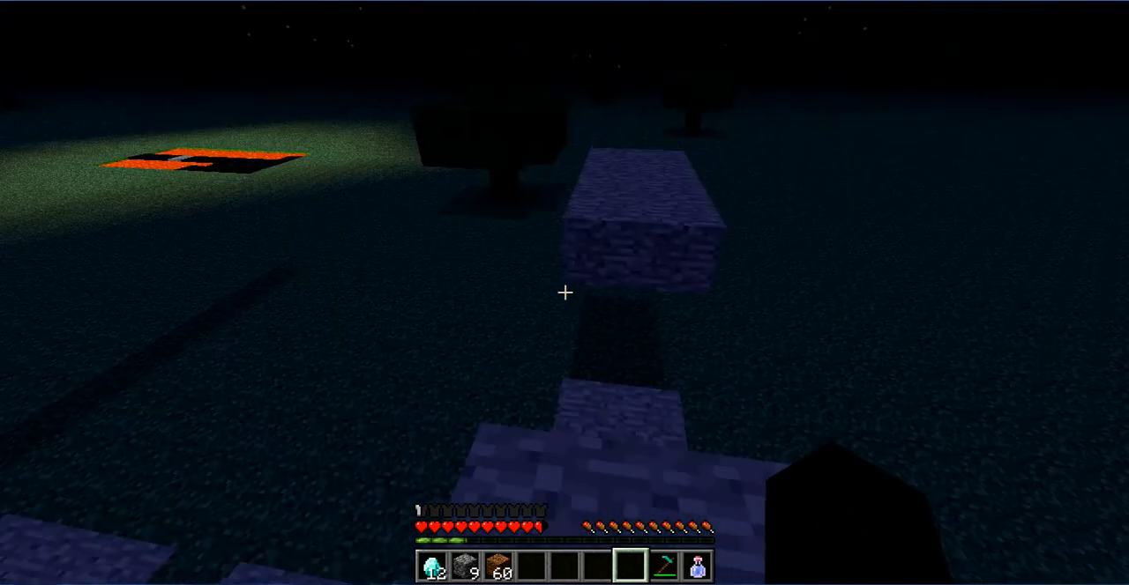
mouse_move(564, 293)
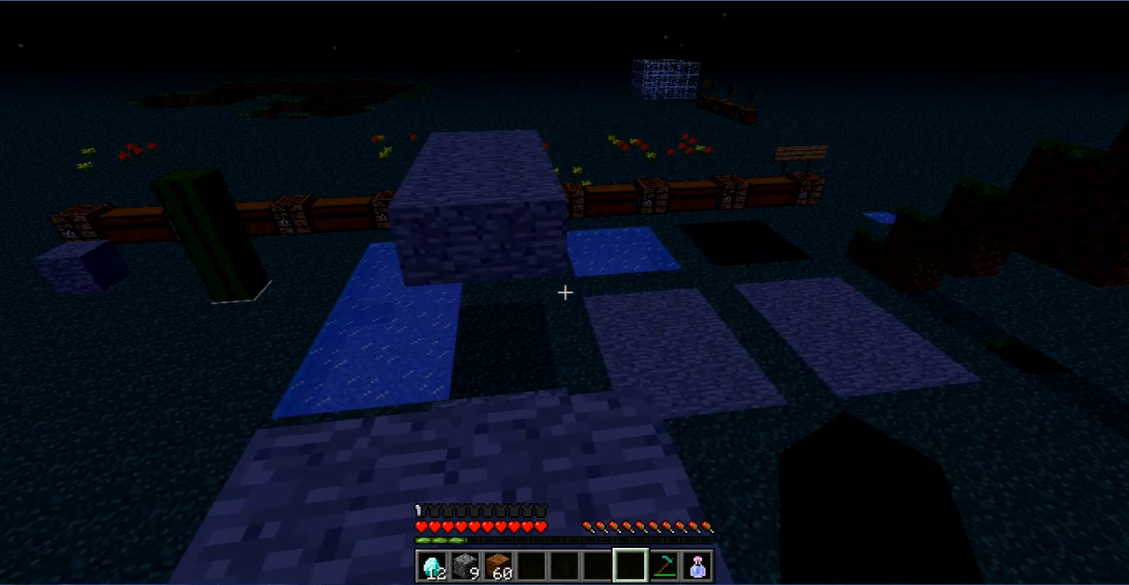
mouse_move(564, 293)
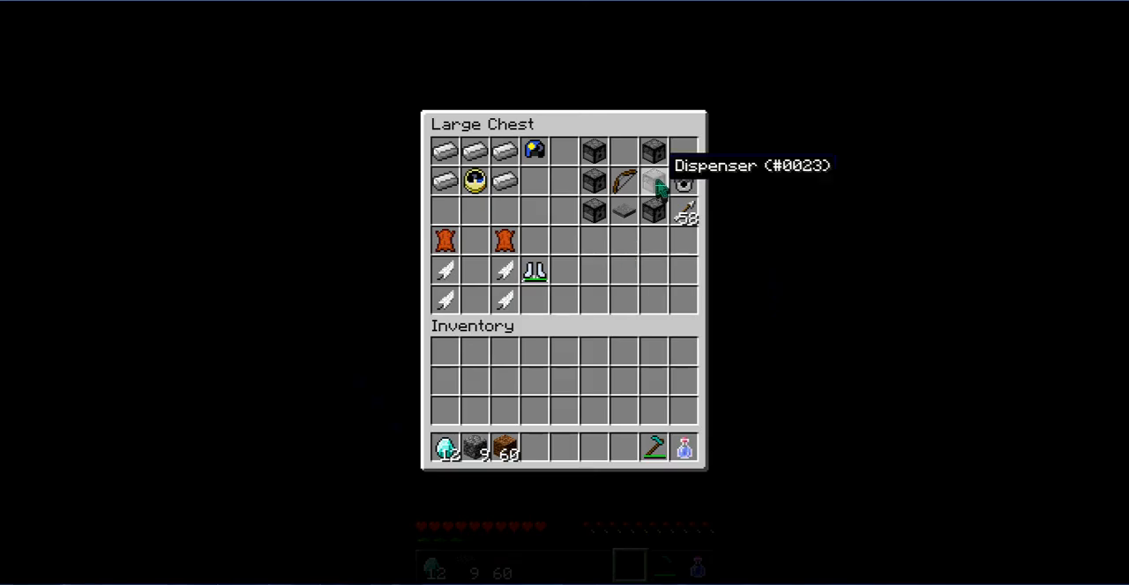
mouse_move(683, 181)
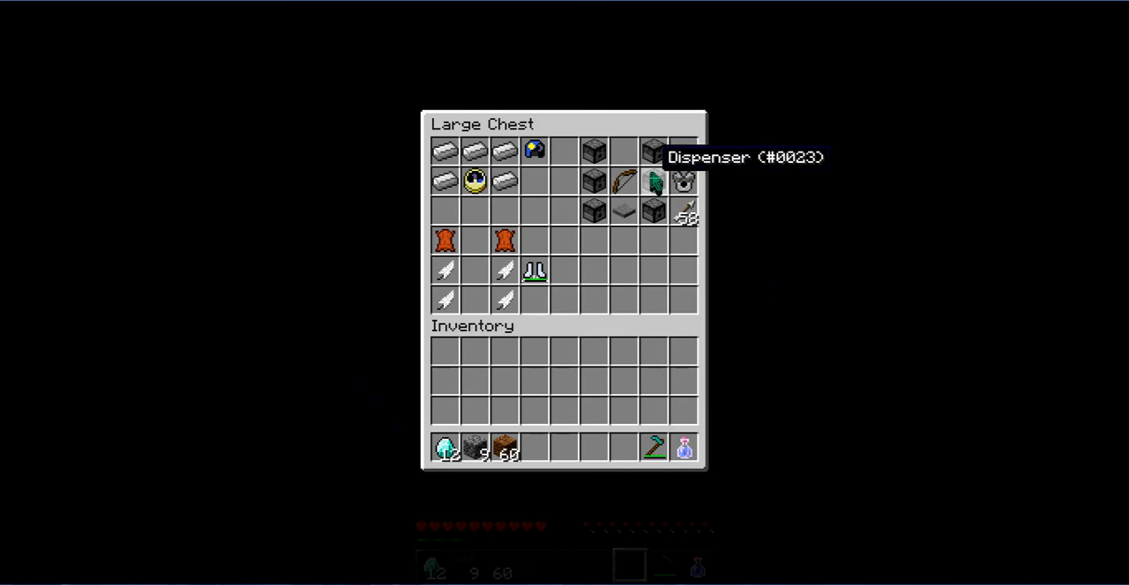
mouse_move(636, 217)
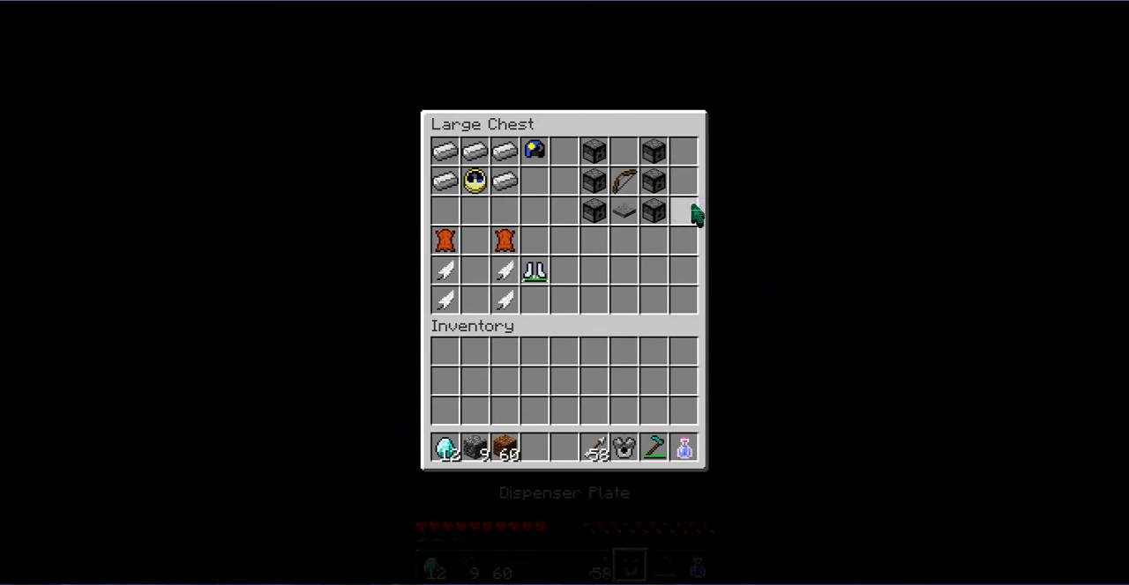
Take the Dispenser Plate and arrows, then run /difficulty normal in chat.
key("Escape")
type("/g")
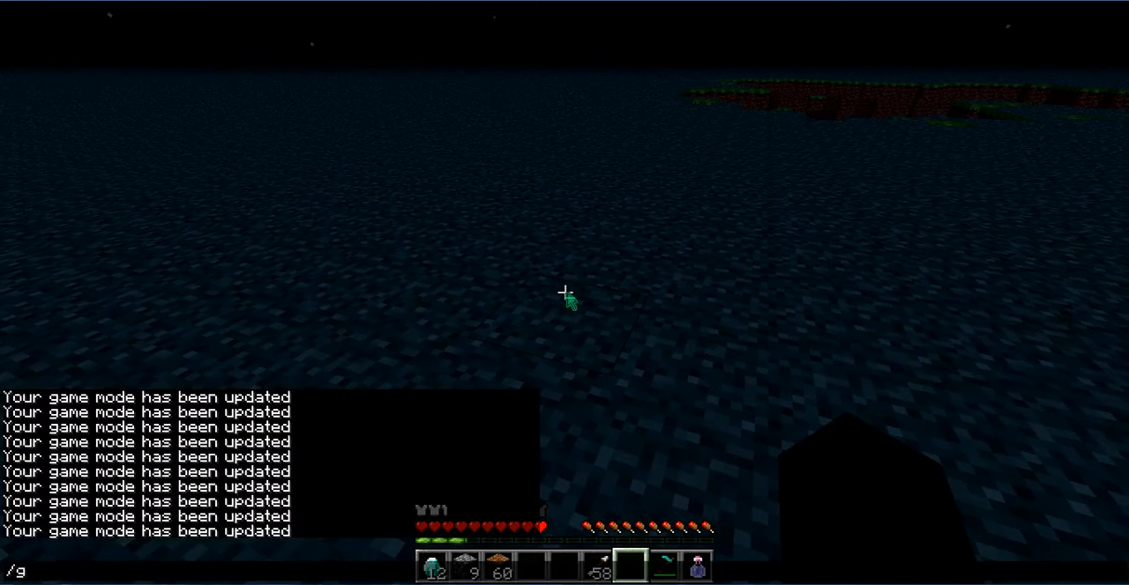
type("iffic")
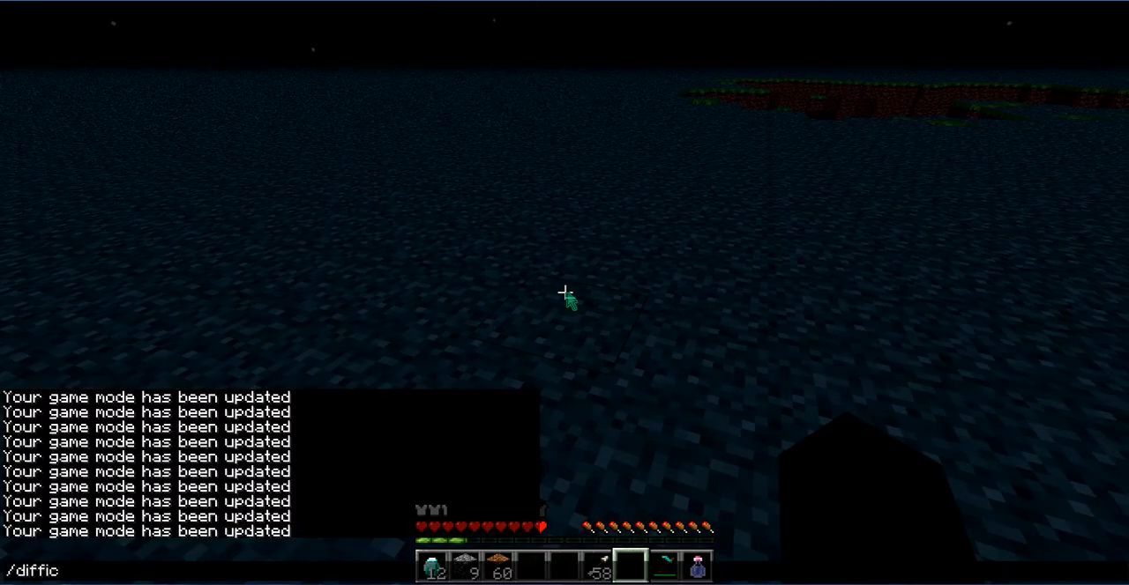
type("ultly")
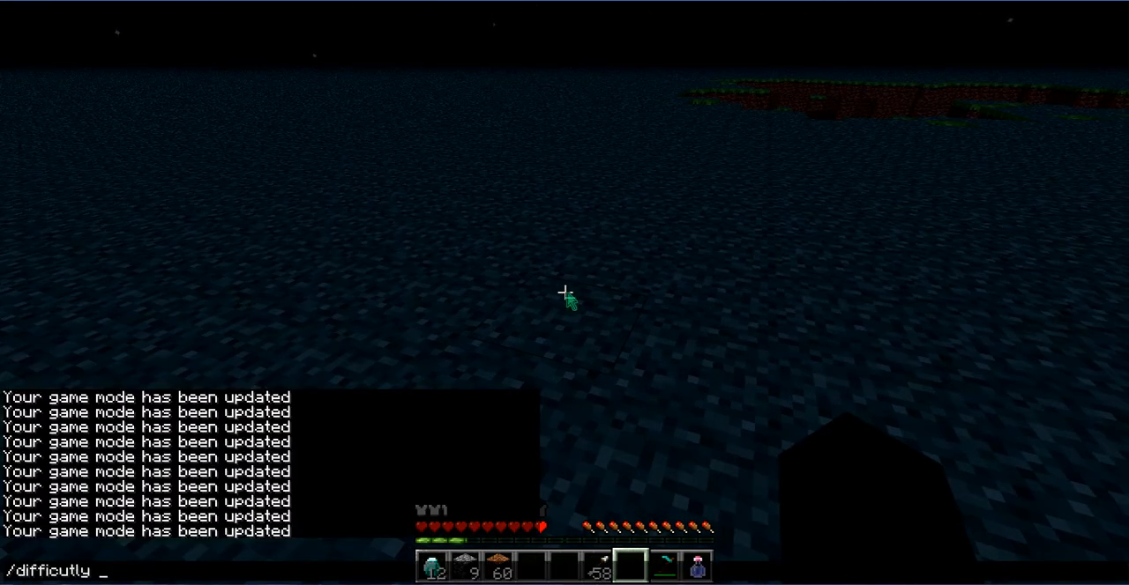
key("Return")
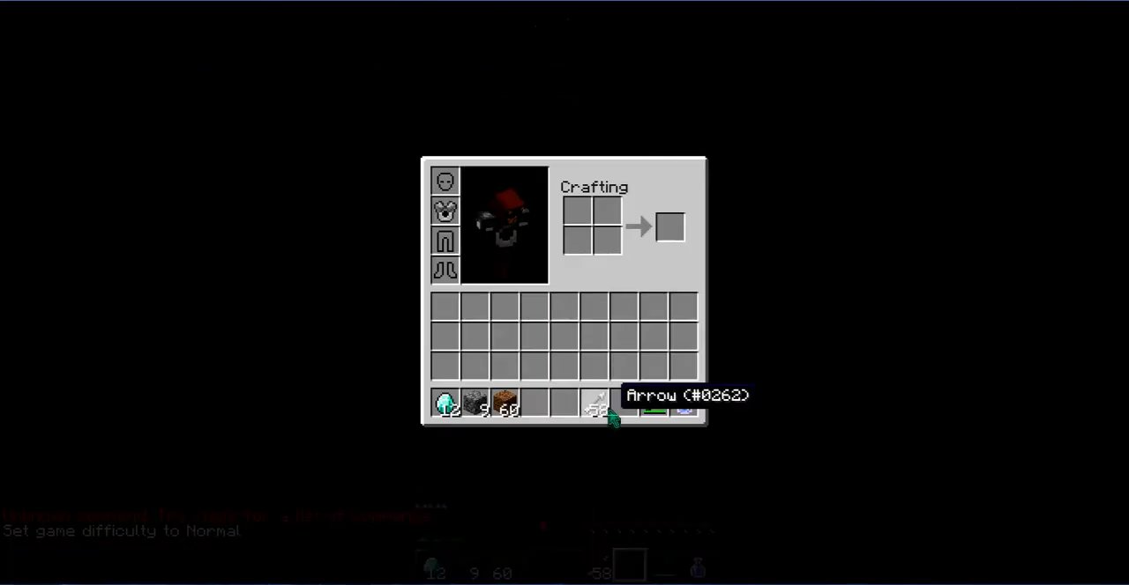
Fire the Dispenser Plate's arrows at the skeleton, then run /gamemode to return to creative.
key("Escape")
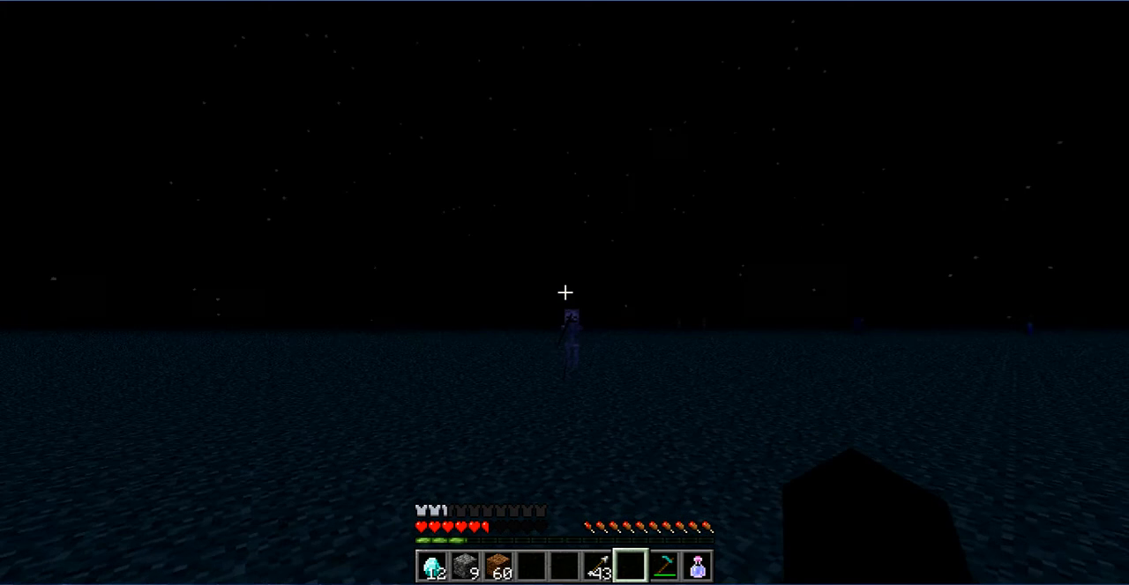
left_click(565, 293)
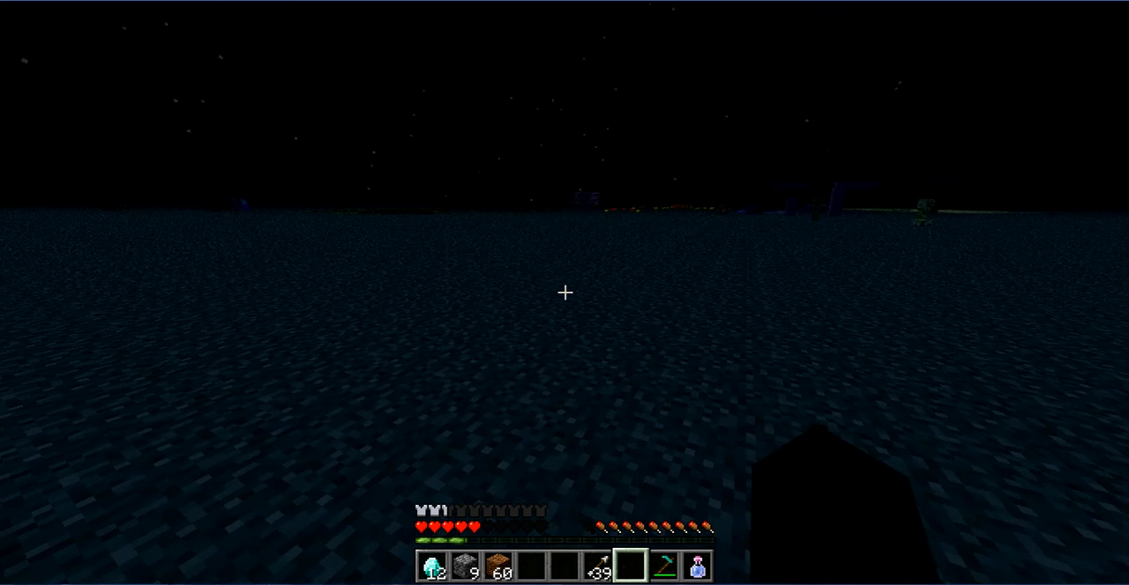
type("/ga")
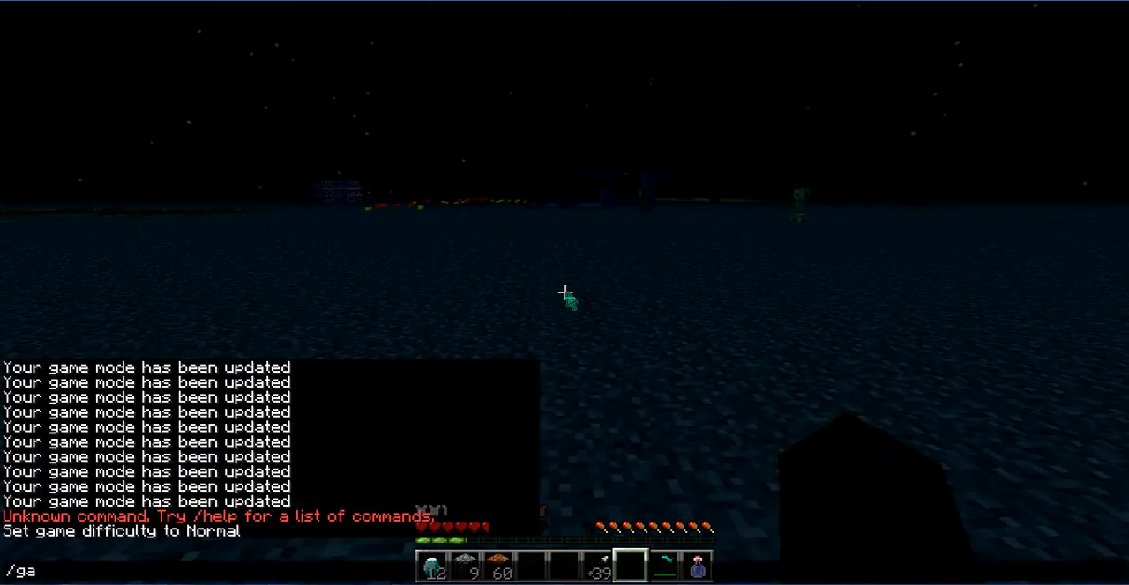
type("me")
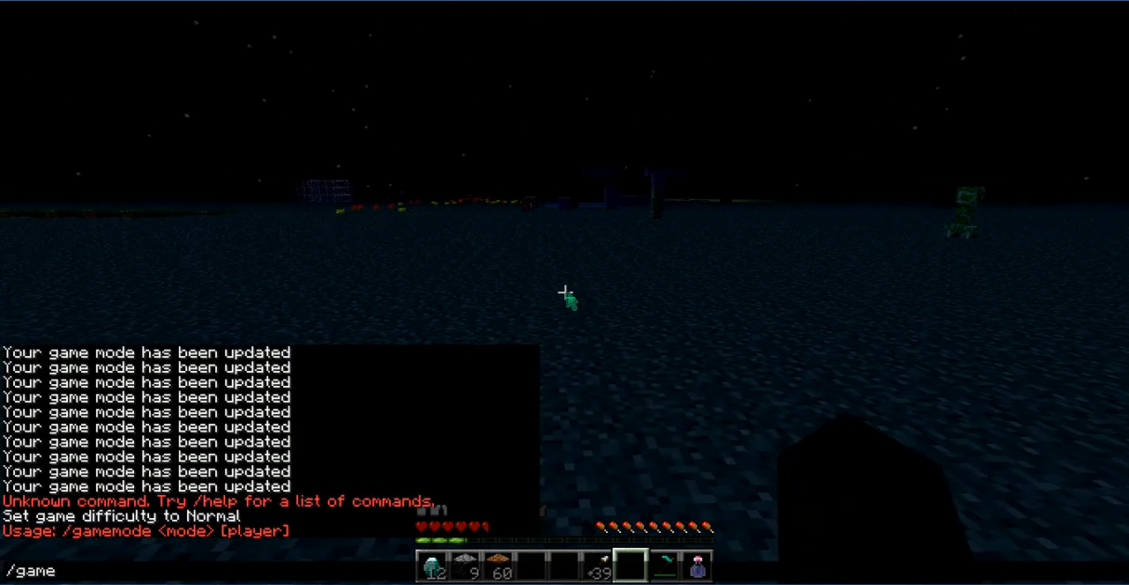
key("Return")
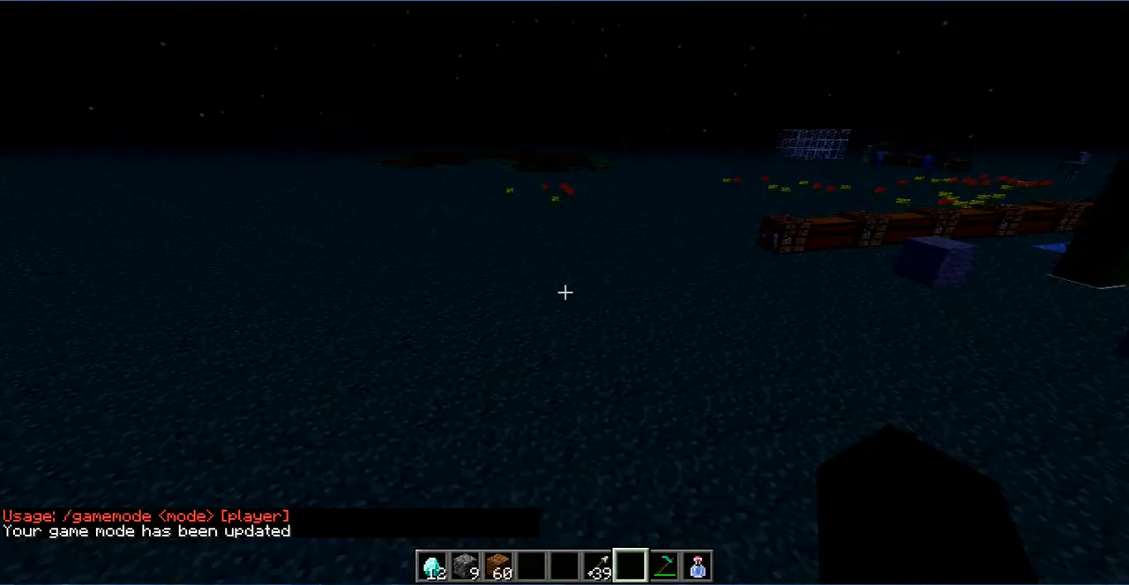
mouse_move(565, 292)
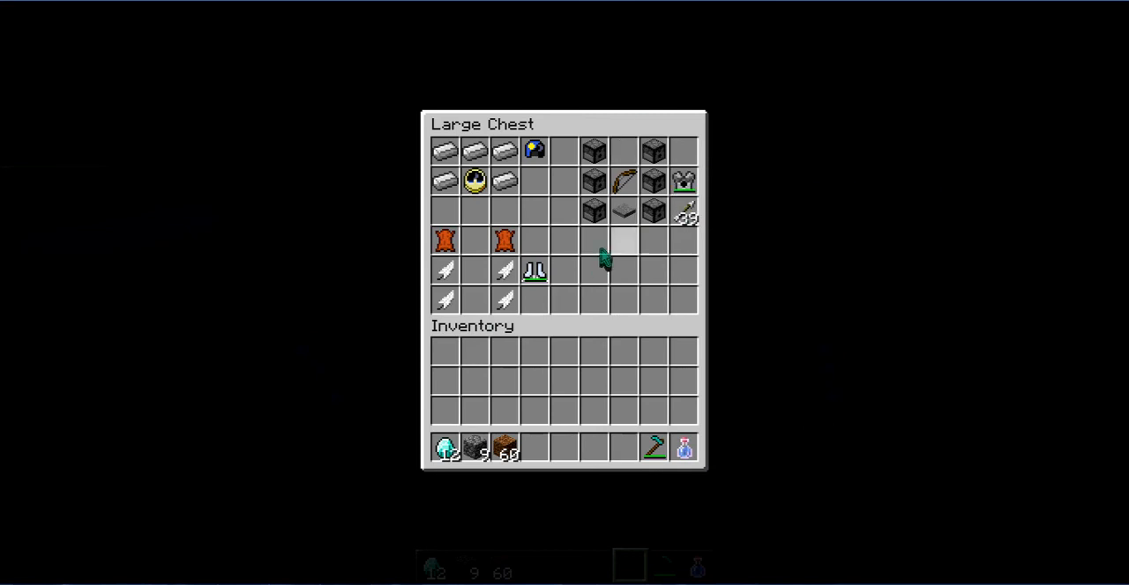
Leave the Dispenser Plate chest and fly around the flat world to the flowers.
key("Escape")
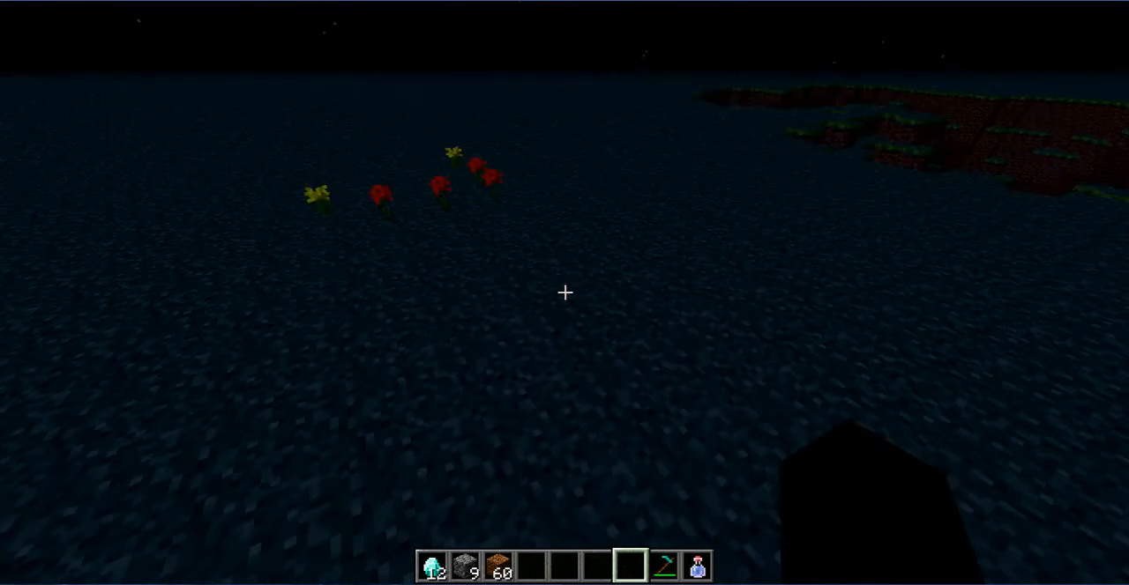
mouse_move(565, 293)
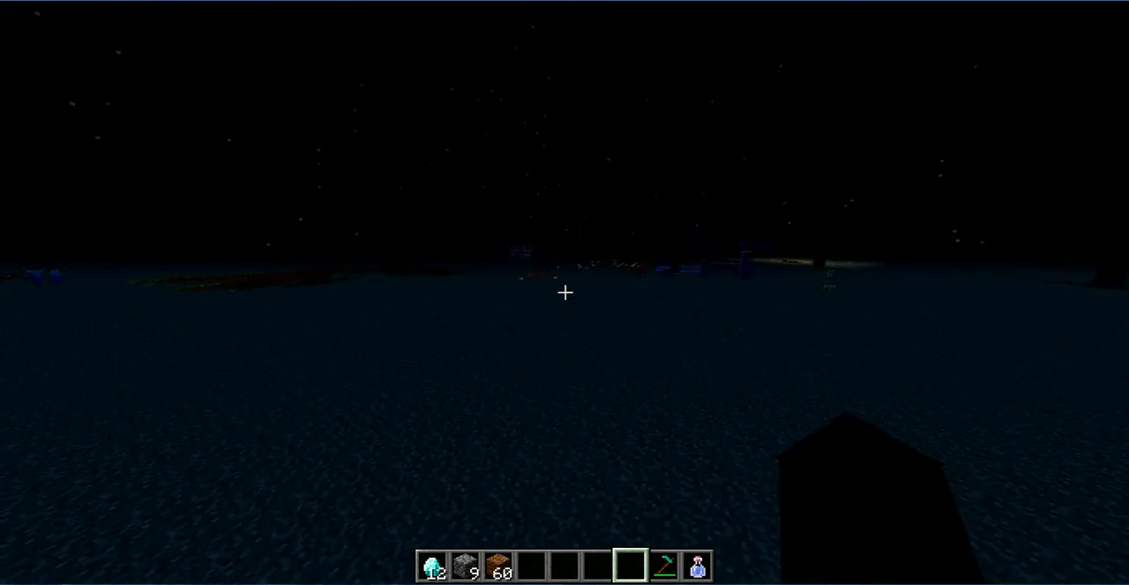
mouse_move(564, 293)
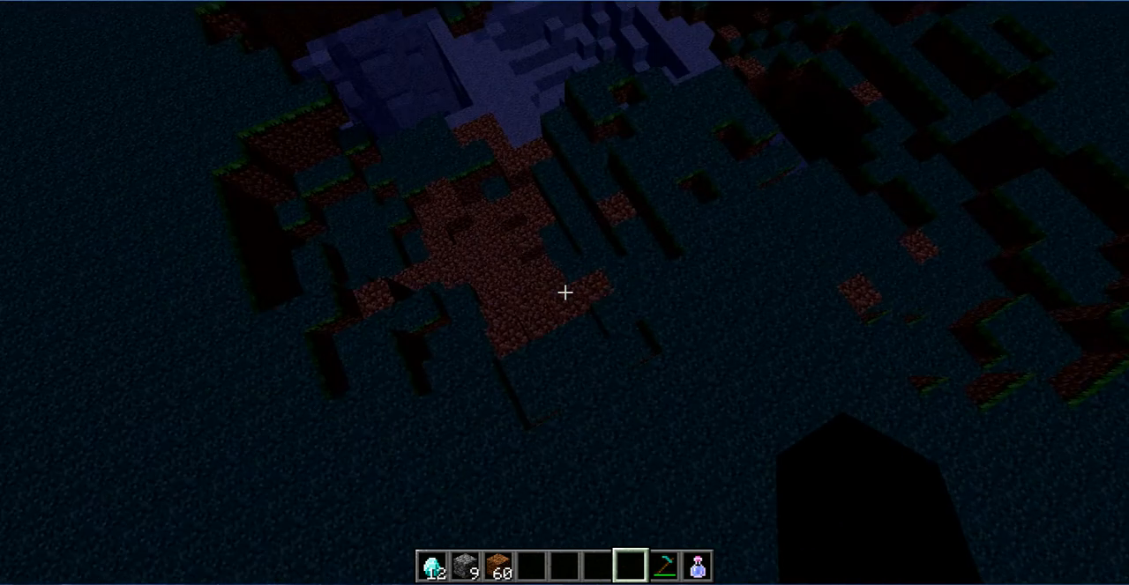
mouse_move(565, 293)
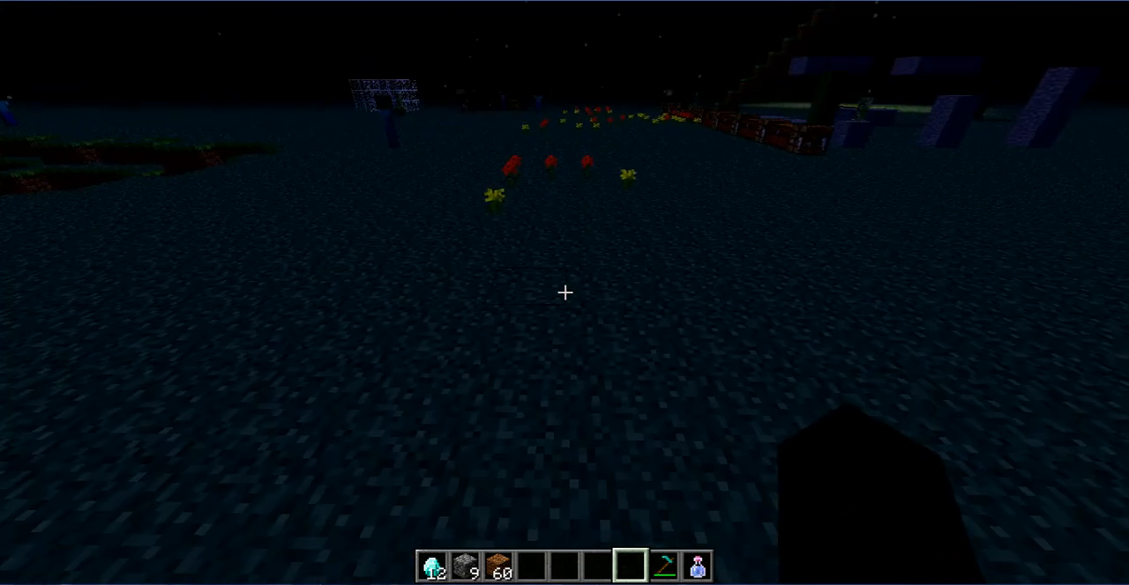
mouse_move(564, 293)
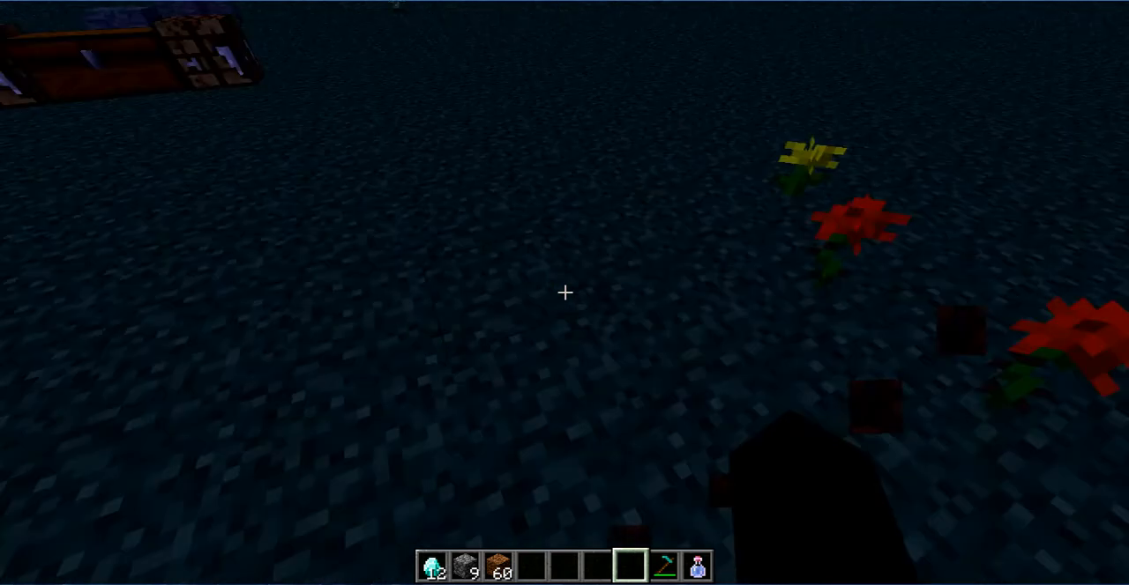
mouse_move(564, 293)
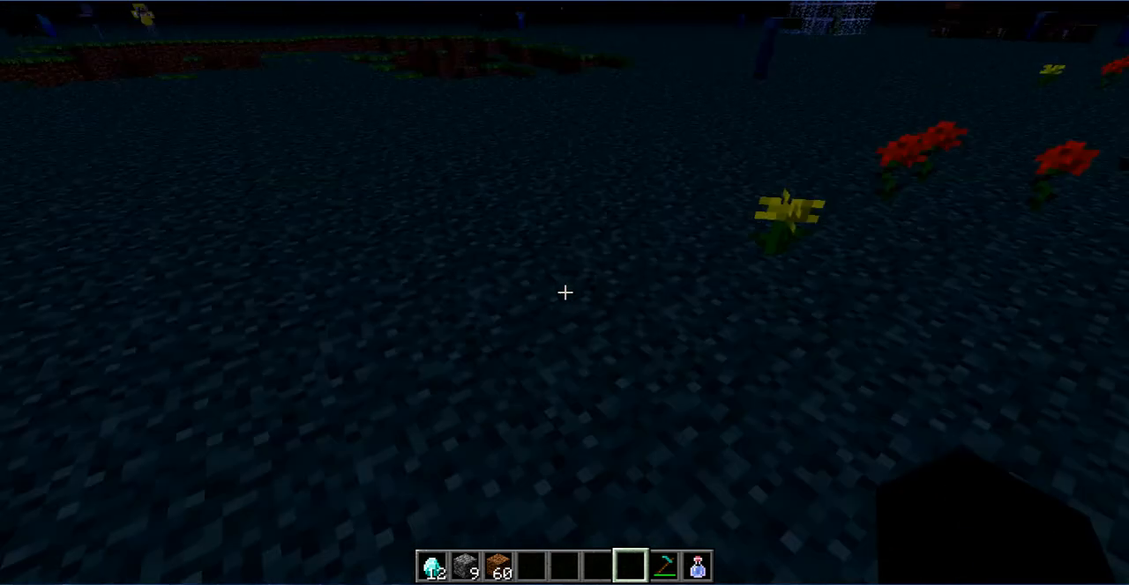
mouse_move(564, 293)
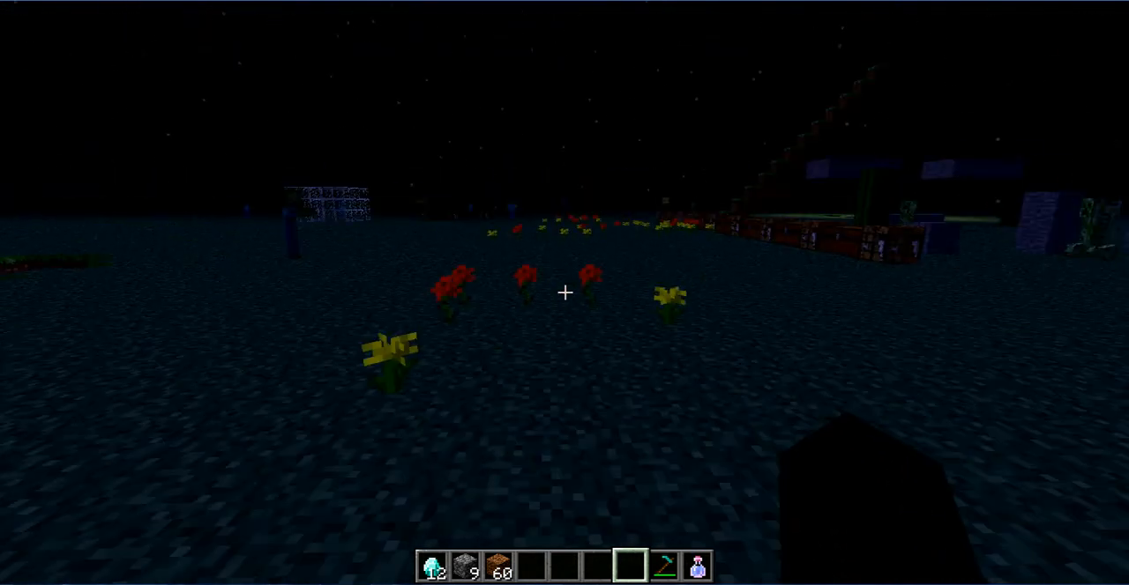